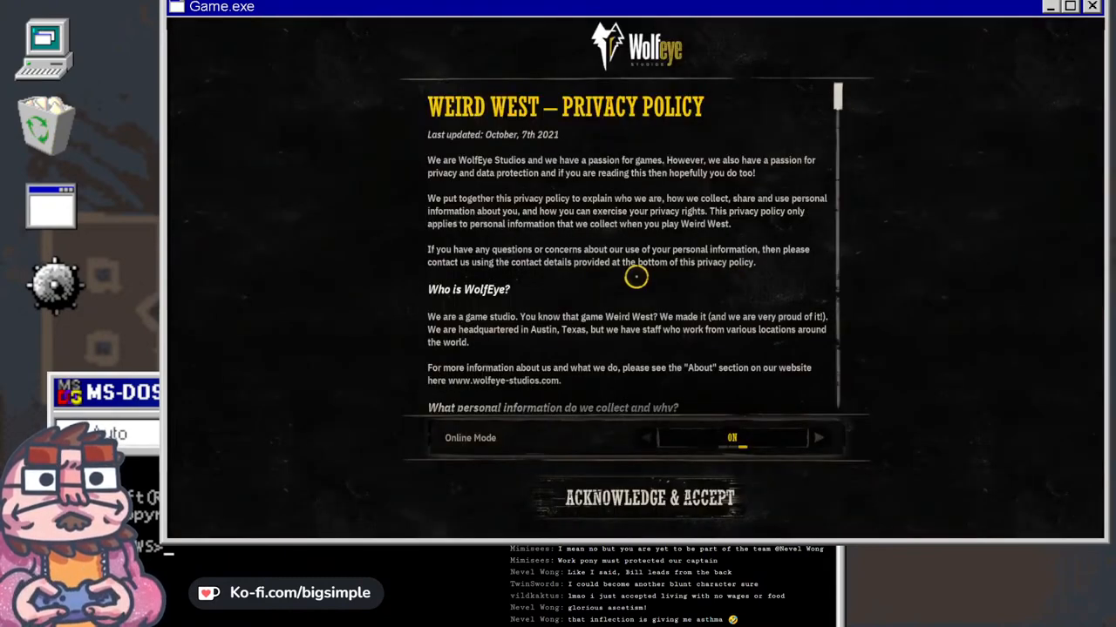
- Scroll the privacy policy to the end and set Online Mode to Community Events Only
{"action": "scroll", "scroll_direction": "down", "scroll_amount": 3}
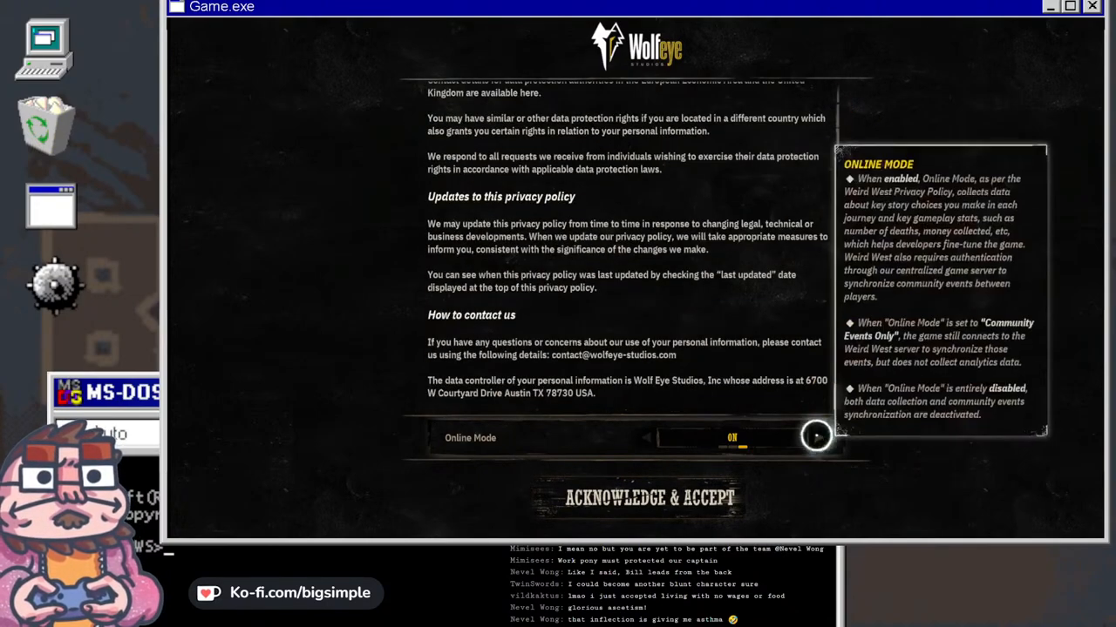
{"action": "left_click", "coordinate": [816, 437]}
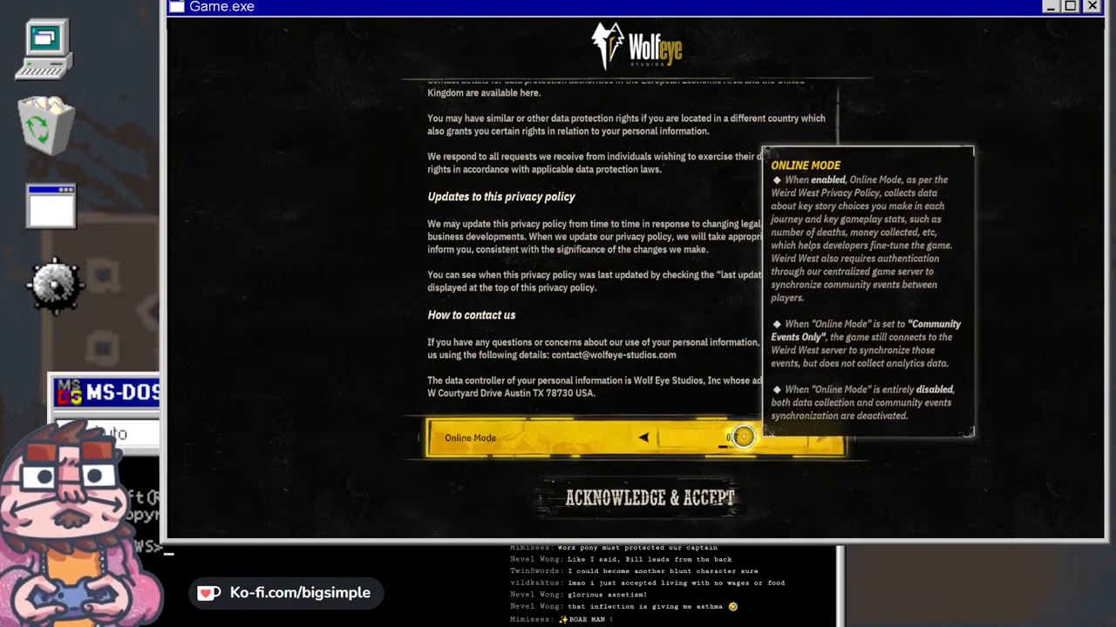
{"action": "left_click", "coordinate": [743, 439]}
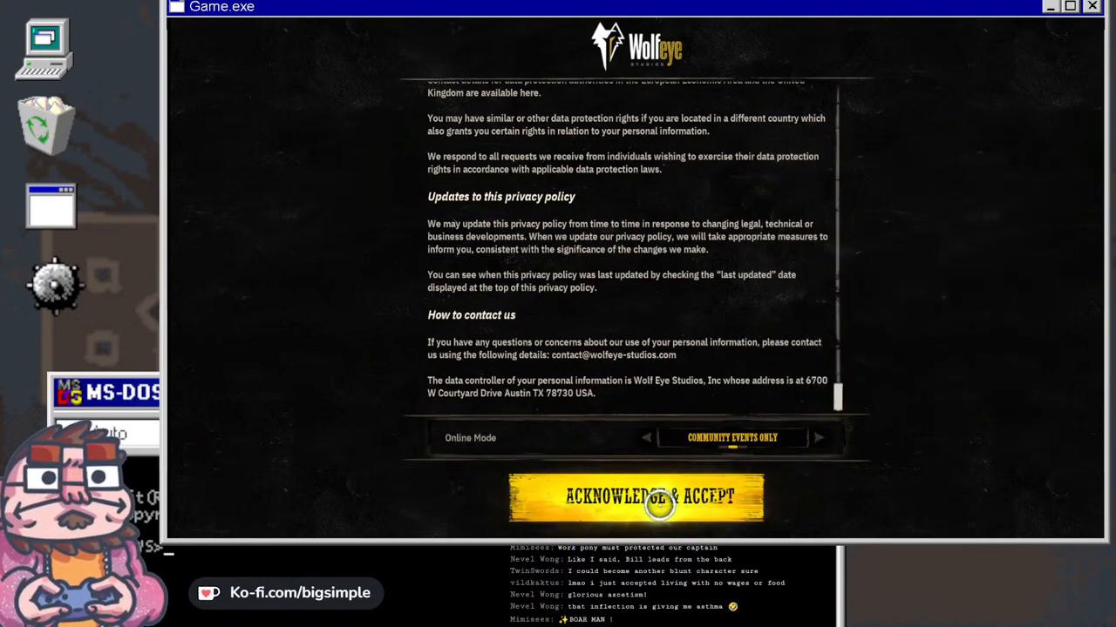
- Accept the privacy policy and raise screen brightness from 100% to 105%
{"action": "left_click", "coordinate": [637, 499]}
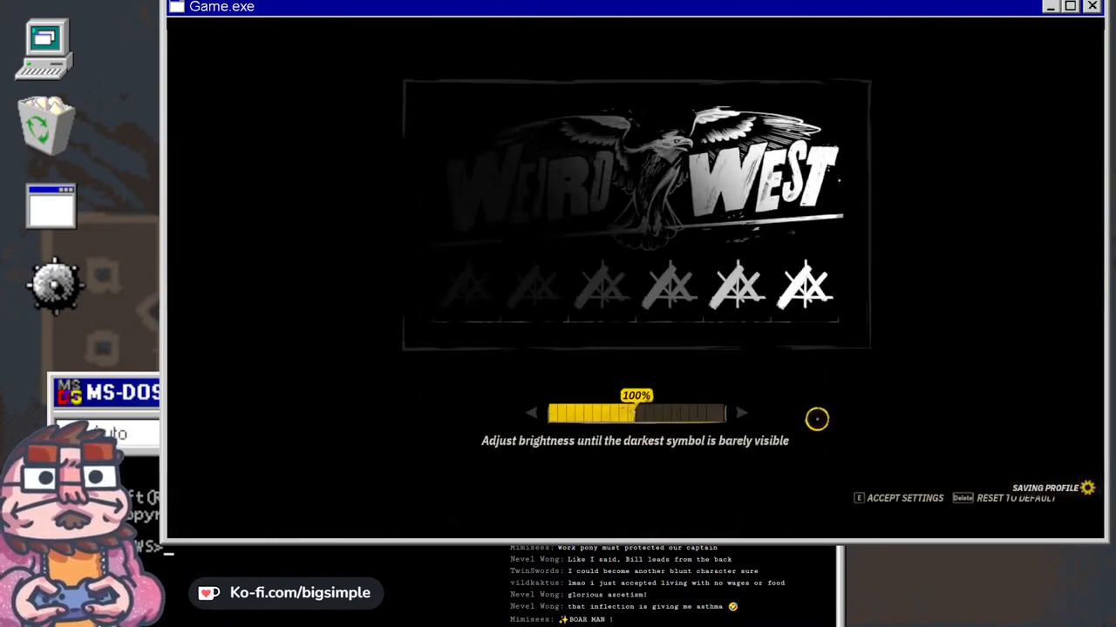
{"action": "left_click", "coordinate": [741, 412]}
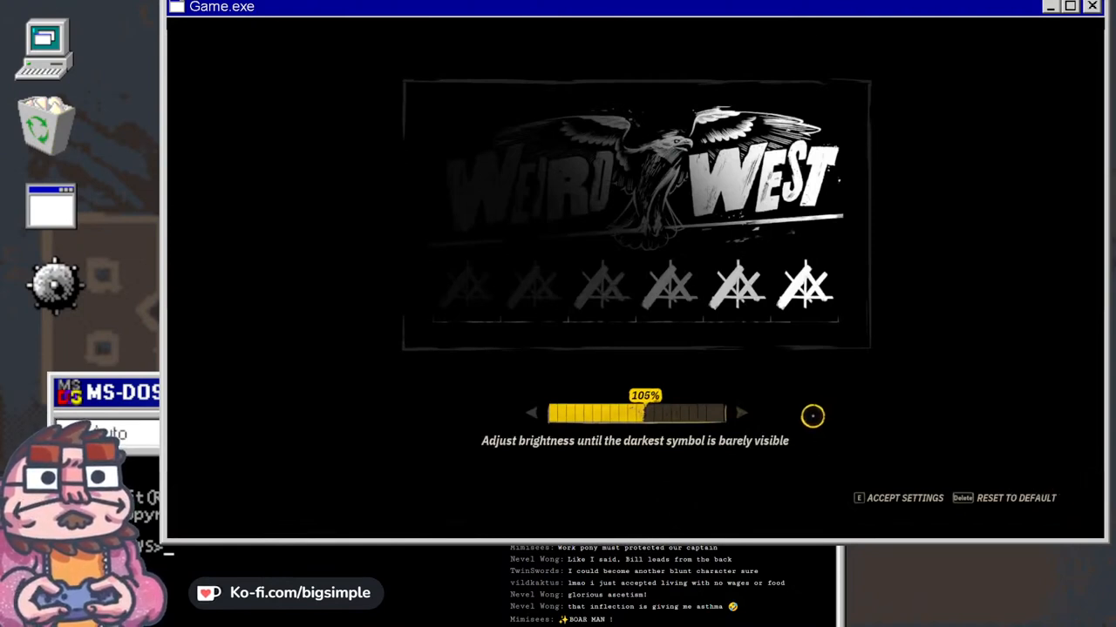
{"action": "left_click", "coordinate": [738, 411]}
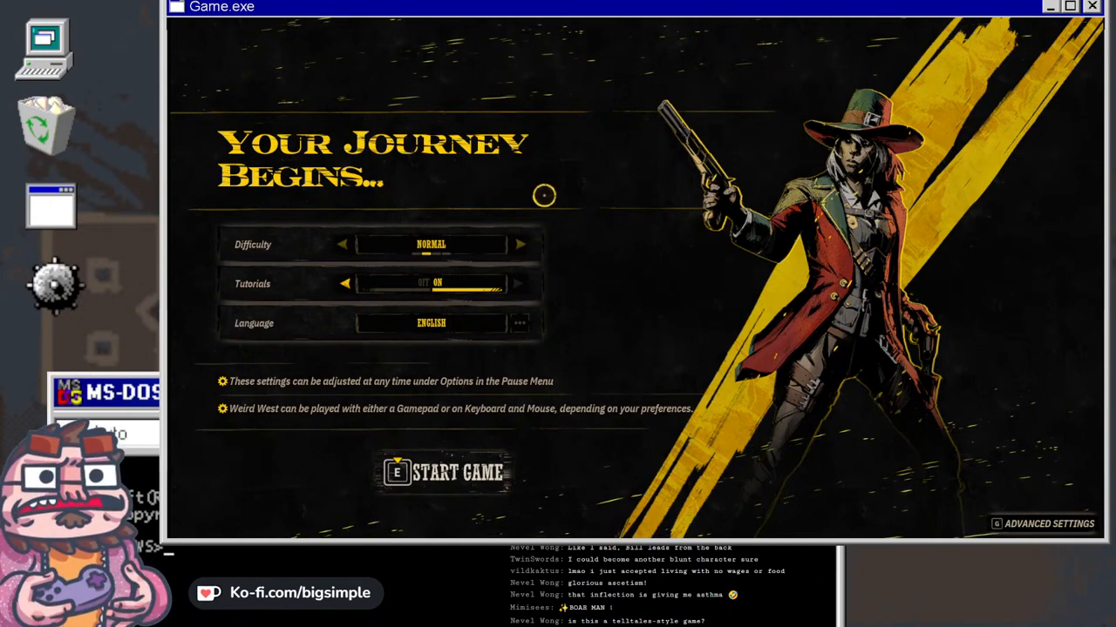
{"action": "mouse_move", "coordinate": [497, 244]}
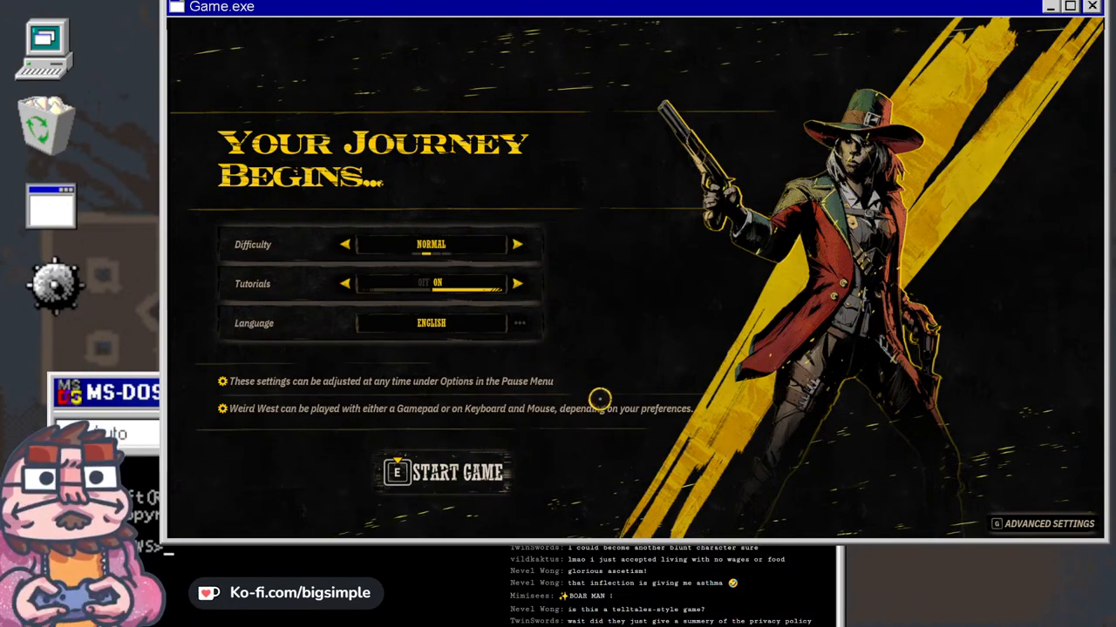
{"action": "mouse_move", "coordinate": [469, 450]}
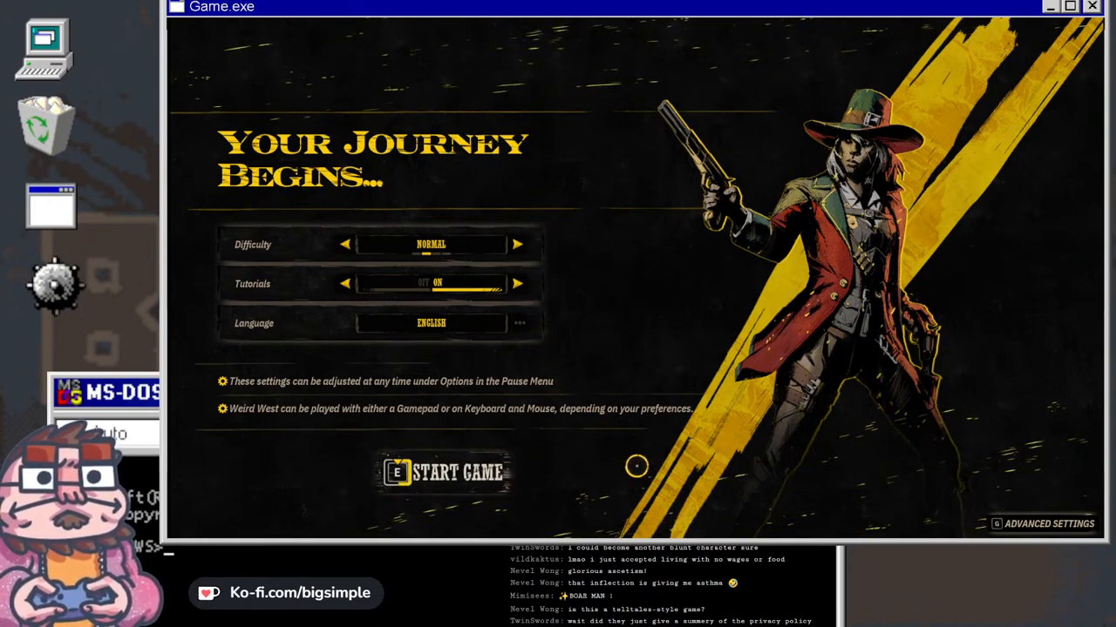
- Start the new game and watch Sheriff Flora Albright report the Stillwaters' attack
{"action": "left_click", "coordinate": [452, 473]}
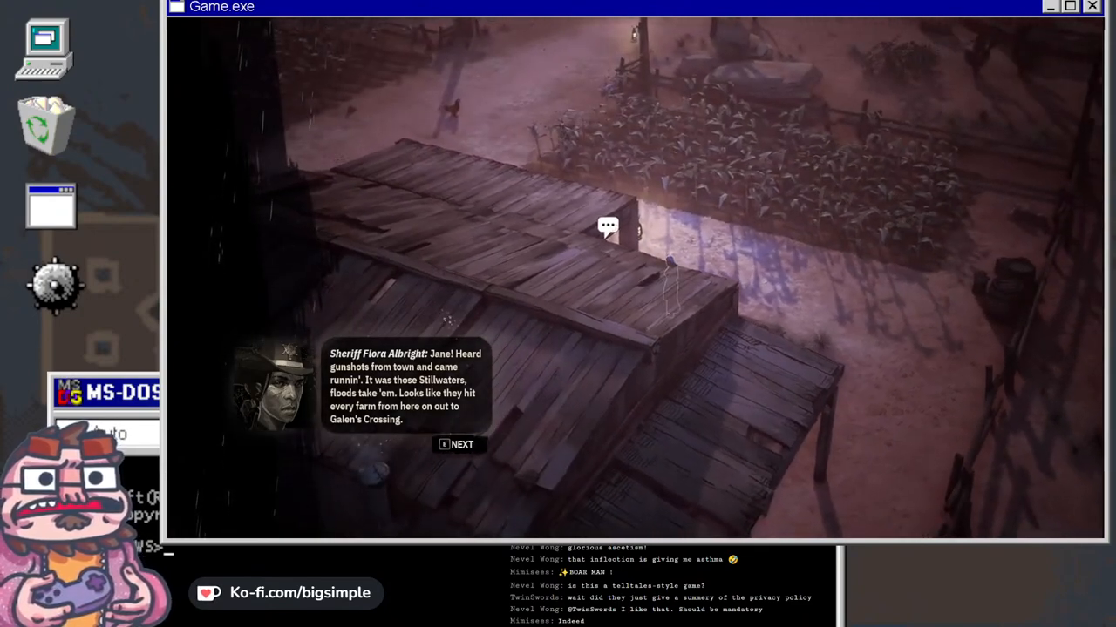
- Talk to the sheriff and ask which way the Stillwaters headed
{"action": "left_click", "coordinate": [457, 445]}
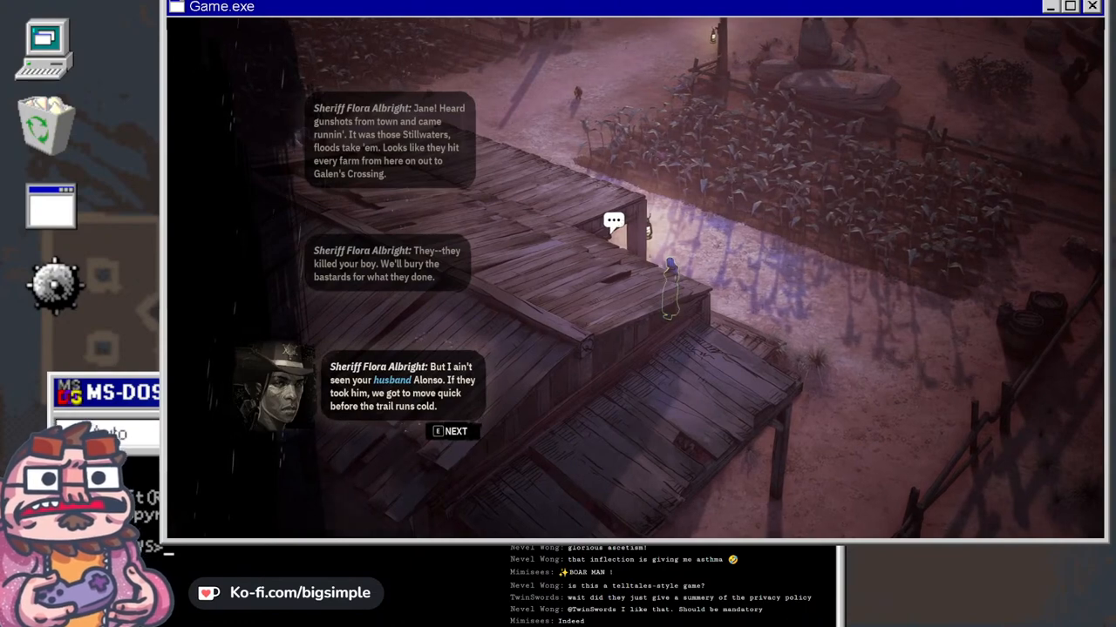
{"action": "left_click", "coordinate": [452, 431]}
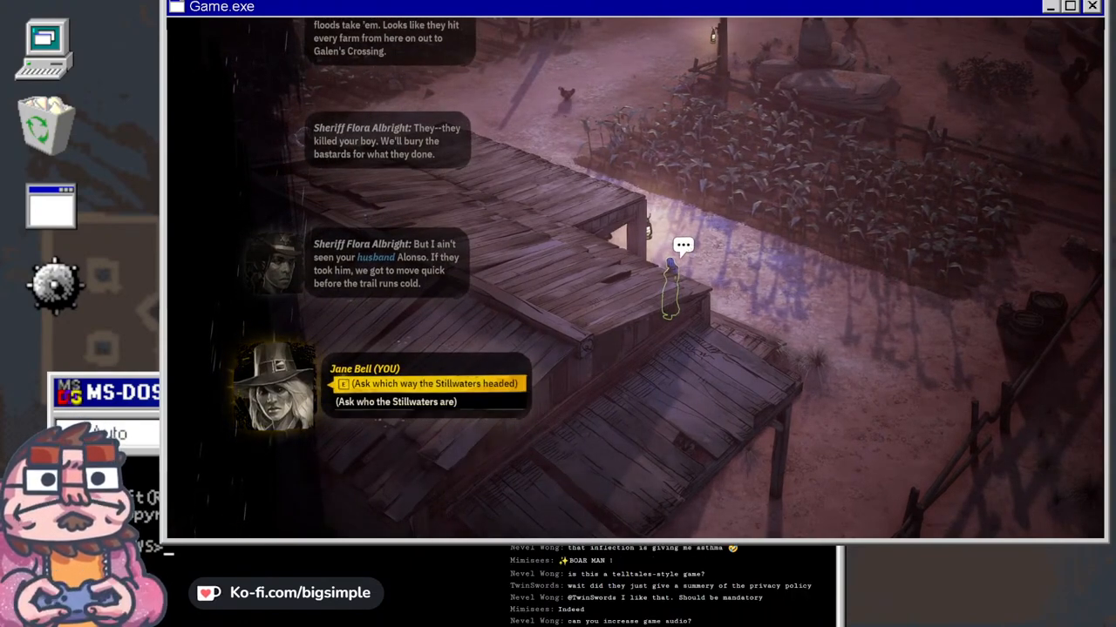
{"action": "left_click", "coordinate": [434, 383]}
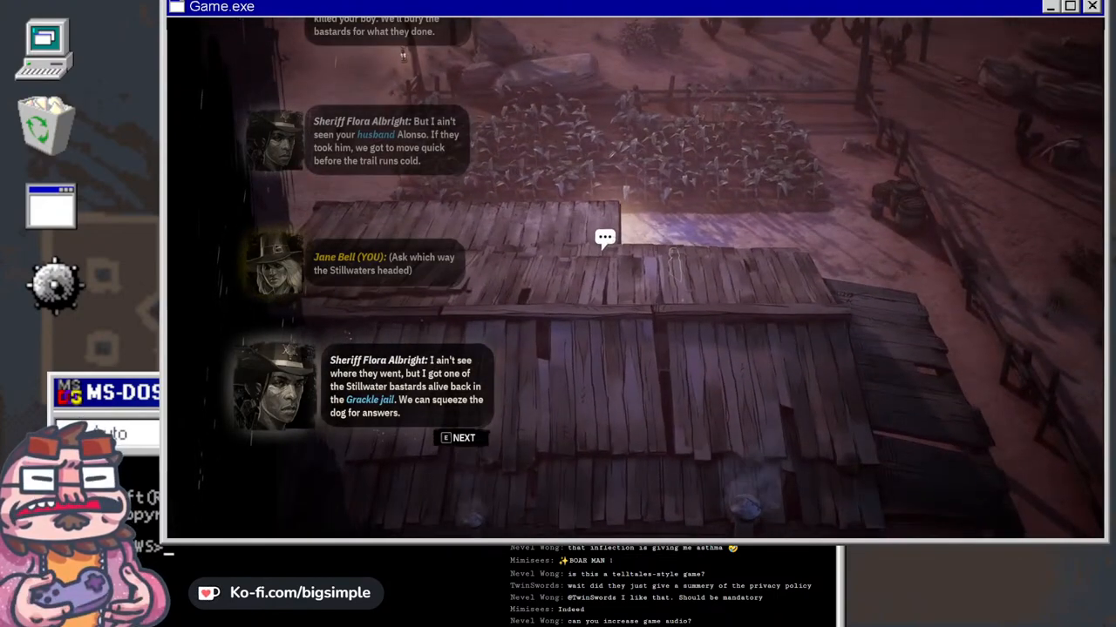
{"action": "left_click", "coordinate": [459, 438]}
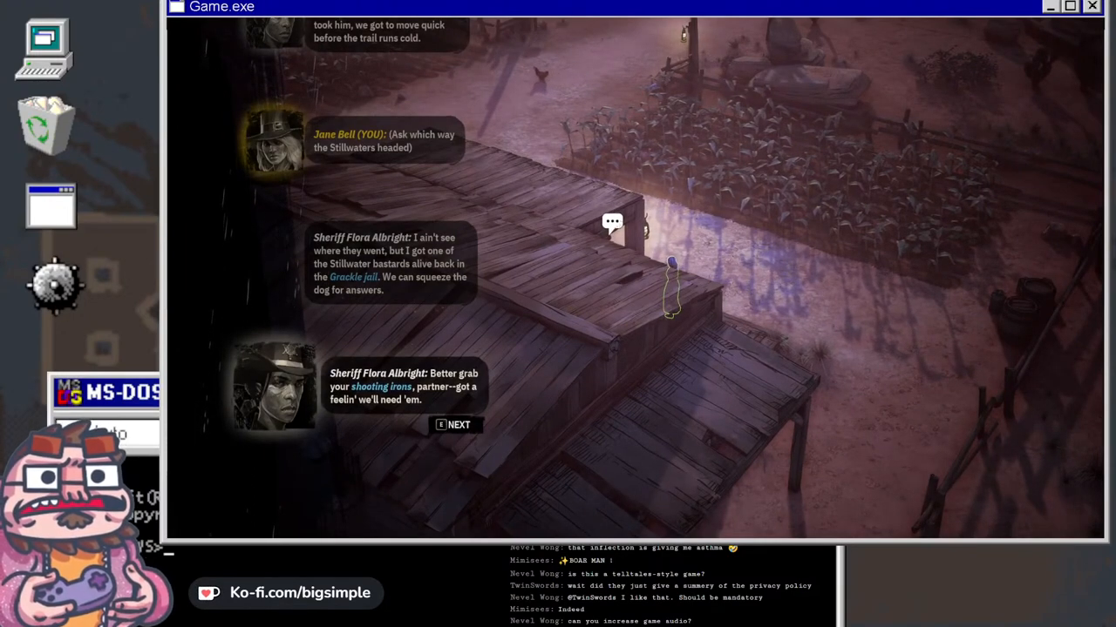
{"action": "left_click", "coordinate": [454, 424]}
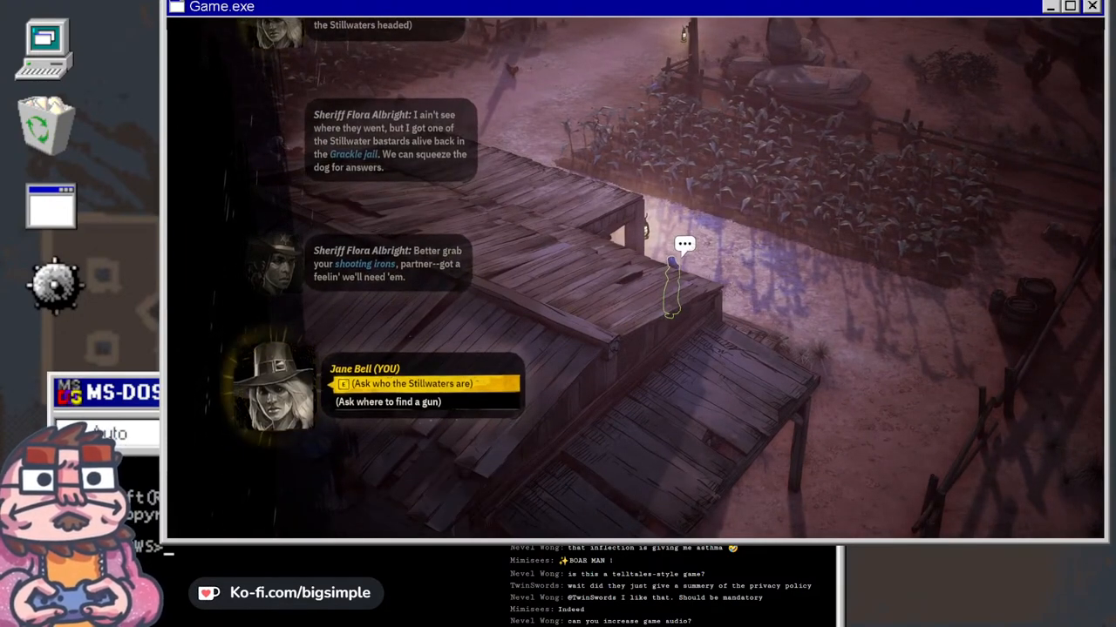
- Ask the sheriff where to find a gun, then end the conversation
{"action": "left_click", "coordinate": [393, 401]}
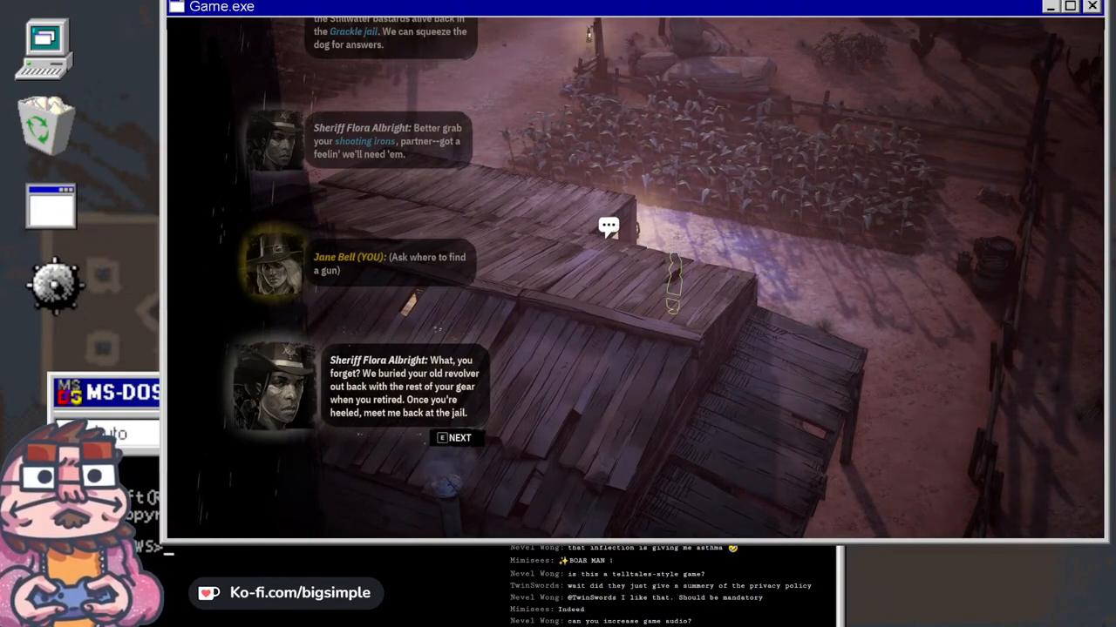
{"action": "left_click", "coordinate": [455, 437]}
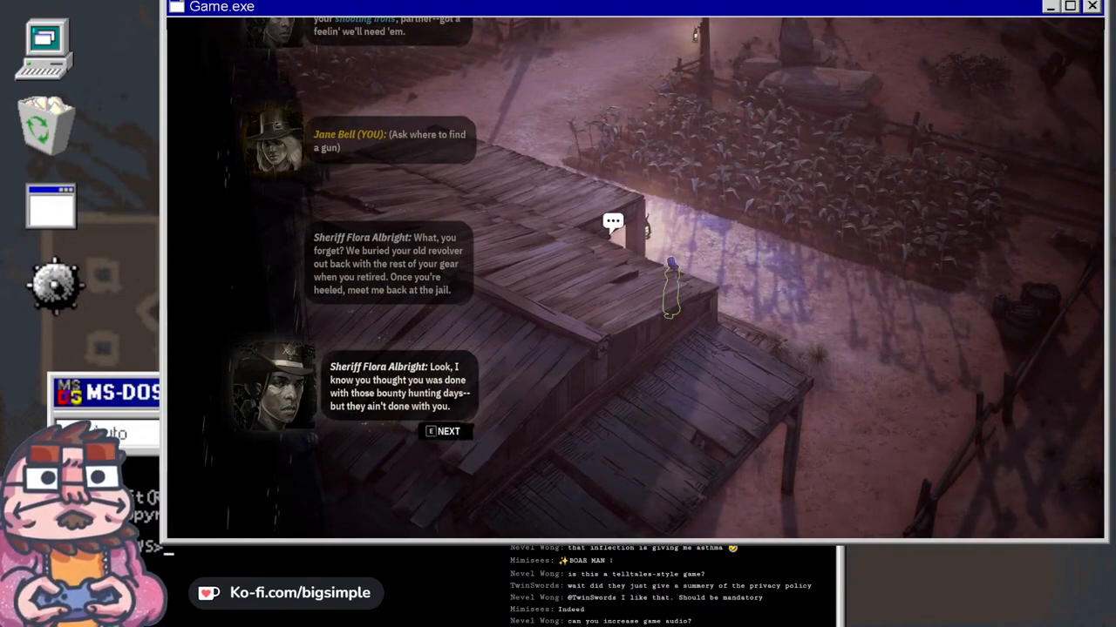
{"action": "left_click", "coordinate": [445, 431]}
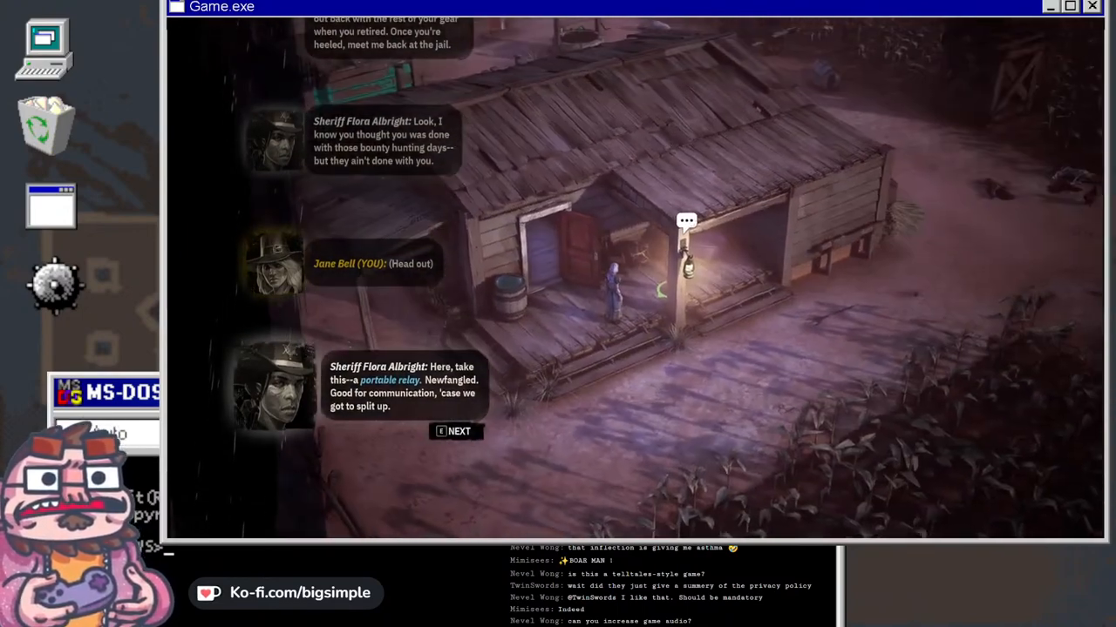
{"action": "left_click", "coordinate": [448, 431]}
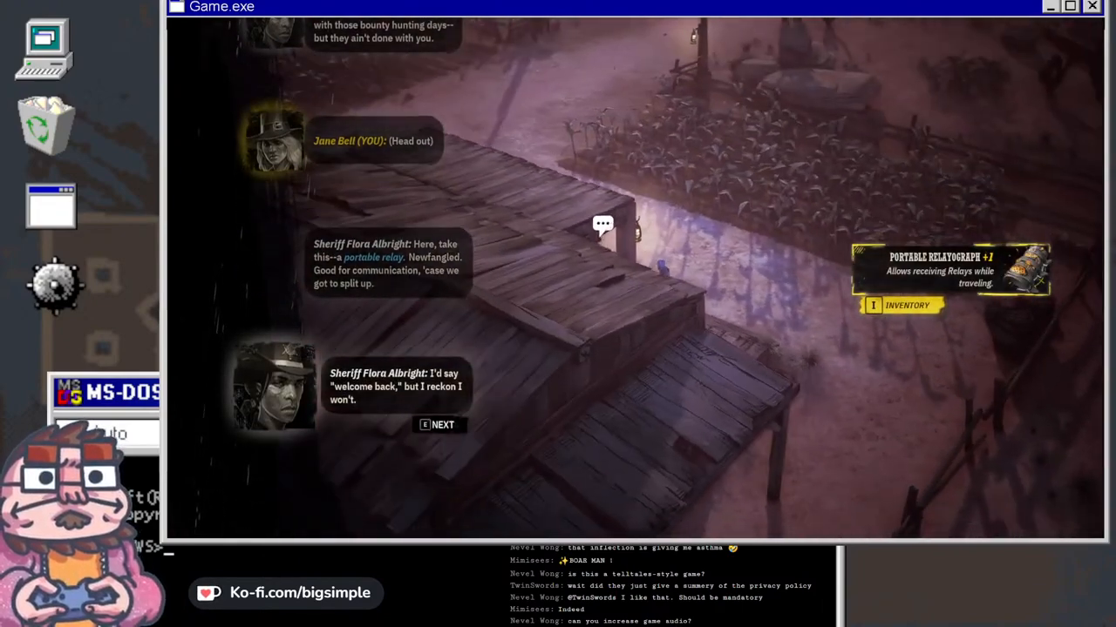
{"action": "left_click", "coordinate": [440, 425]}
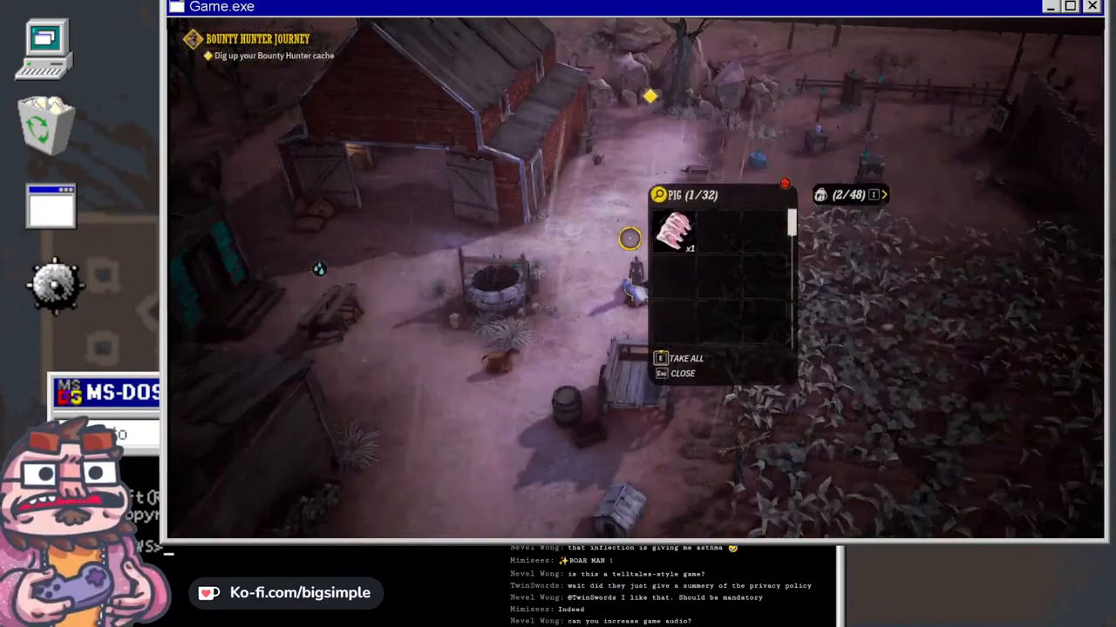
{"action": "mouse_move", "coordinate": [675, 240]}
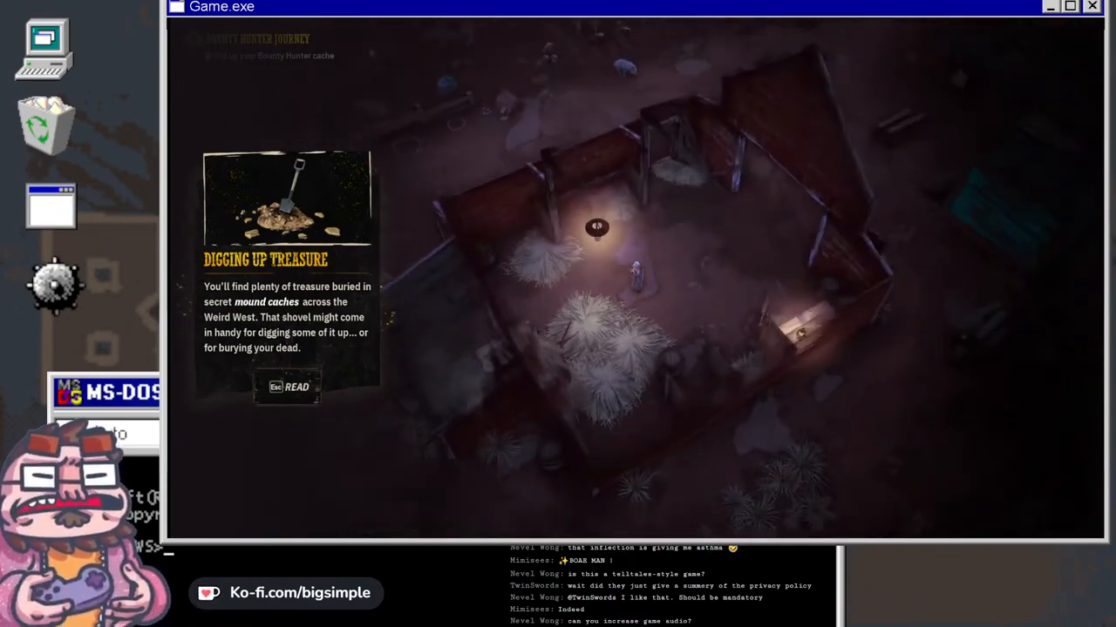
- Dismiss the Digging Up Treasure tip after looting the farmstead
{"action": "key", "text": "Escape"}
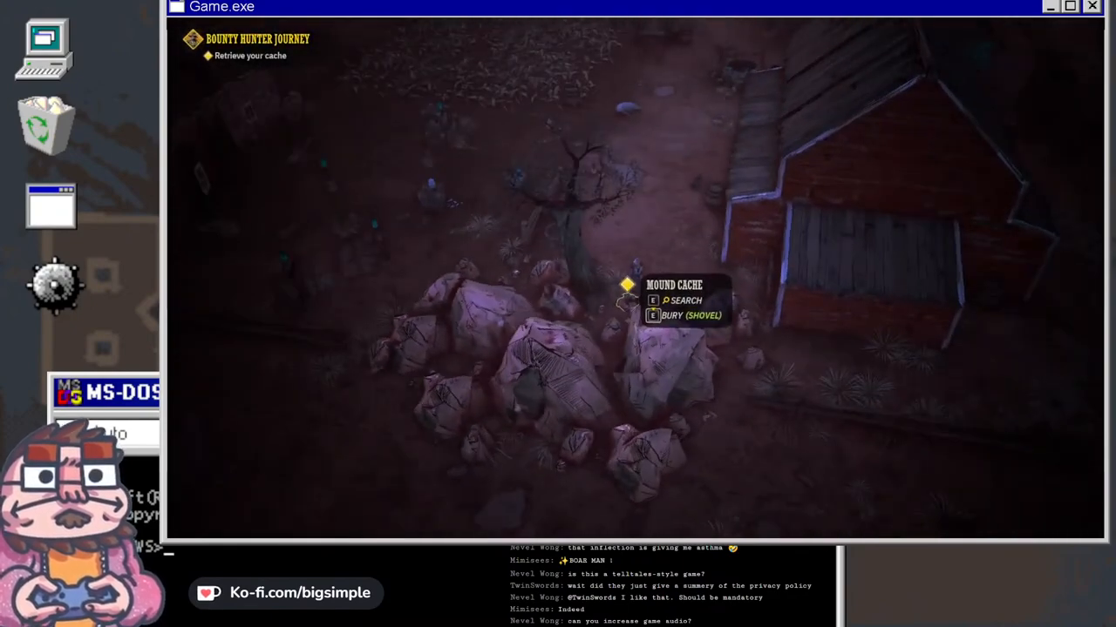
- Search the mound cache and take all the old bounty hunter gear
{"action": "key", "text": "e"}
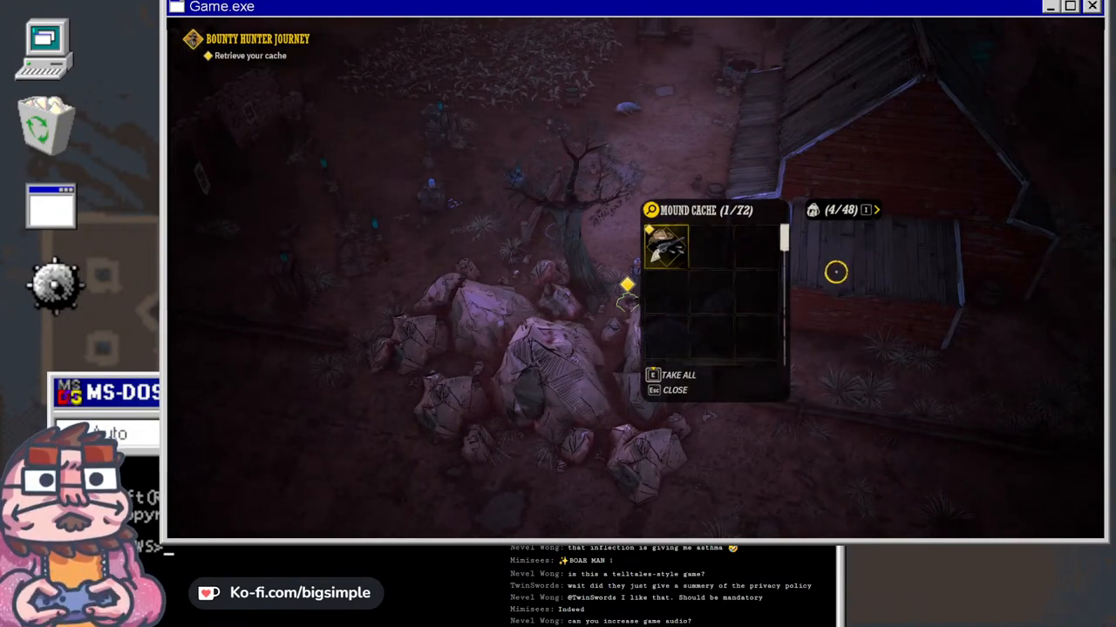
{"action": "left_click", "coordinate": [675, 376]}
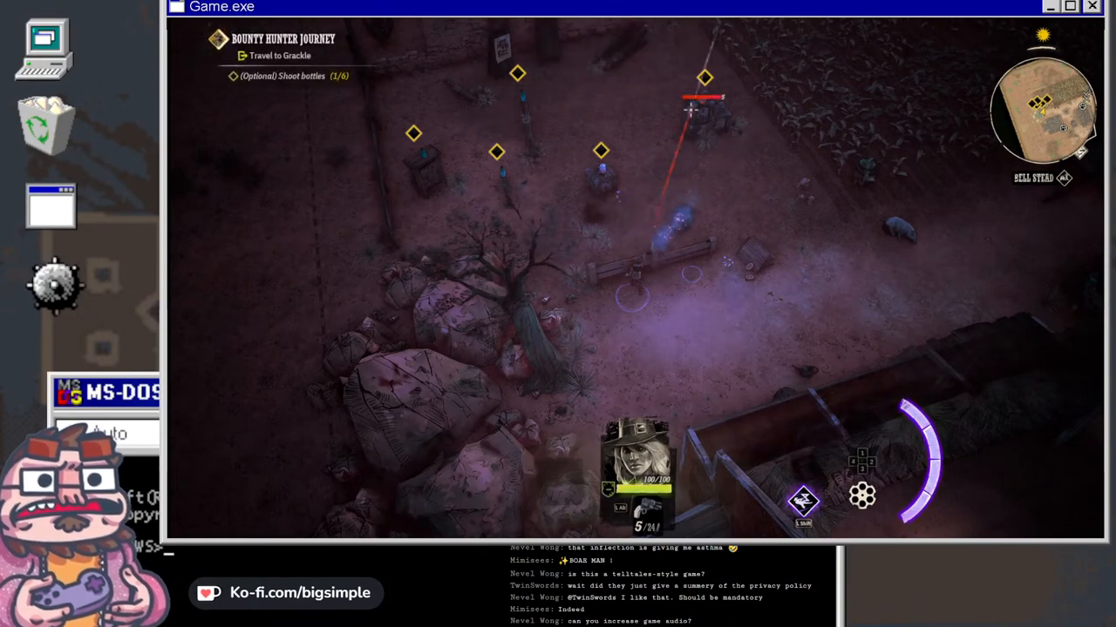
- Shoot two target bottles on the posts, then take the carrot from the cabinet
{"action": "left_click", "coordinate": [602, 166]}
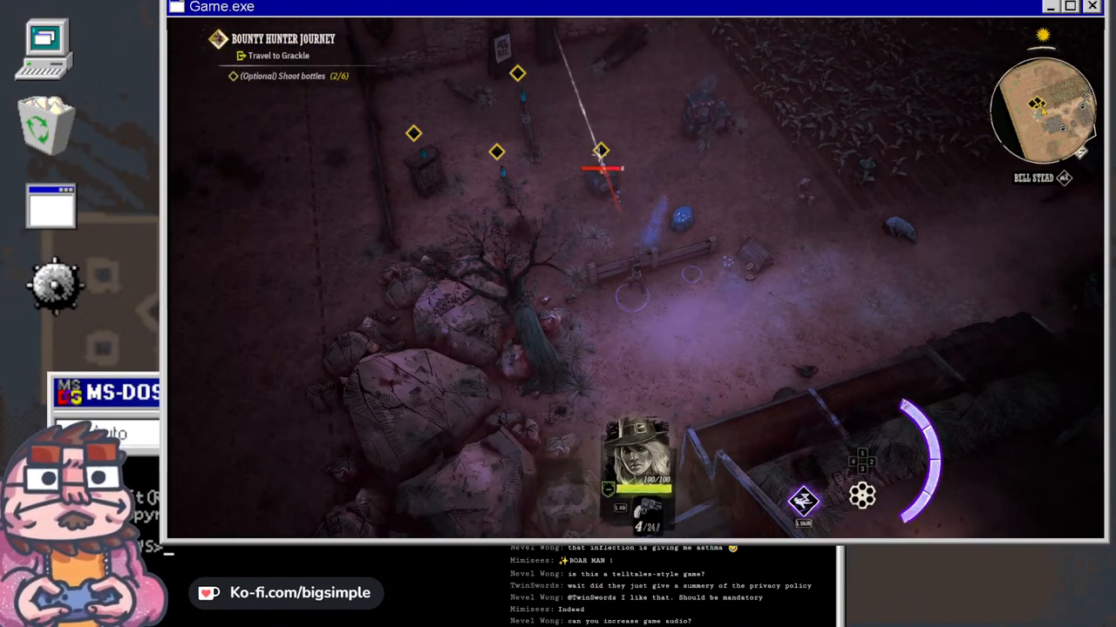
{"action": "left_click", "coordinate": [601, 166]}
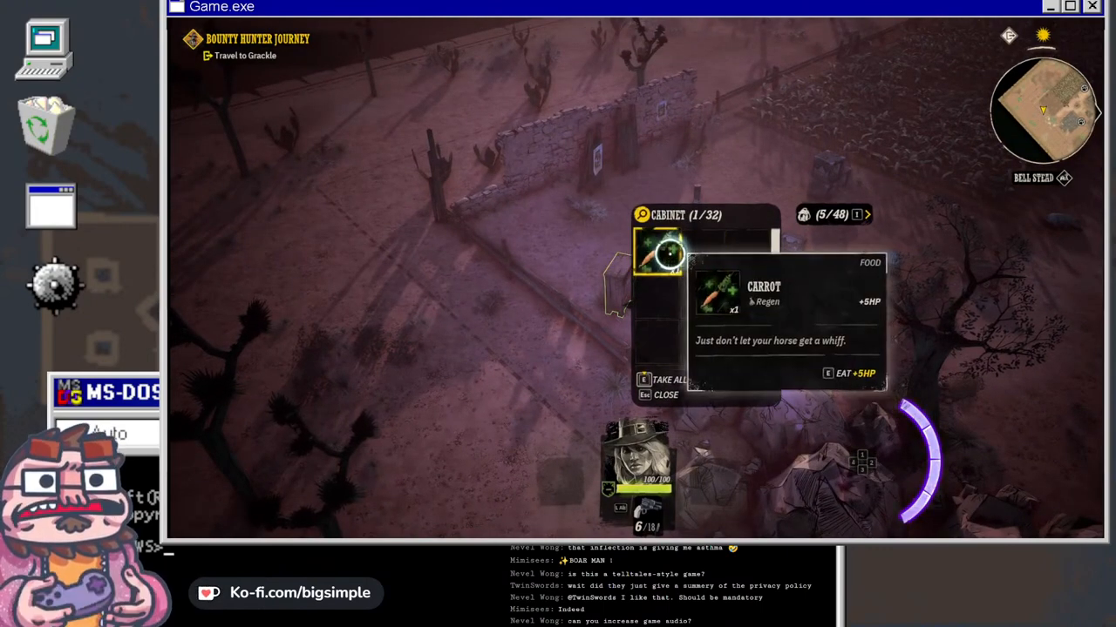
{"action": "left_click", "coordinate": [664, 377]}
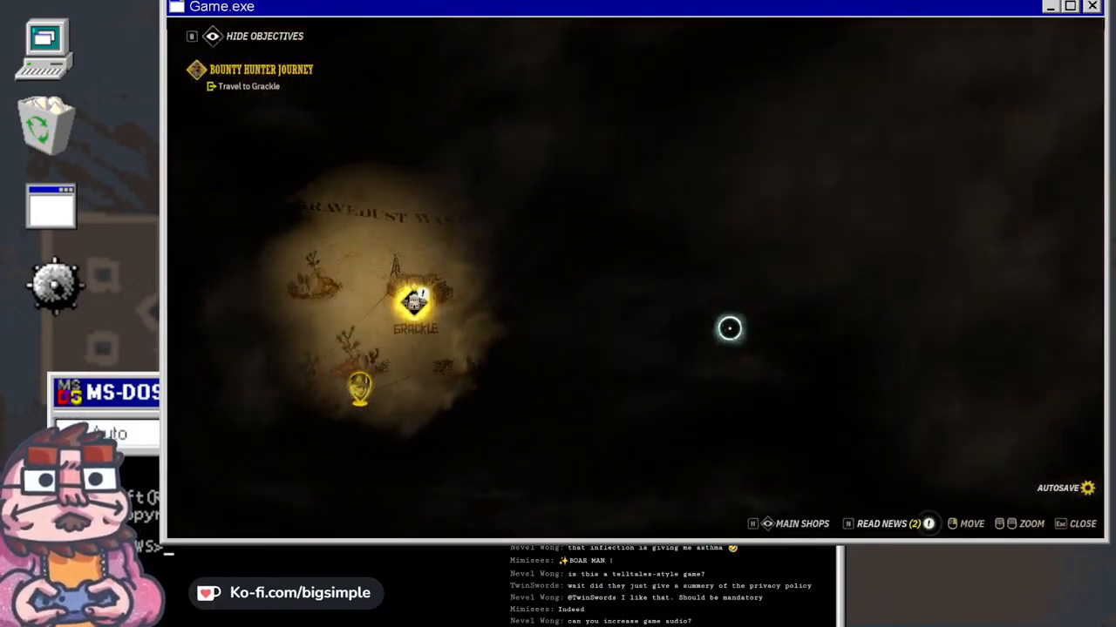
- Select Grackle on the world map and travel there
{"action": "left_click", "coordinate": [411, 307]}
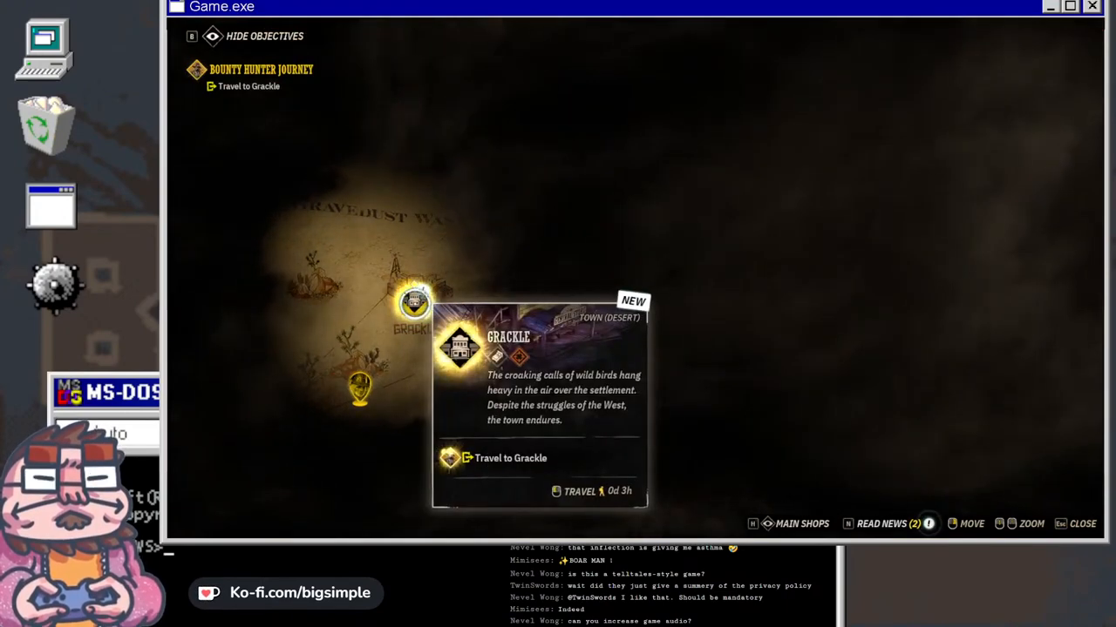
{"action": "left_click", "coordinate": [512, 458]}
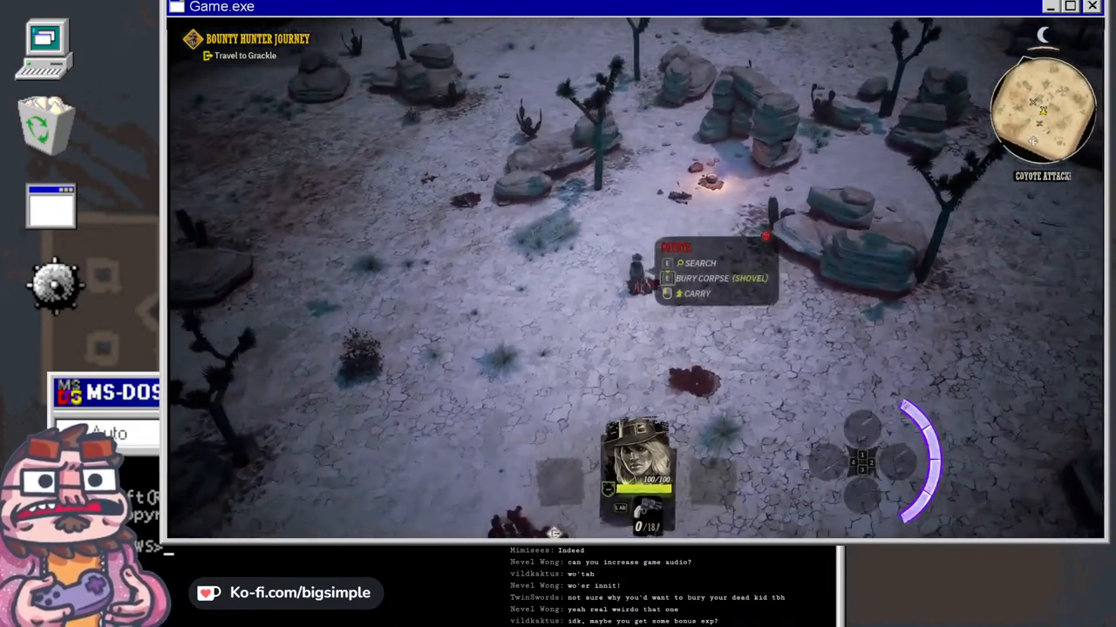
- Take the meat from the dead coyote and loot the carcass by the campfire
{"action": "left_click", "coordinate": [708, 263]}
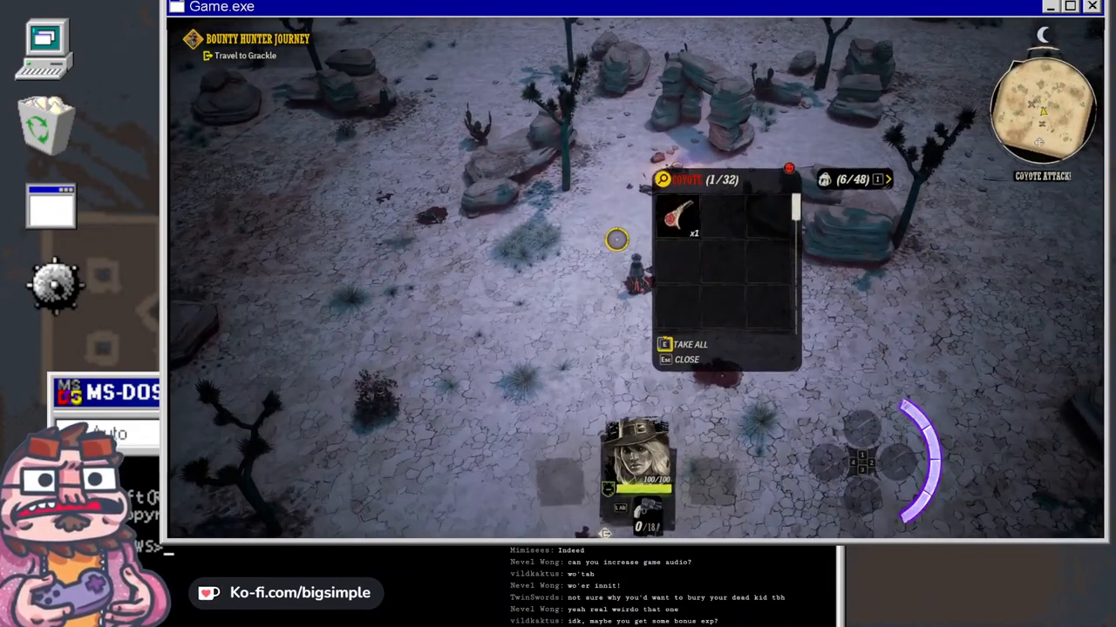
{"action": "left_click", "coordinate": [691, 344]}
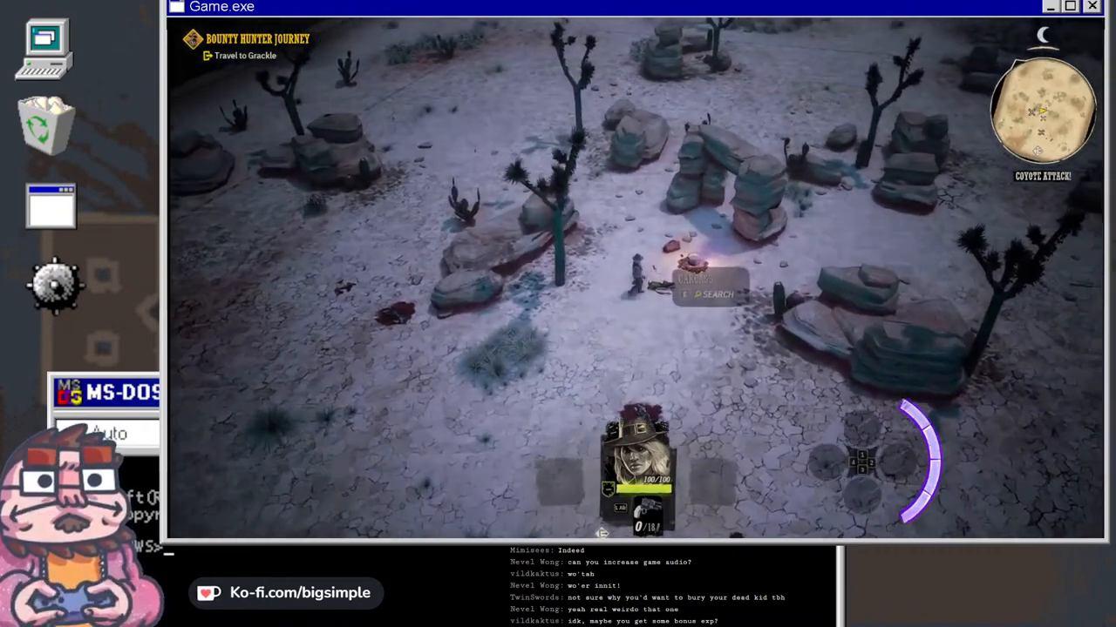
{"action": "left_click", "coordinate": [710, 293]}
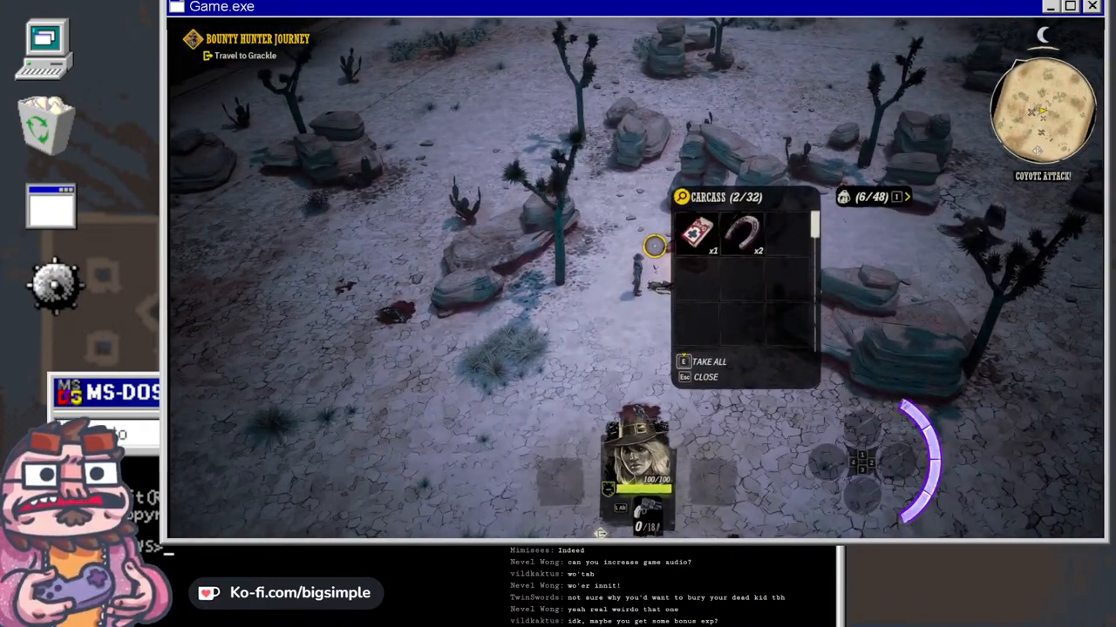
{"action": "left_click", "coordinate": [703, 362]}
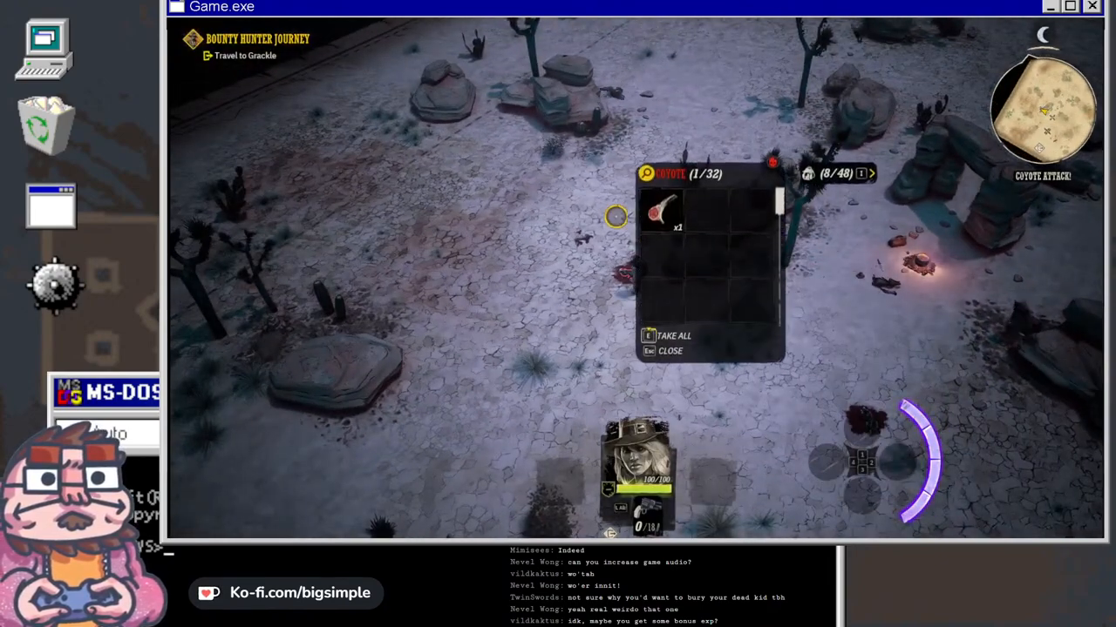
- Take meat from another coyote and all the food from the suitcase
{"action": "left_click", "coordinate": [673, 336]}
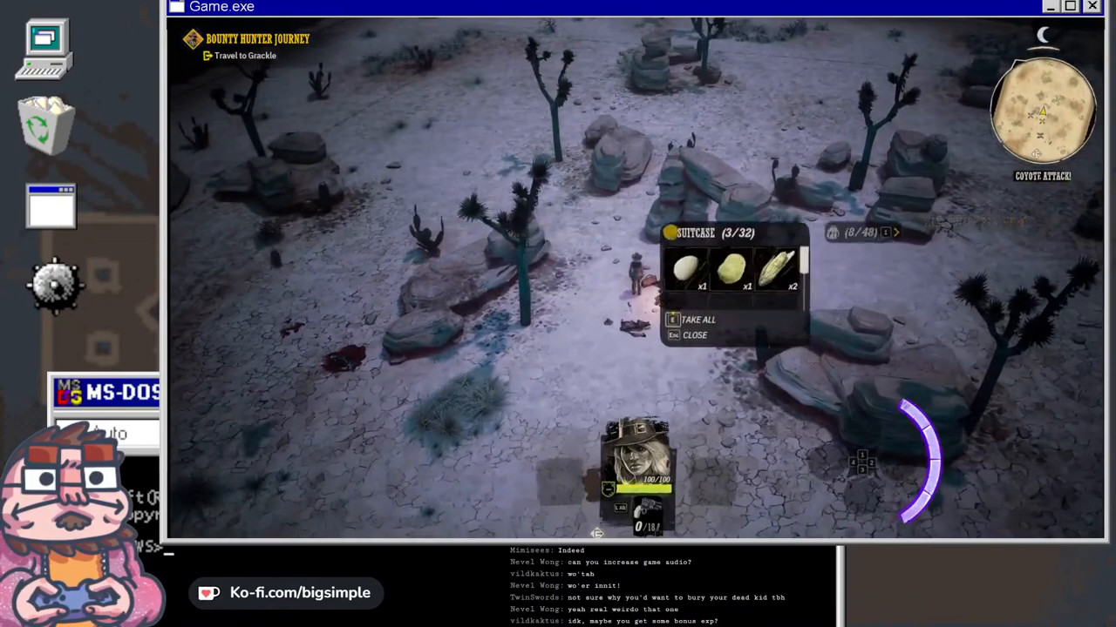
{"action": "left_click", "coordinate": [698, 320]}
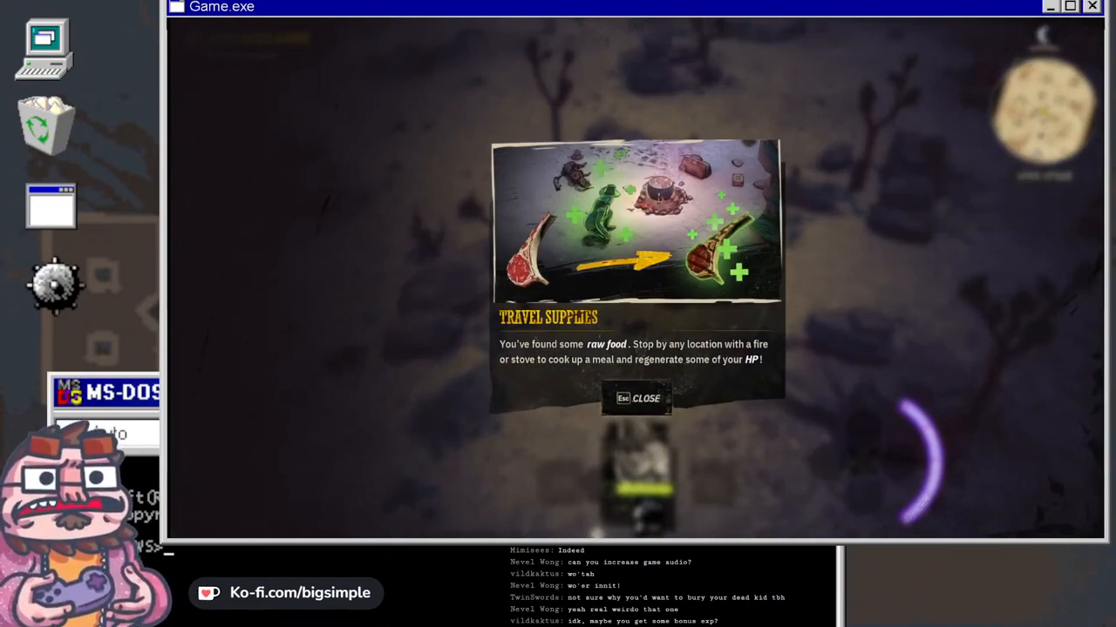
- Close the raw food Travel Supplies tip
{"action": "left_click", "coordinate": [636, 399]}
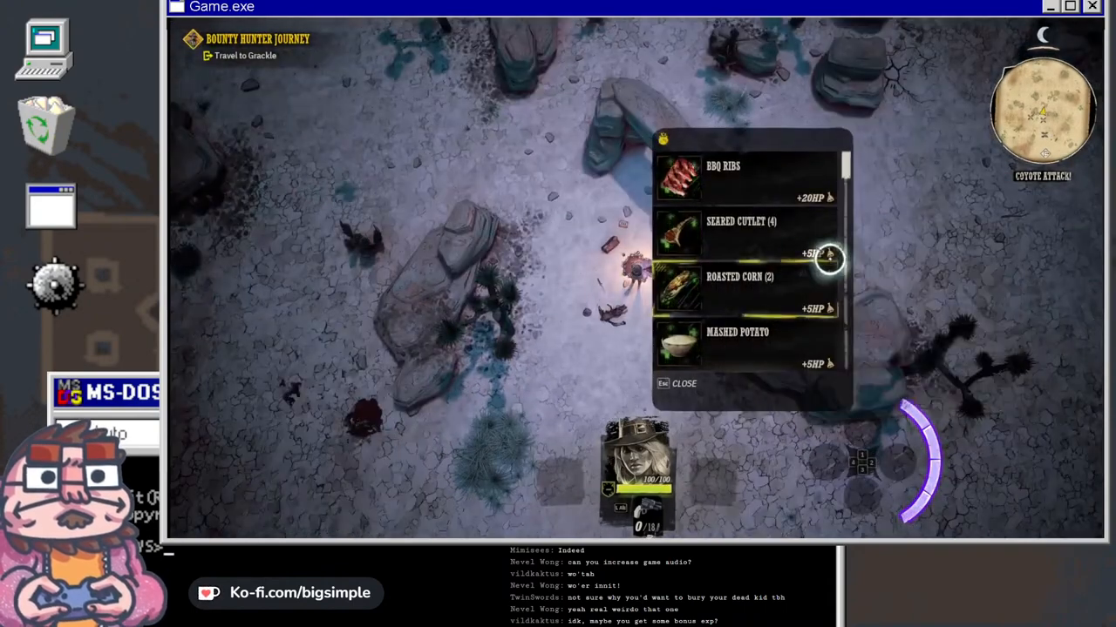
{"action": "mouse_move", "coordinate": [769, 168]}
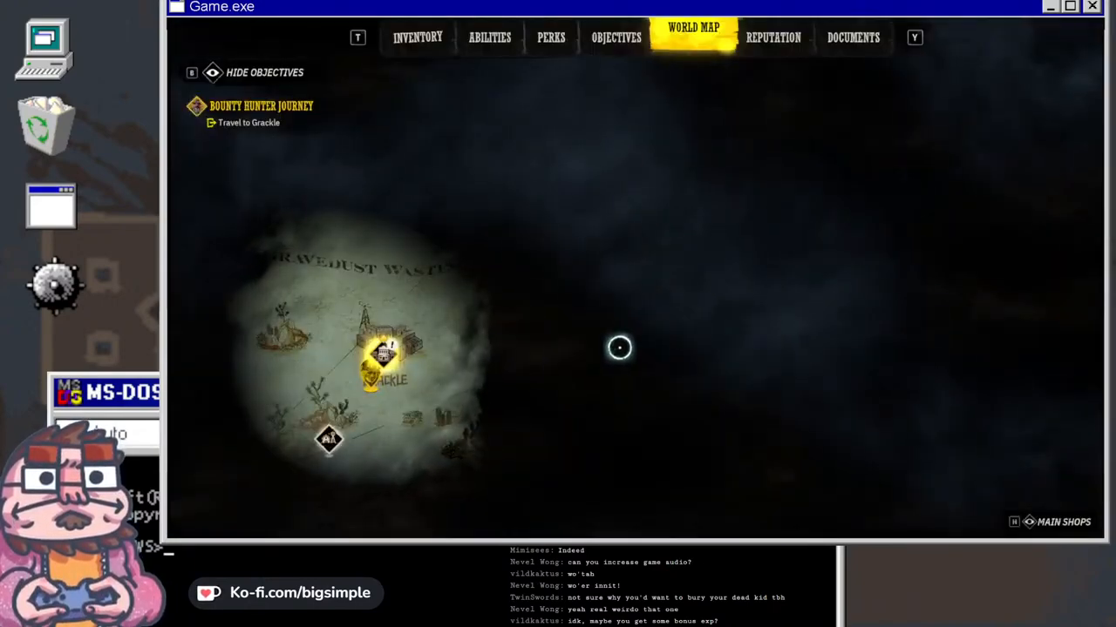
- Select the Grackle marker on the world map and start traveling there
{"action": "left_click", "coordinate": [381, 351]}
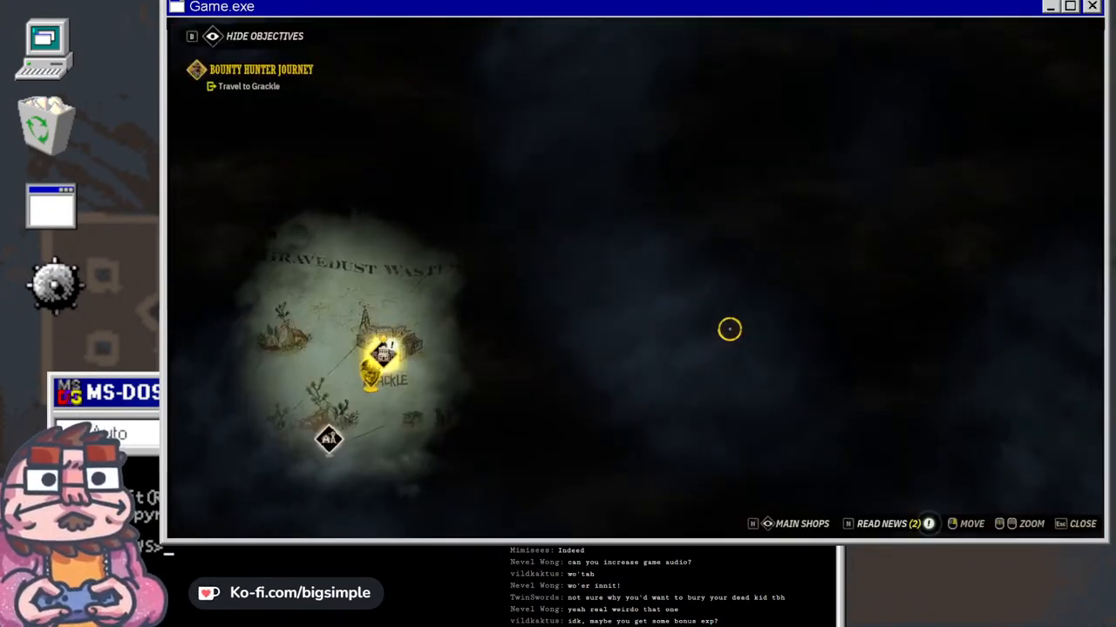
{"action": "left_click", "coordinate": [378, 370]}
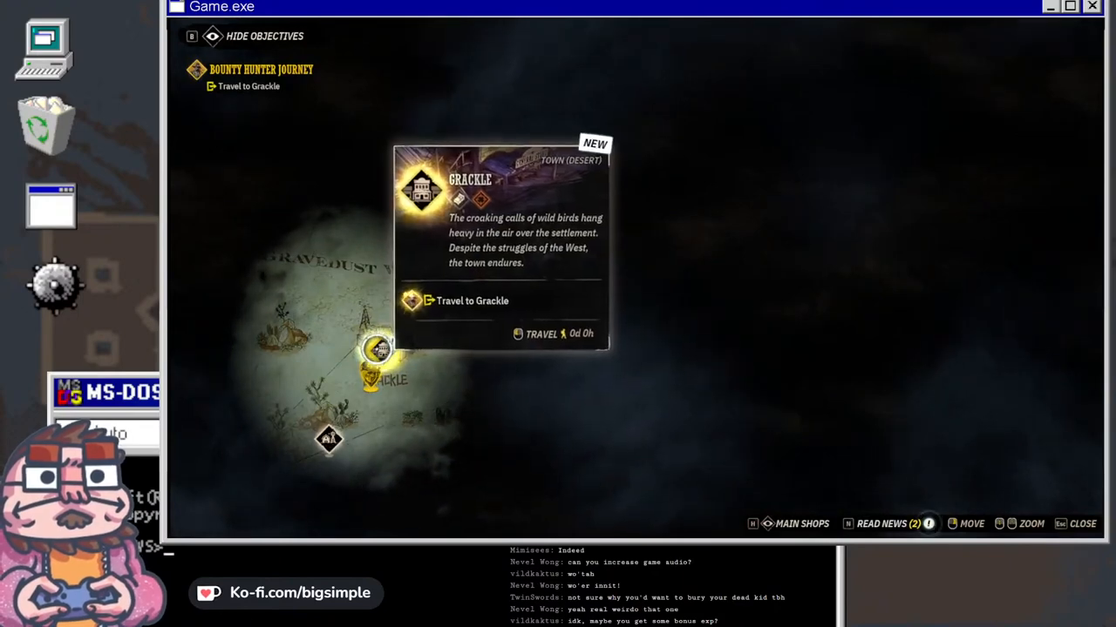
{"action": "left_click", "coordinate": [467, 301]}
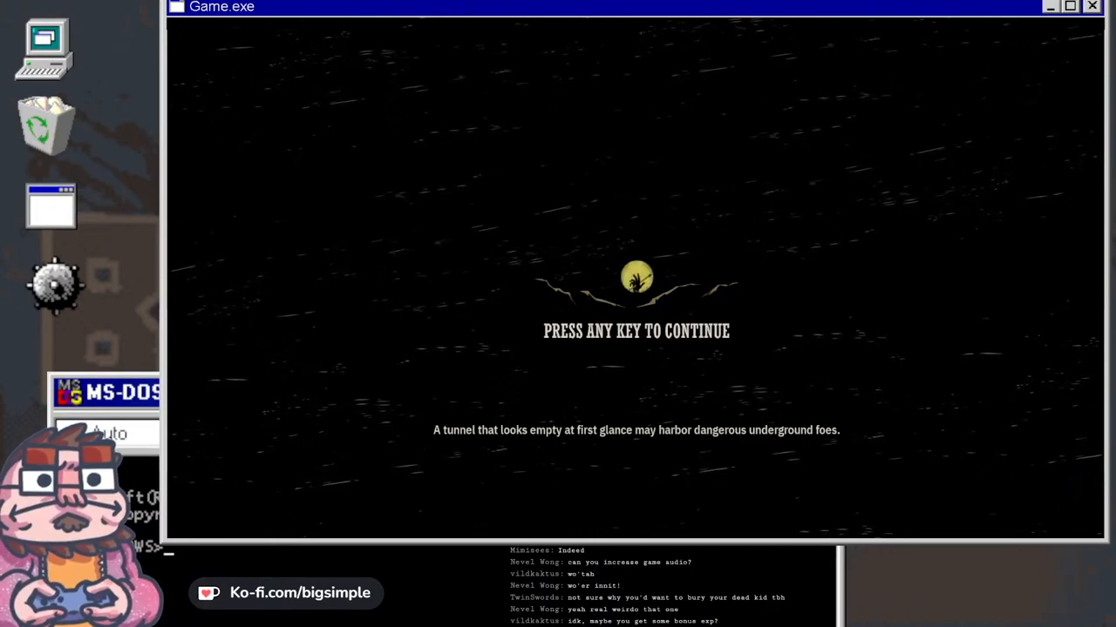
- Enter Grackle past the loading screen and search the dead villager by the town sign
{"action": "key", "text": "space"}
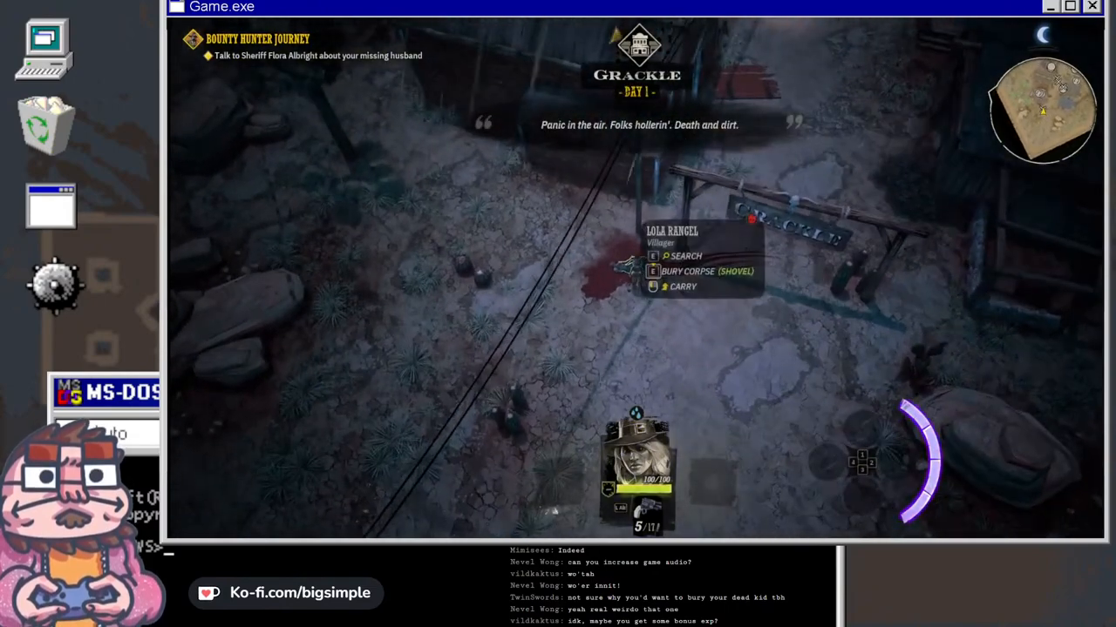
{"action": "left_click", "coordinate": [688, 256]}
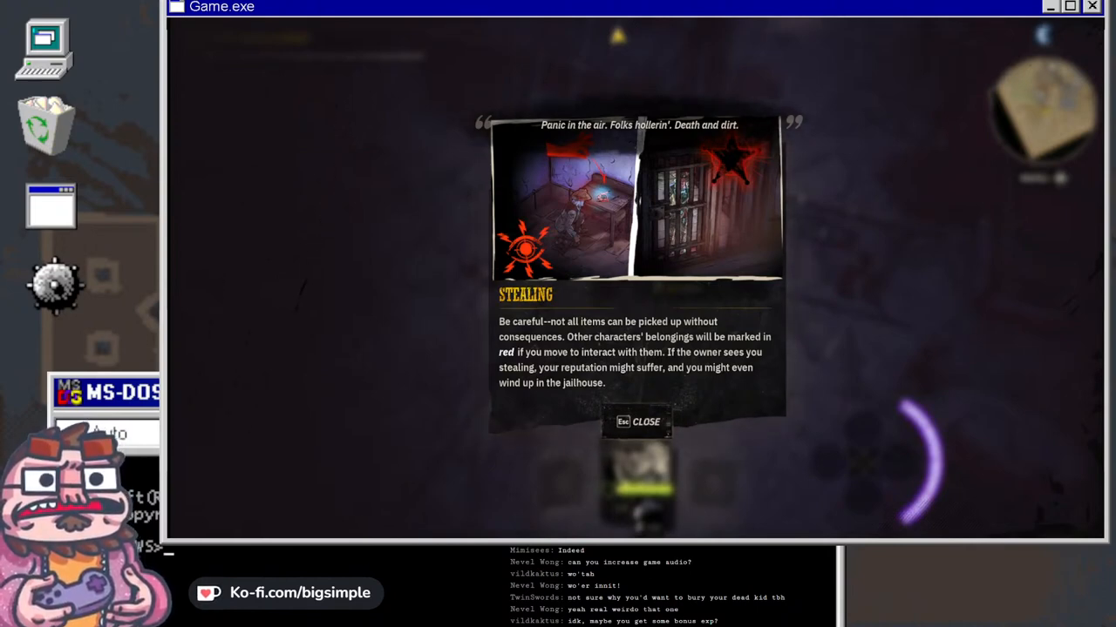
- Close the stealing tip and go into the jailhouse to talk with Sheriff Flora Albright
{"action": "left_click", "coordinate": [638, 422]}
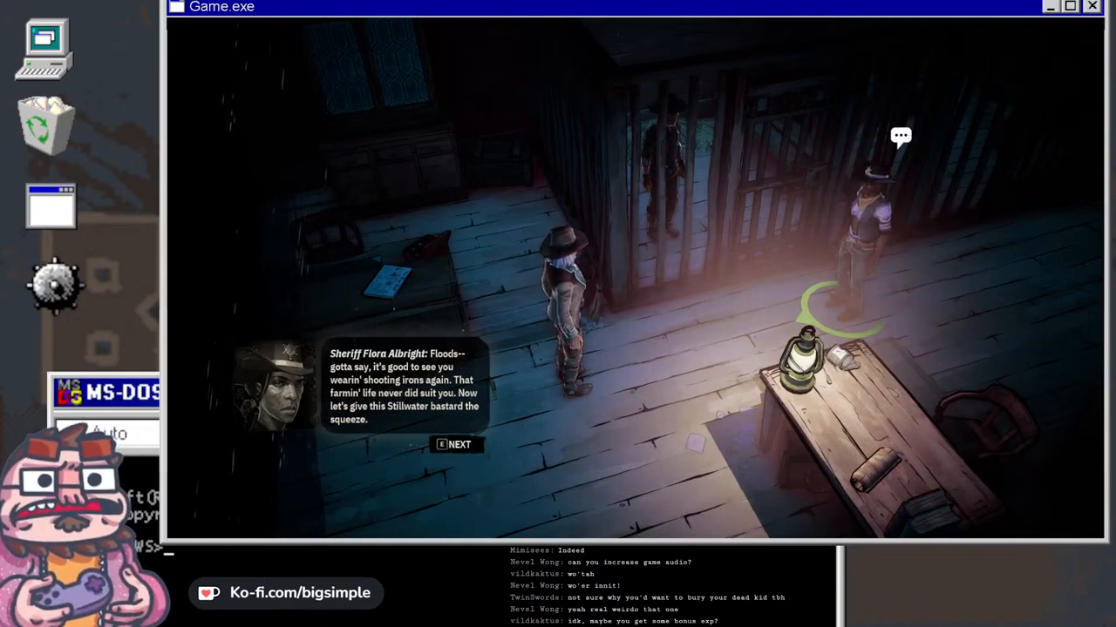
- Follow the sheriff's interrogation and promise to protect the prisoner from harm
{"action": "left_click", "coordinate": [456, 445]}
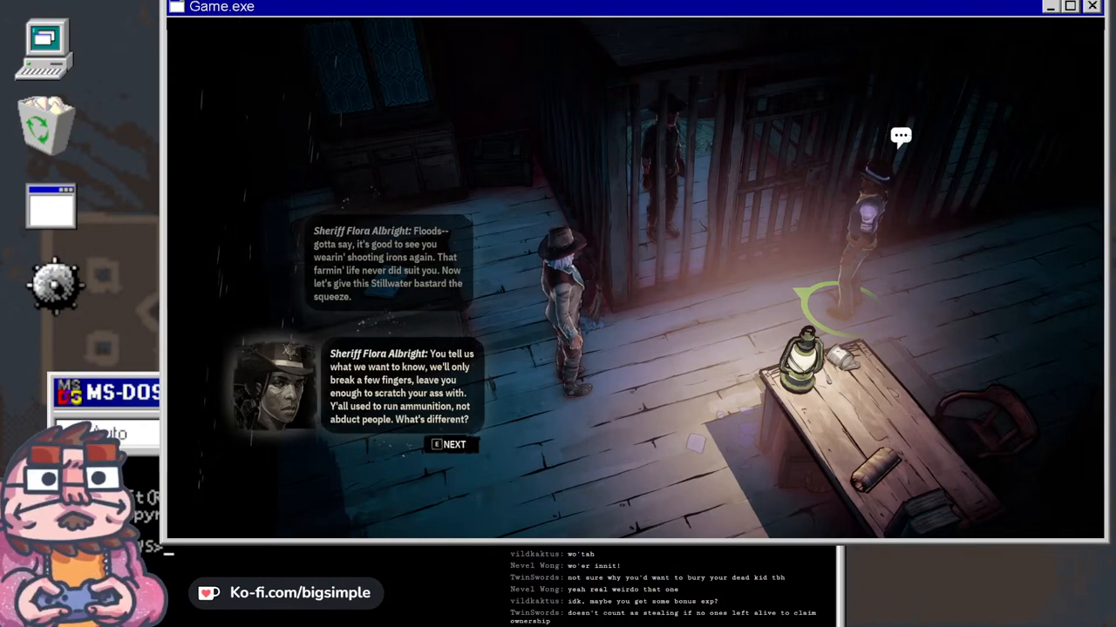
{"action": "left_click", "coordinate": [452, 445]}
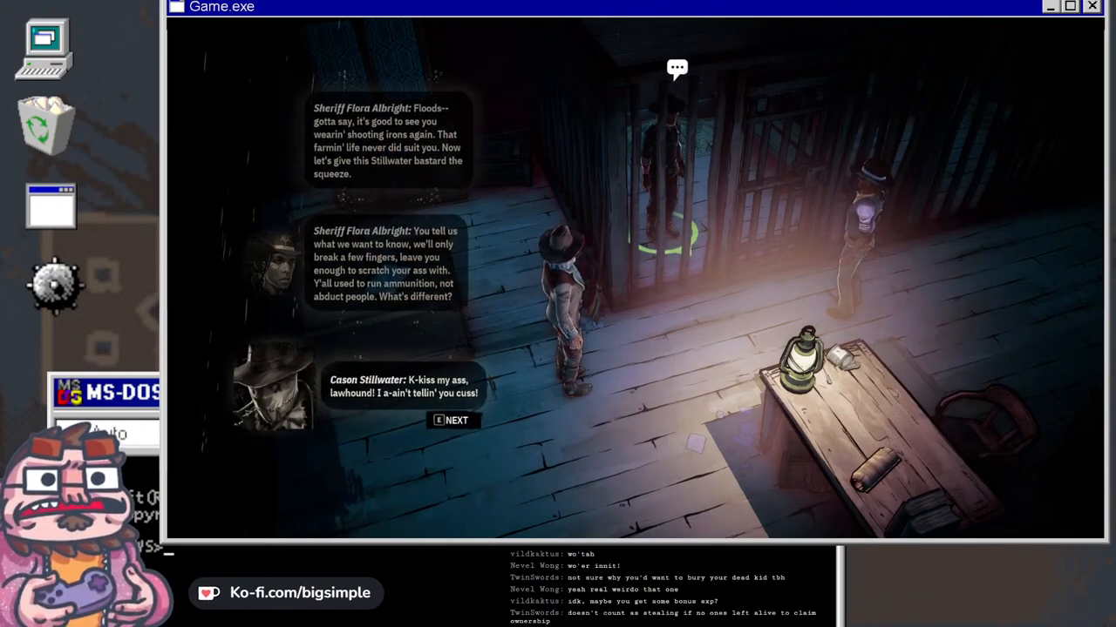
{"action": "left_click", "coordinate": [453, 420]}
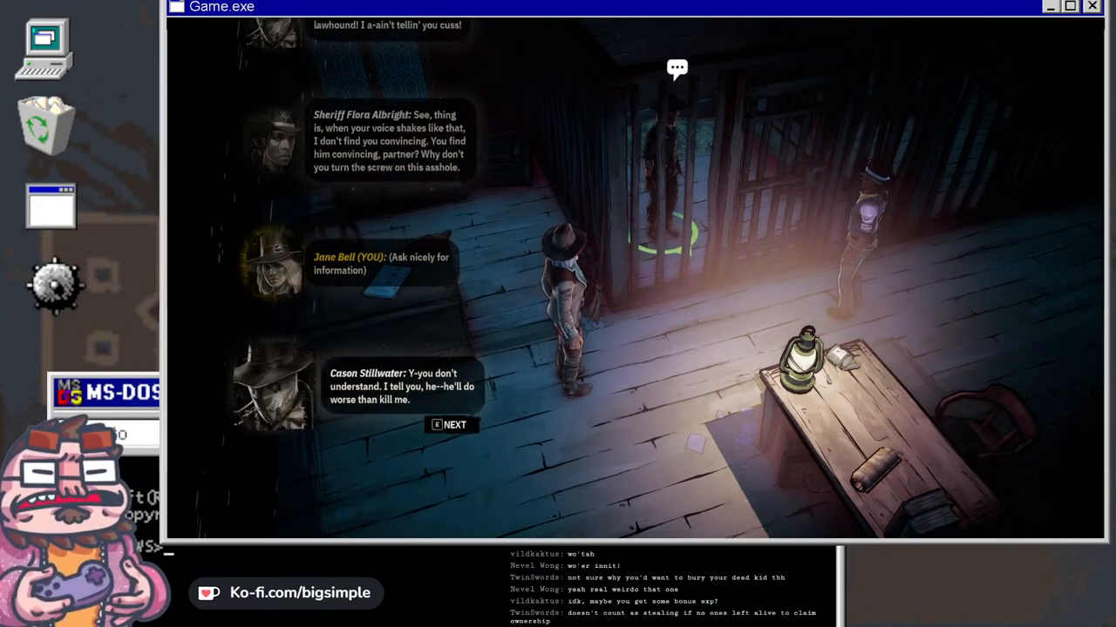
{"action": "left_click", "coordinate": [451, 425]}
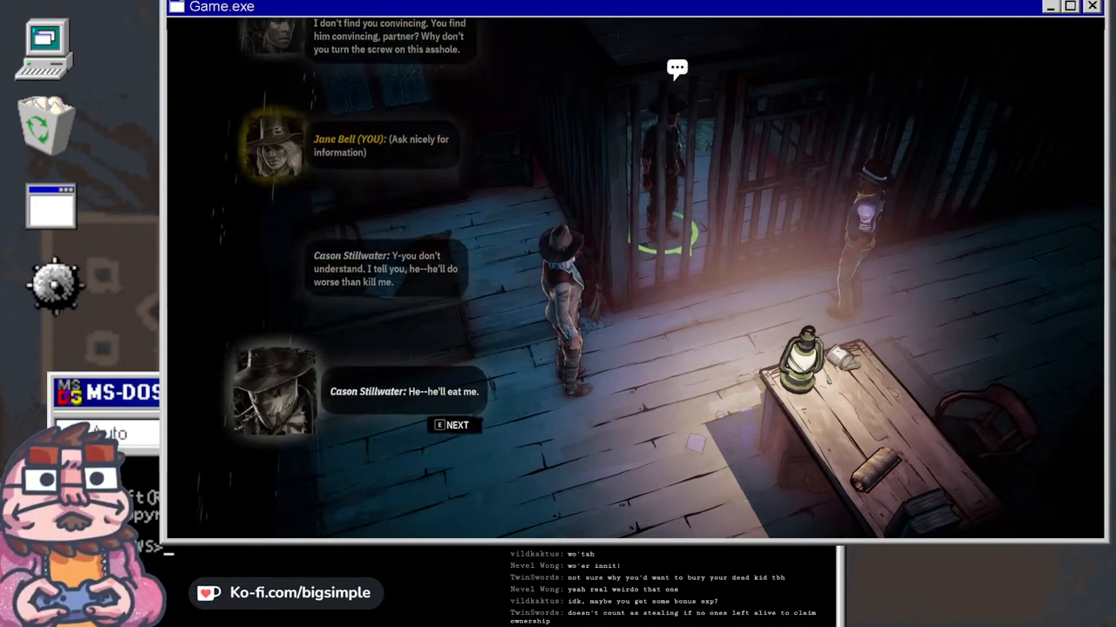
{"action": "left_click", "coordinate": [454, 425]}
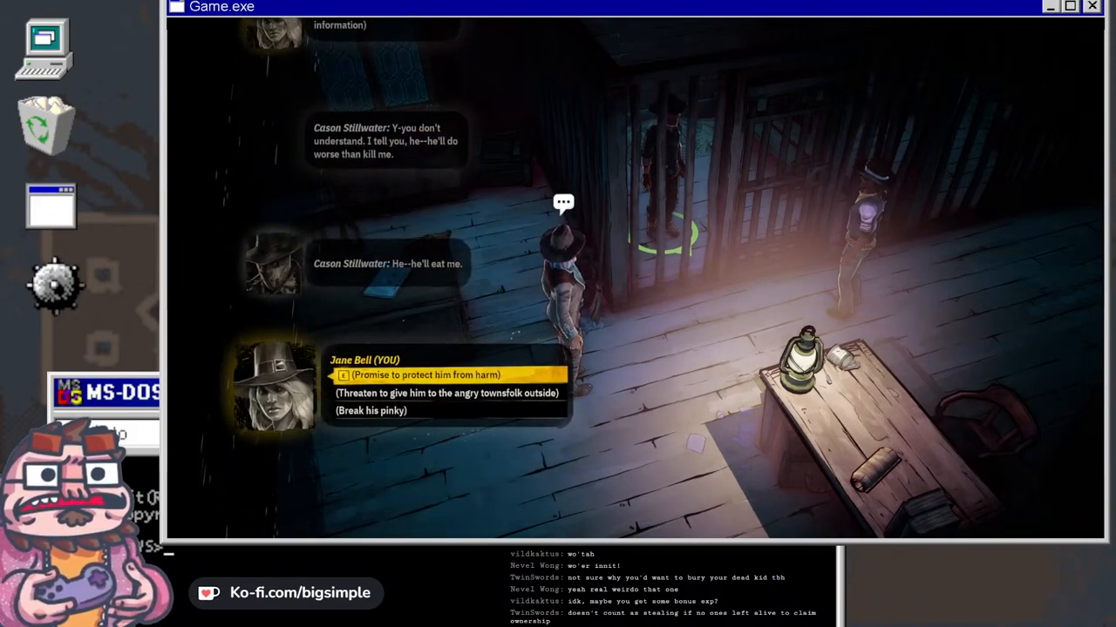
{"action": "left_click", "coordinate": [446, 375]}
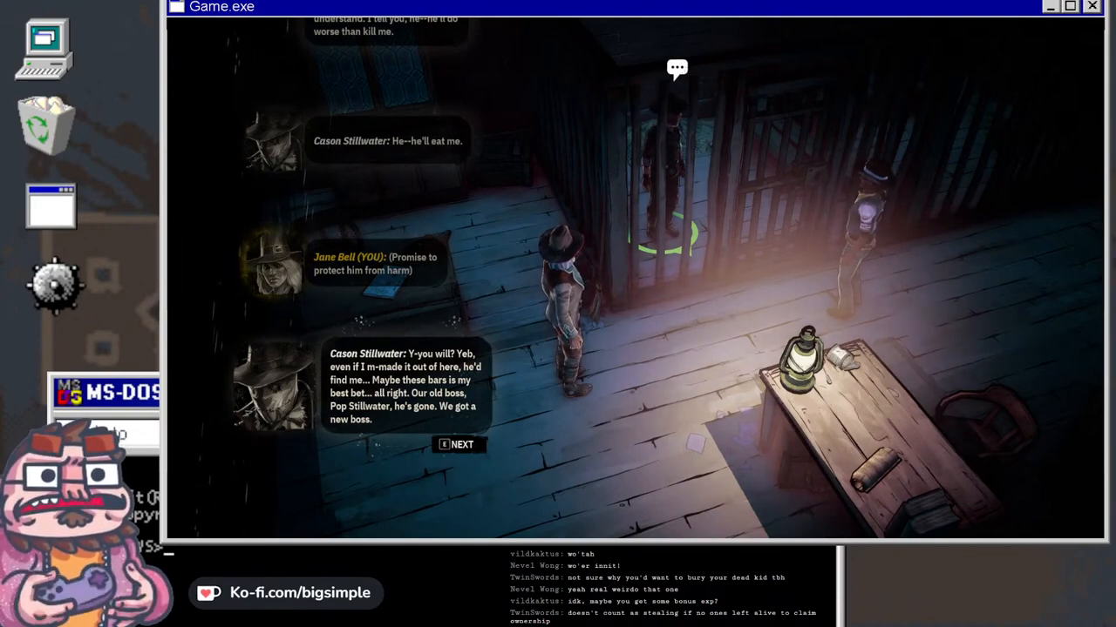
- Guarantee Cason Stillwater's safety, learning their camp lies five hours northwest
{"action": "left_click", "coordinate": [458, 445]}
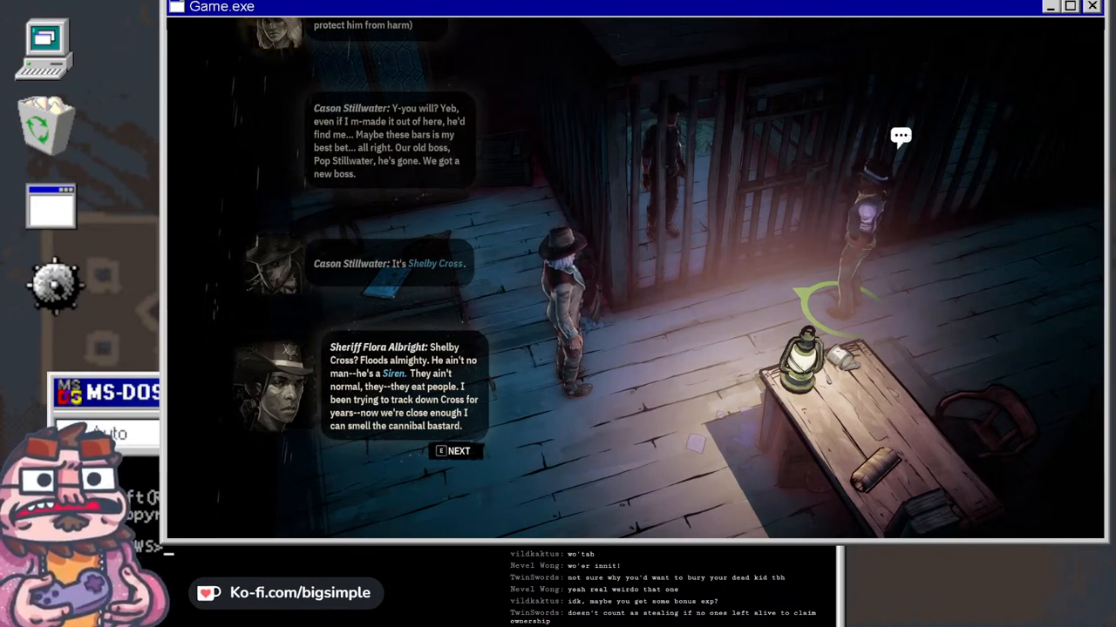
{"action": "left_click", "coordinate": [456, 451]}
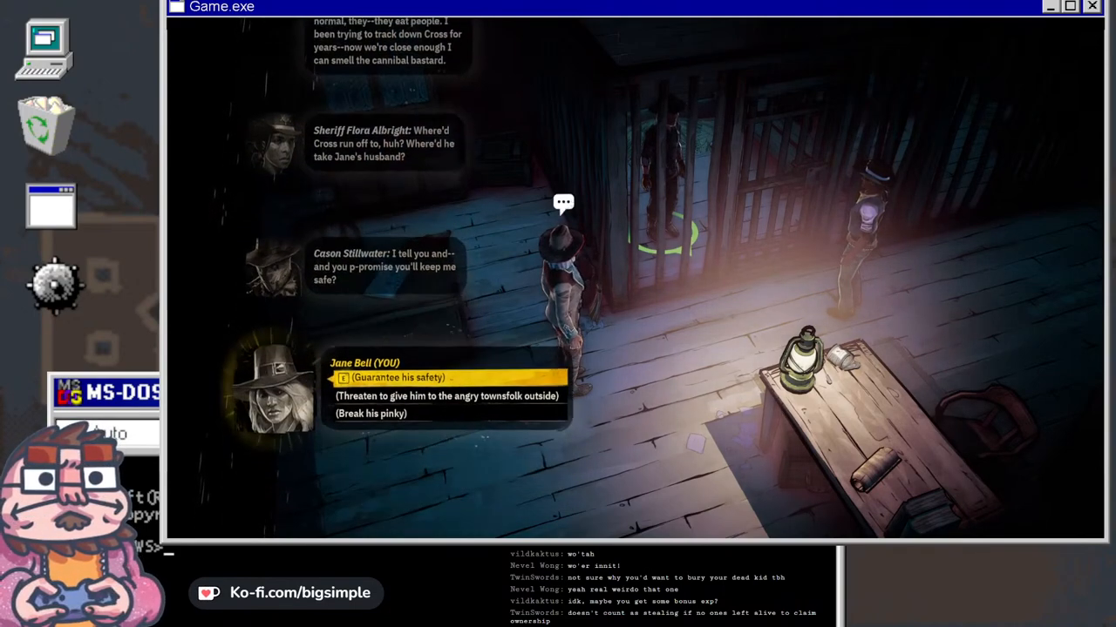
{"action": "left_click", "coordinate": [380, 377]}
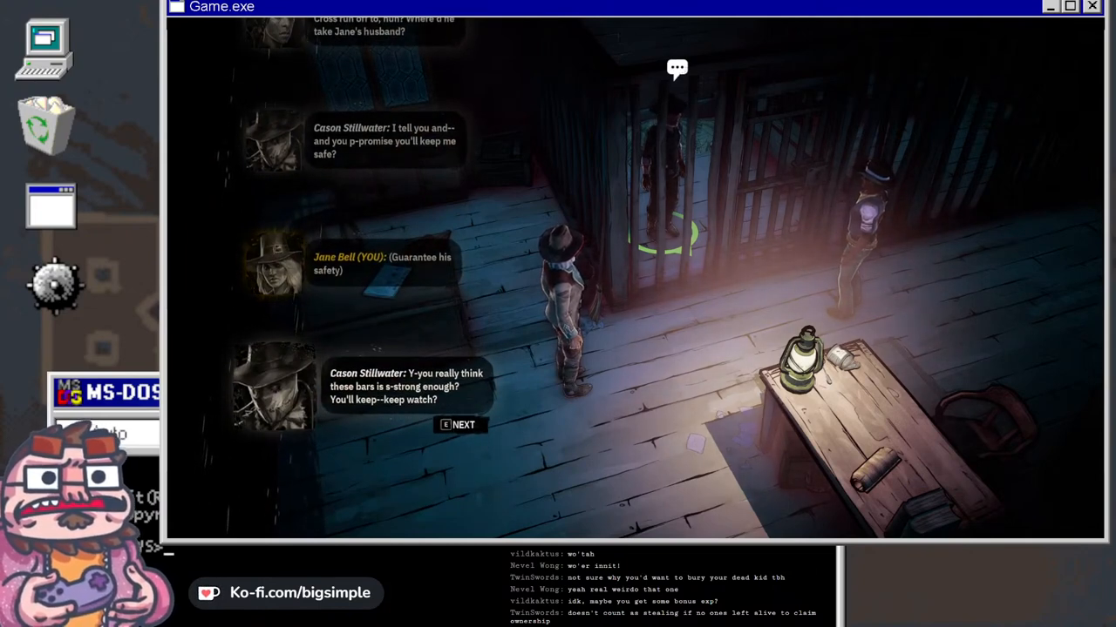
{"action": "left_click", "coordinate": [460, 425]}
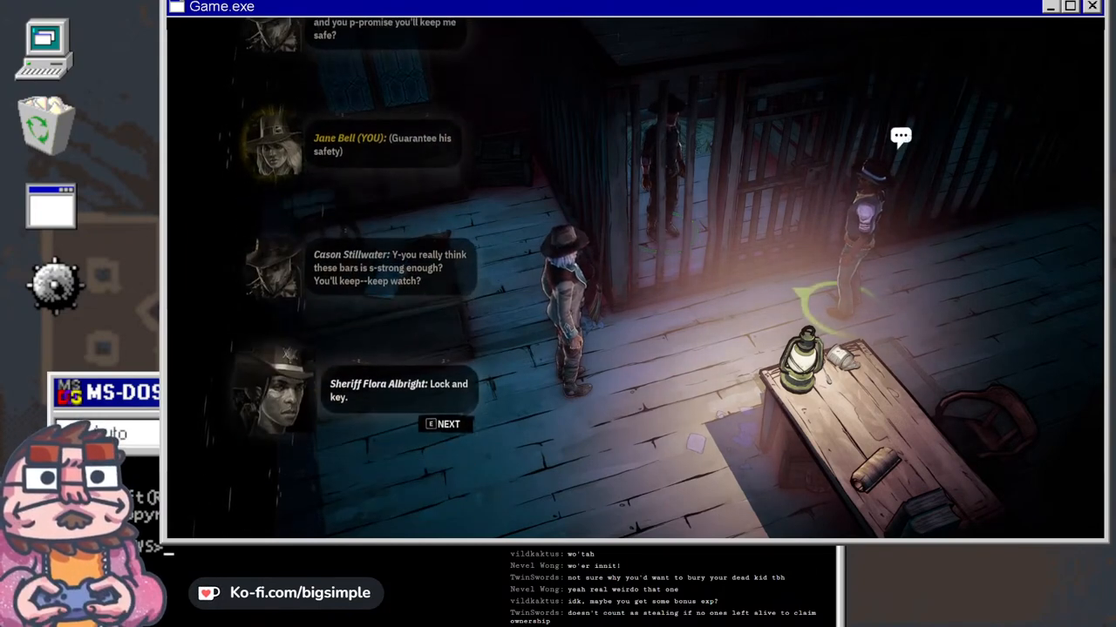
{"action": "left_click", "coordinate": [445, 424]}
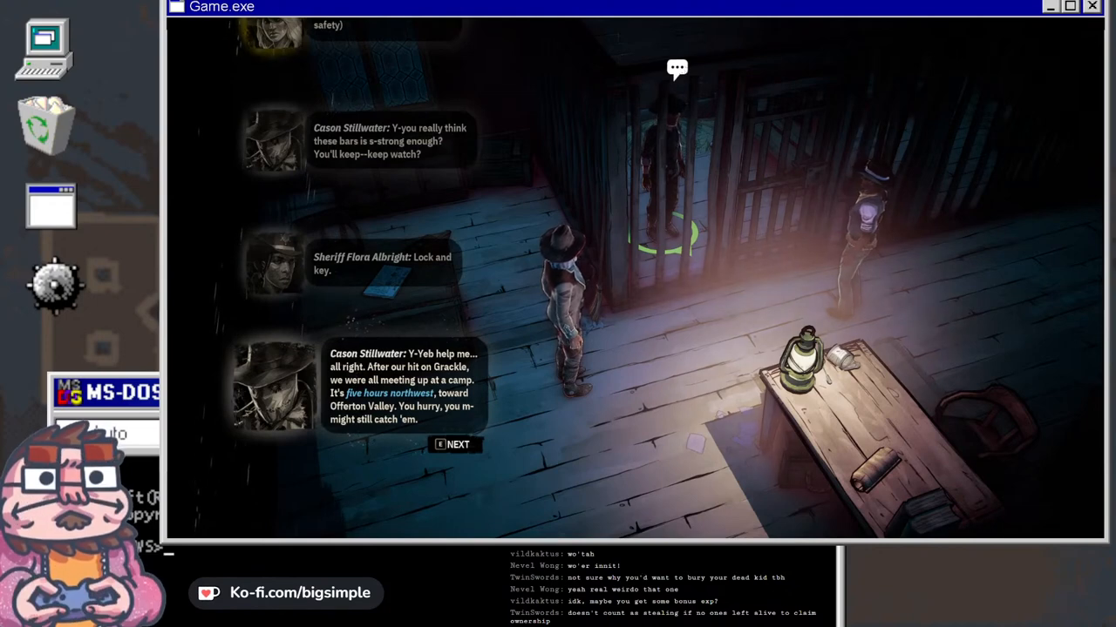
{"action": "left_click", "coordinate": [450, 444]}
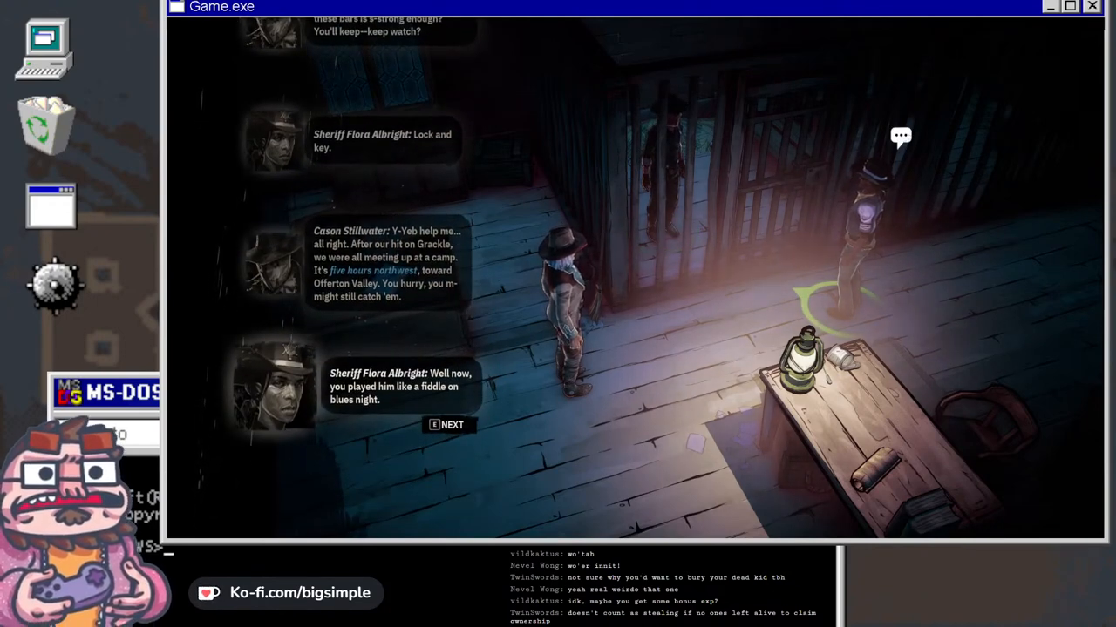
{"action": "left_click", "coordinate": [448, 426]}
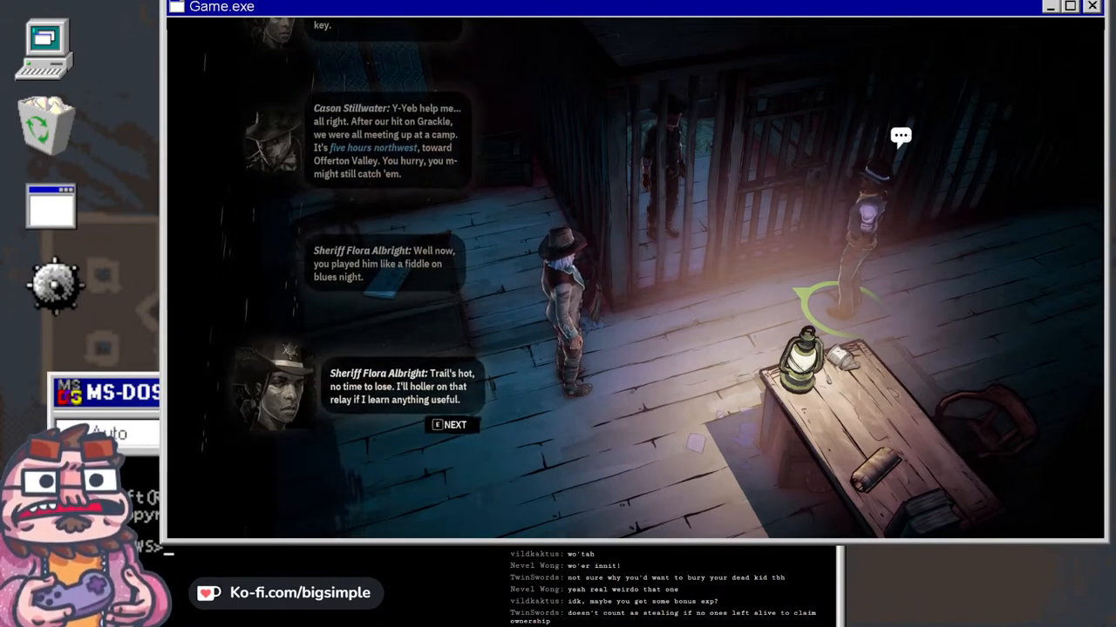
{"action": "left_click", "coordinate": [451, 424]}
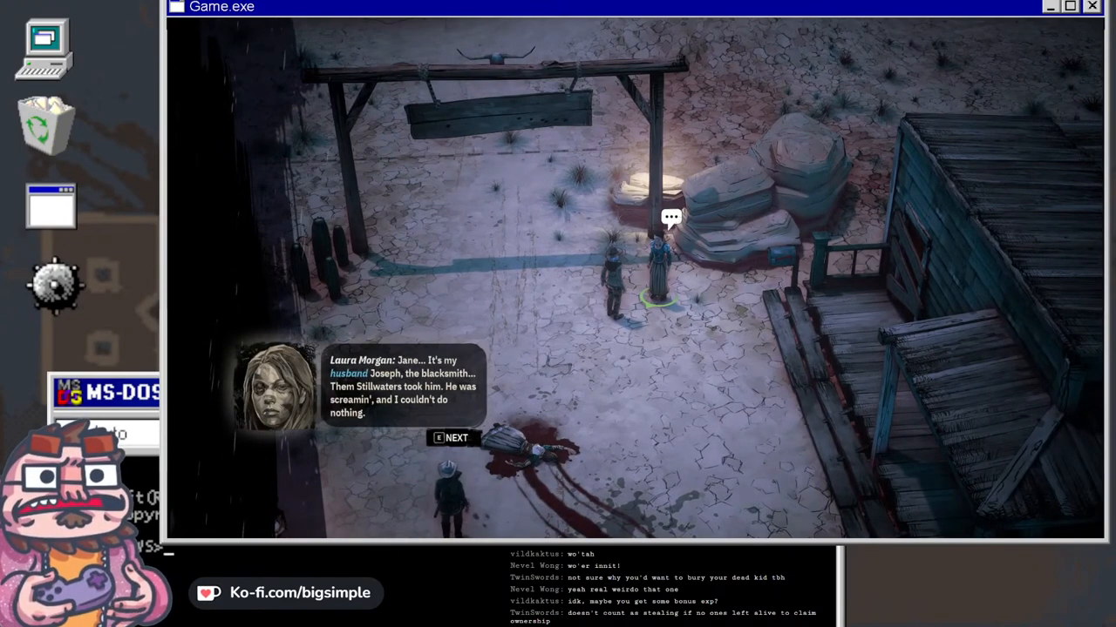
{"action": "left_click", "coordinate": [449, 438]}
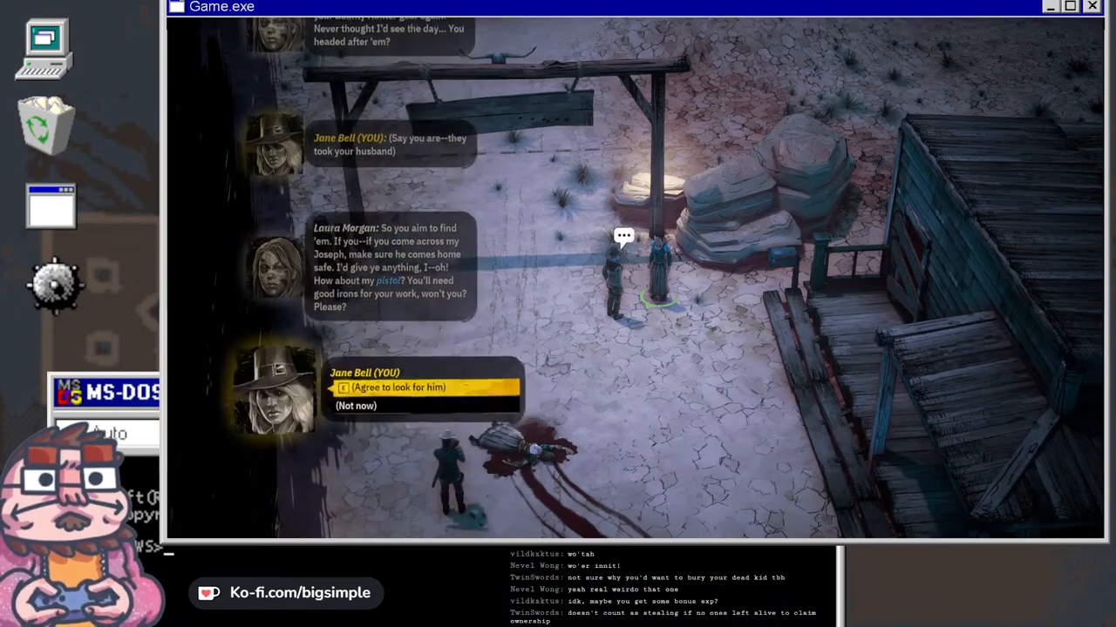
{"action": "left_click", "coordinate": [416, 387]}
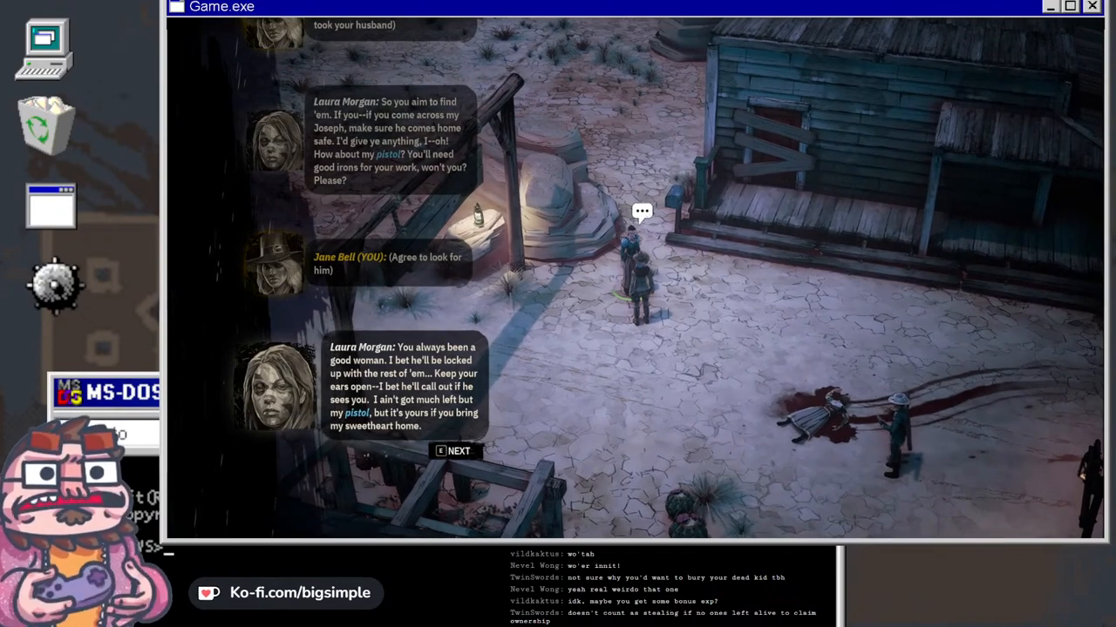
{"action": "left_click", "coordinate": [454, 451]}
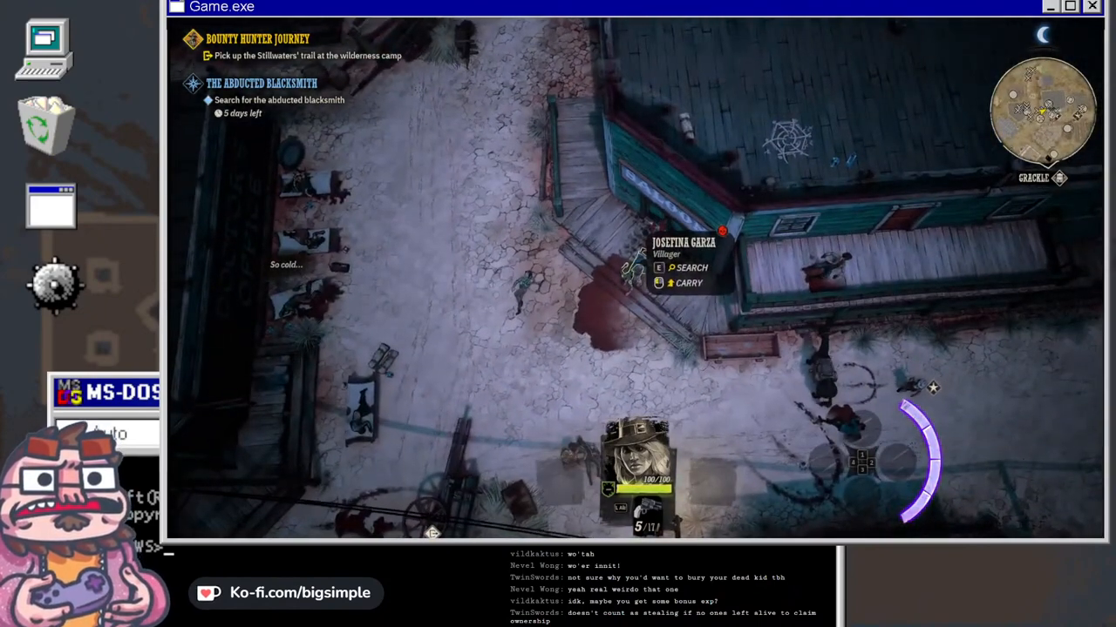
- Walk Jane through Grackle to the town's edge, bringing up the world map
{"action": "left_click", "coordinate": [674, 268]}
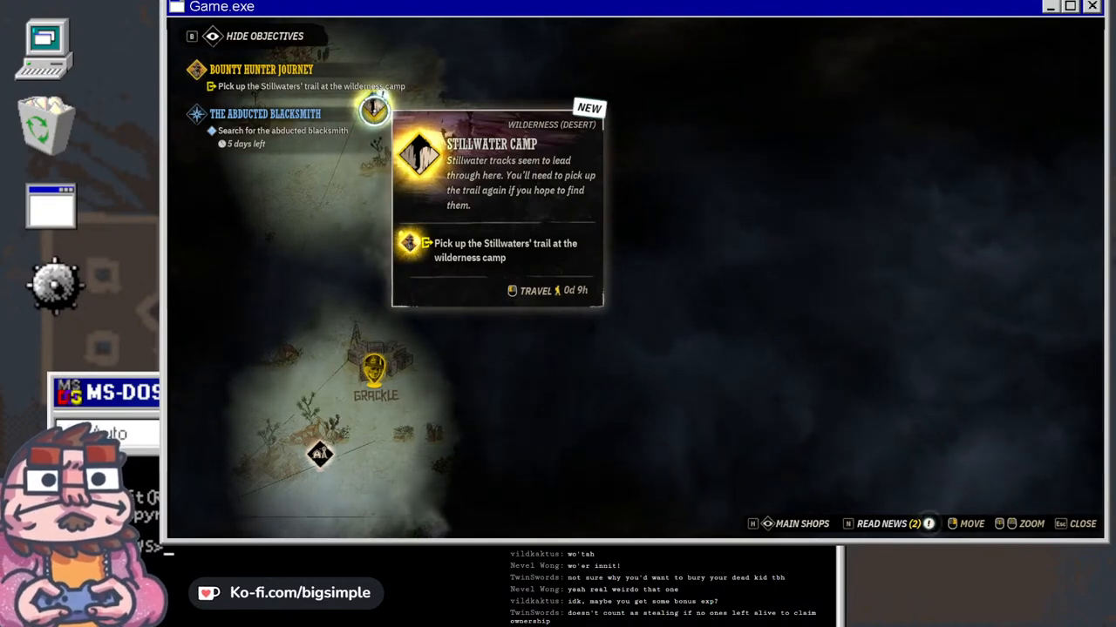
- Travel toward Stillwater Camp, meeting the Traveling Merchants encounter on the way
{"action": "left_click", "coordinate": [529, 290]}
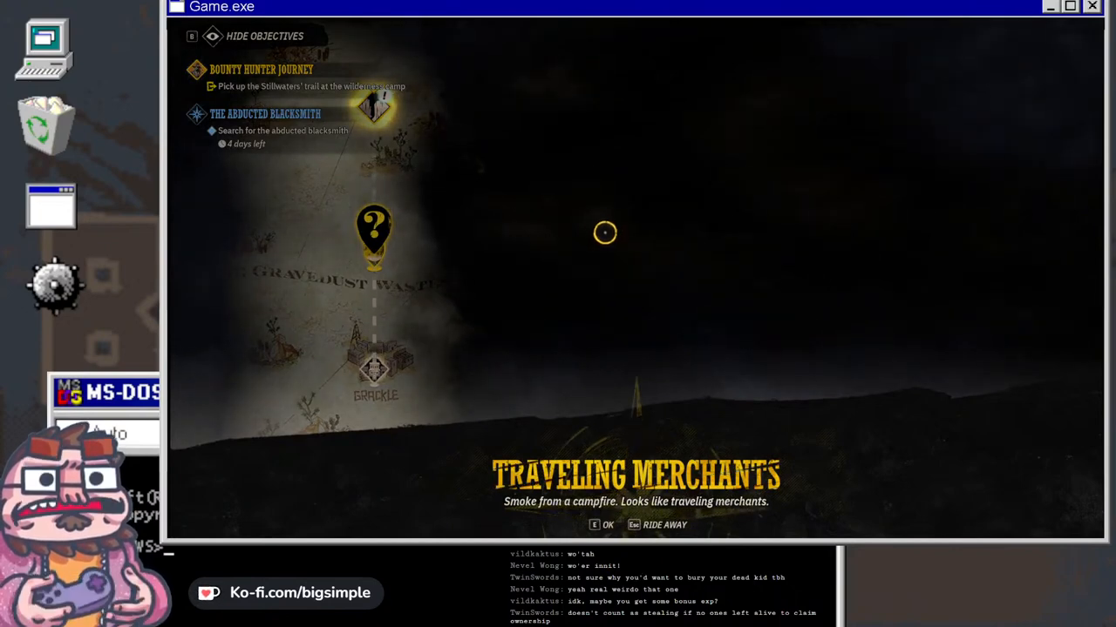
{"action": "mouse_move", "coordinate": [660, 273]}
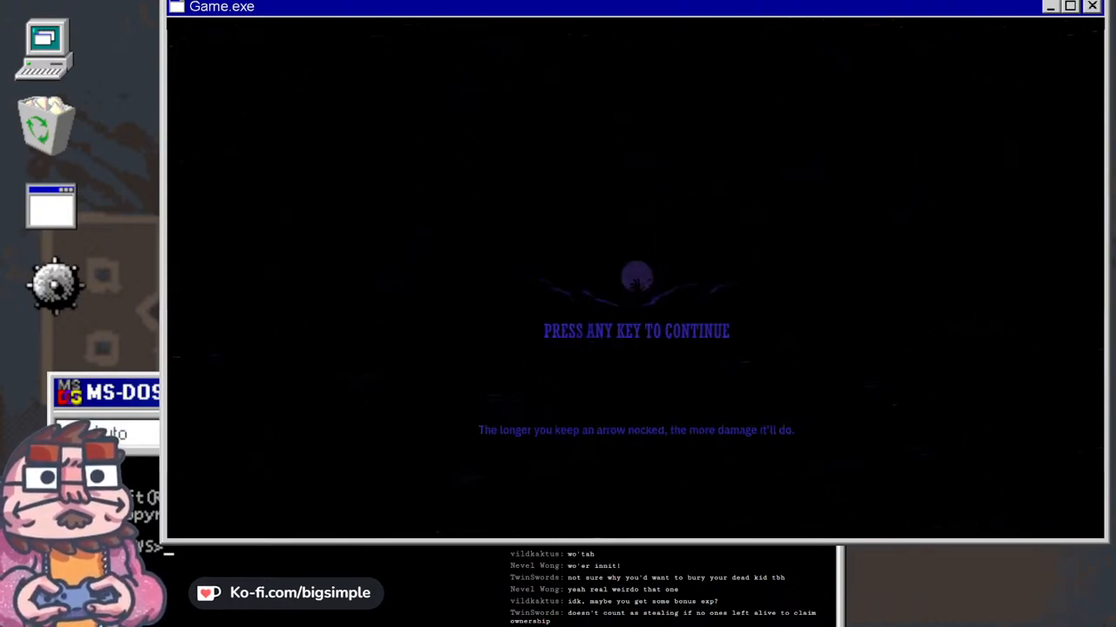
- Arrive at the merchants' campsite and dismiss the Stolen Horses tip
{"action": "key", "text": "space"}
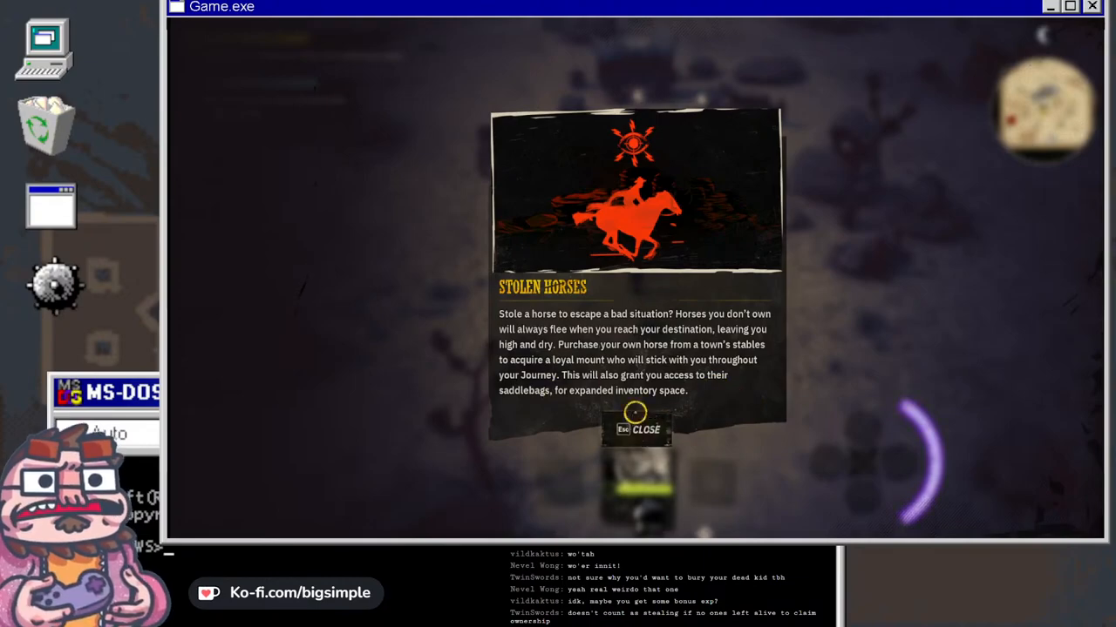
{"action": "left_click", "coordinate": [638, 430]}
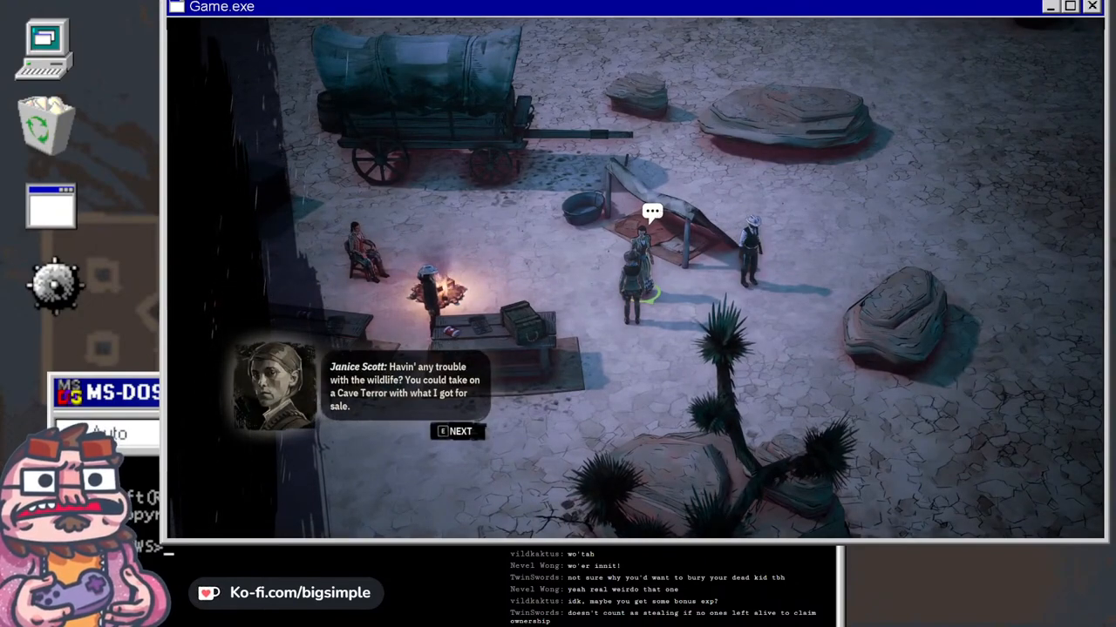
- Talk with trader Janice Scott about wildlife and her wares, then leave the campfire
{"action": "left_click", "coordinate": [454, 431]}
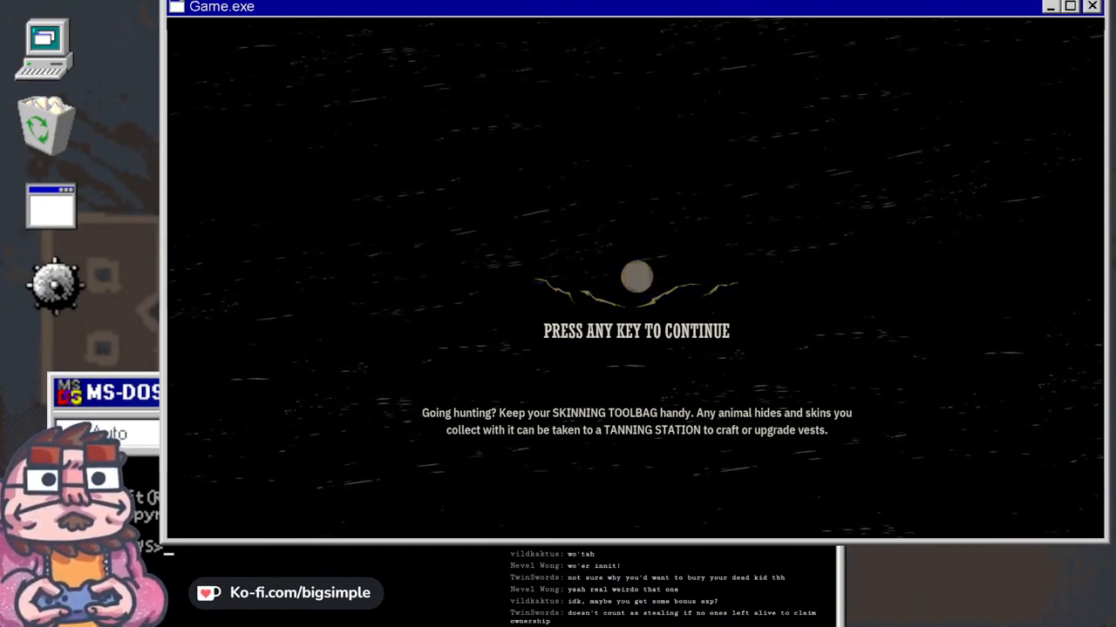
- Skip the skinning-toolbag loading screen to enter the newly loaded area
{"action": "key", "text": "space"}
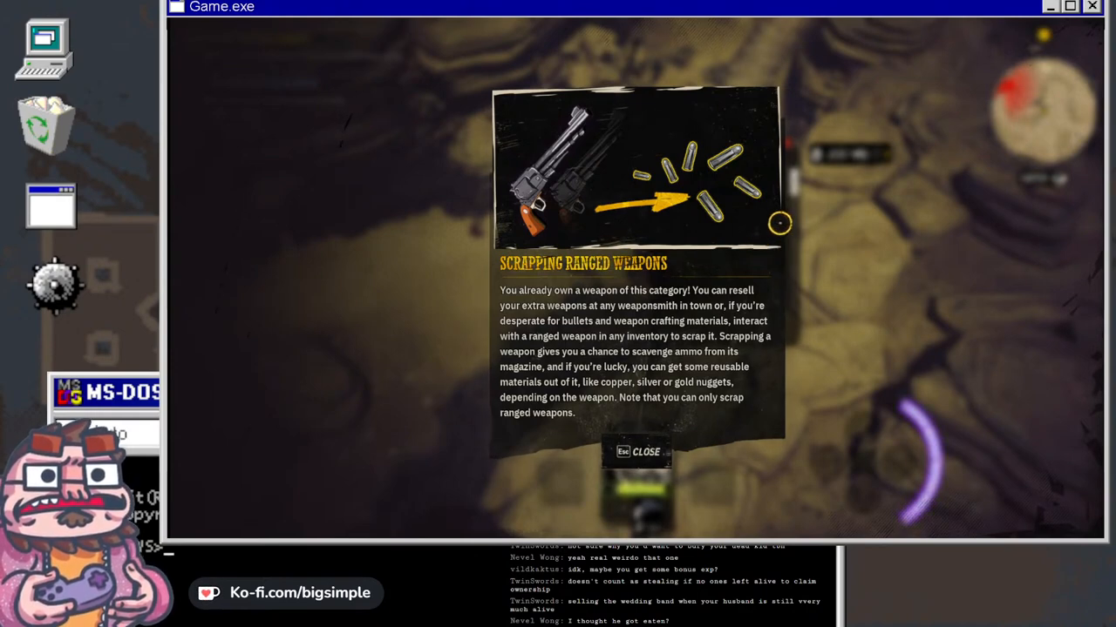
{"action": "mouse_move", "coordinate": [798, 274]}
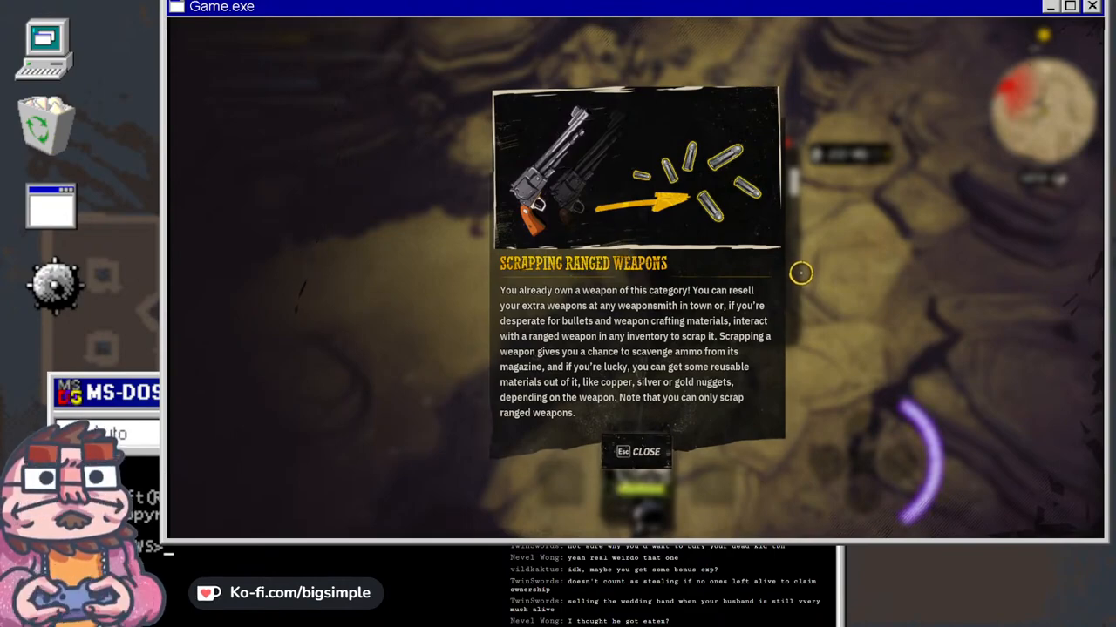
- Close the Scrapping Ranged Weapons tip
{"action": "left_click", "coordinate": [636, 453]}
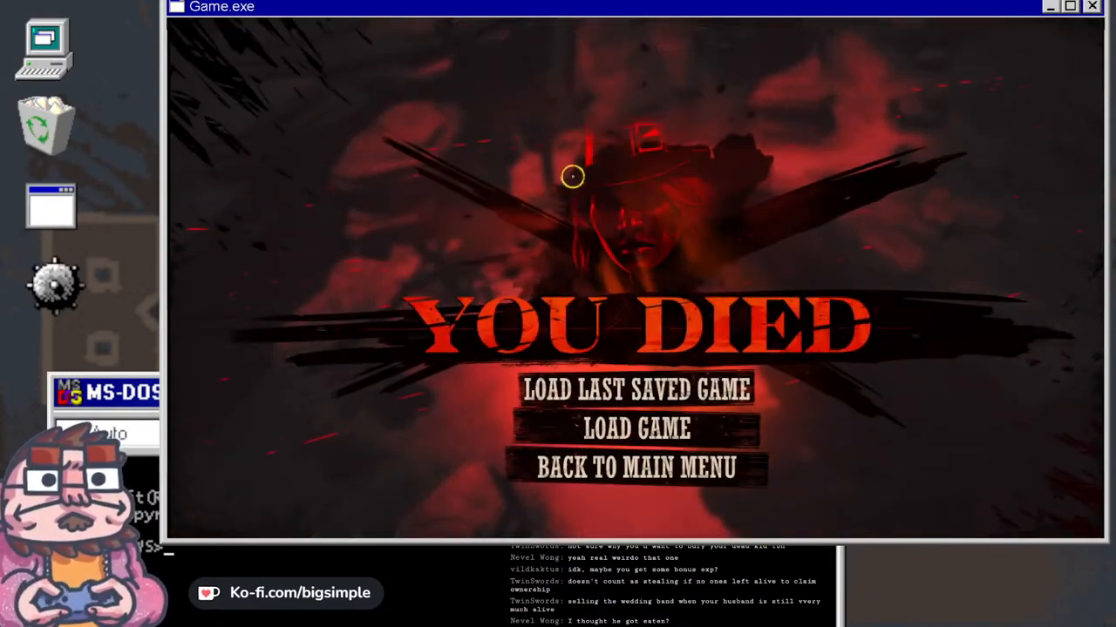
{"action": "mouse_move", "coordinate": [706, 387]}
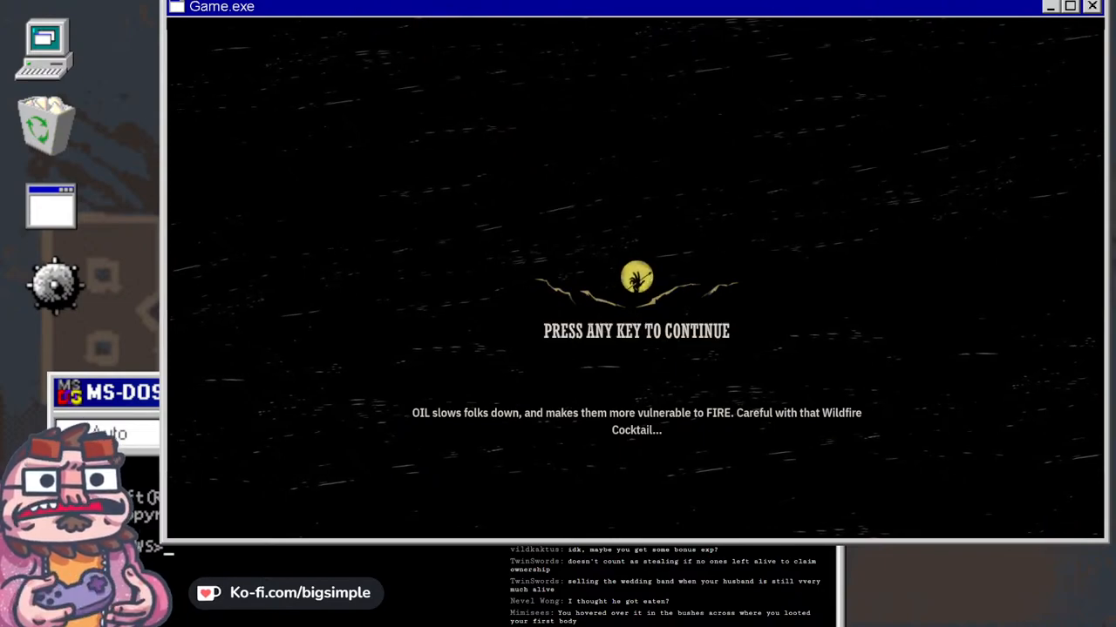
- Continue past the loading screen into the reloaded canyon
{"action": "key", "text": "space"}
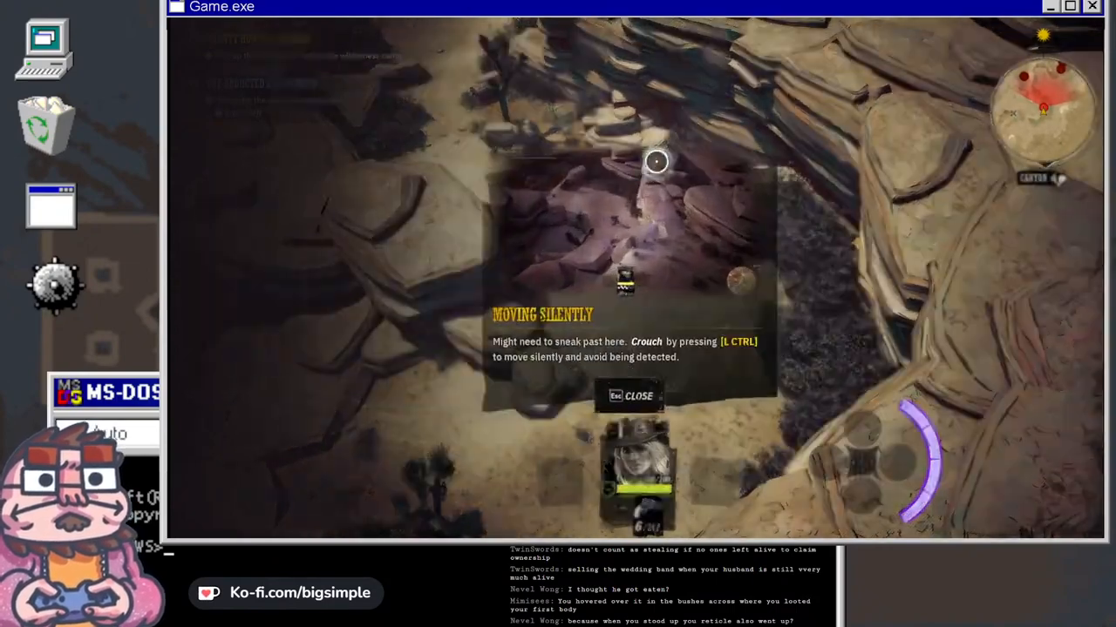
- Dismiss the moving-silently tip and loot pistol slugs and a Spiritstouch from the ranger
{"action": "left_click", "coordinate": [636, 393]}
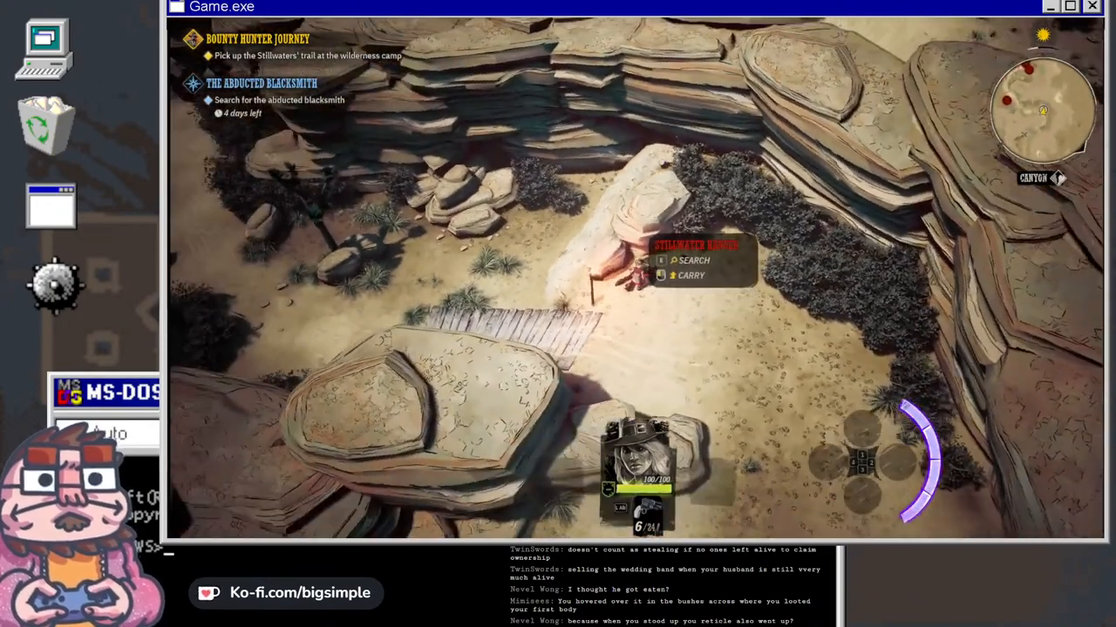
{"action": "left_click", "coordinate": [694, 260]}
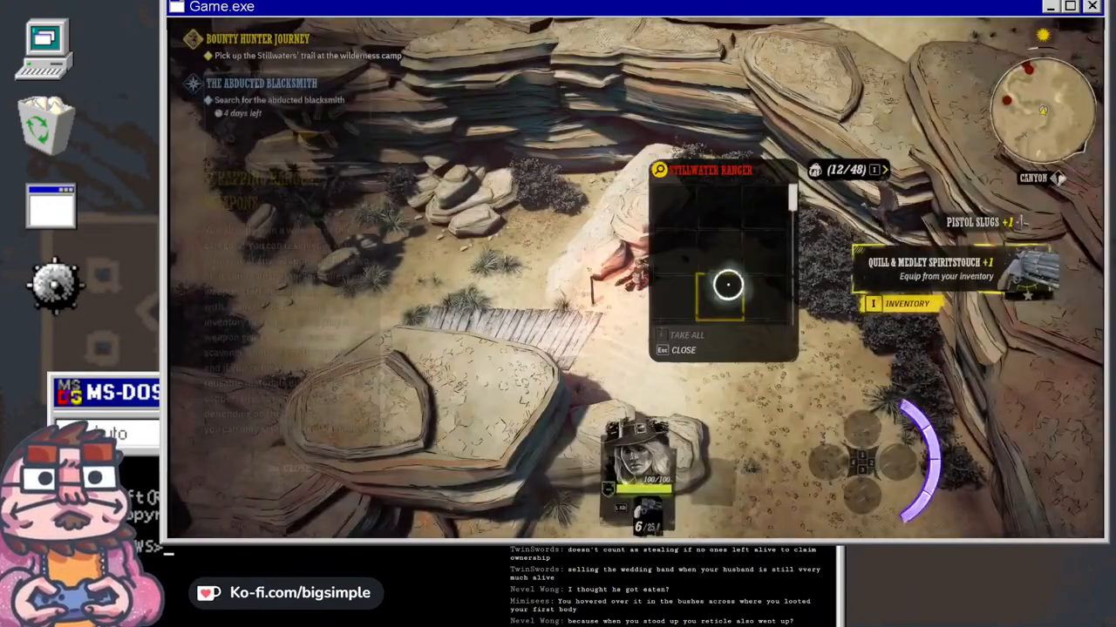
{"action": "left_click", "coordinate": [685, 349]}
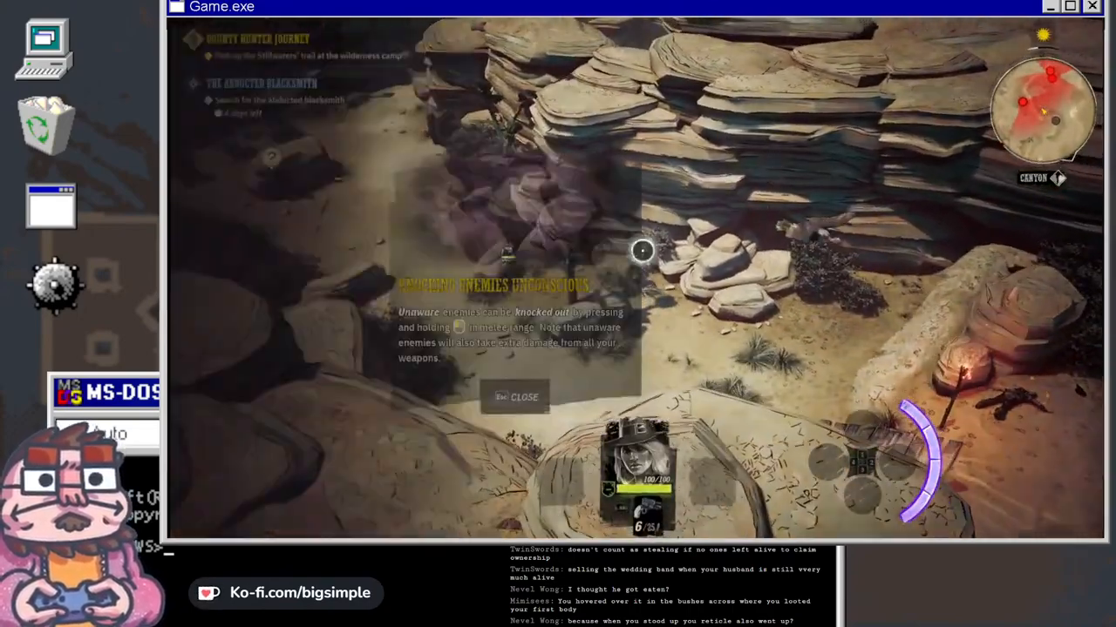
- Dismiss the tip about knocking enemies unconscious
{"action": "left_click", "coordinate": [522, 397]}
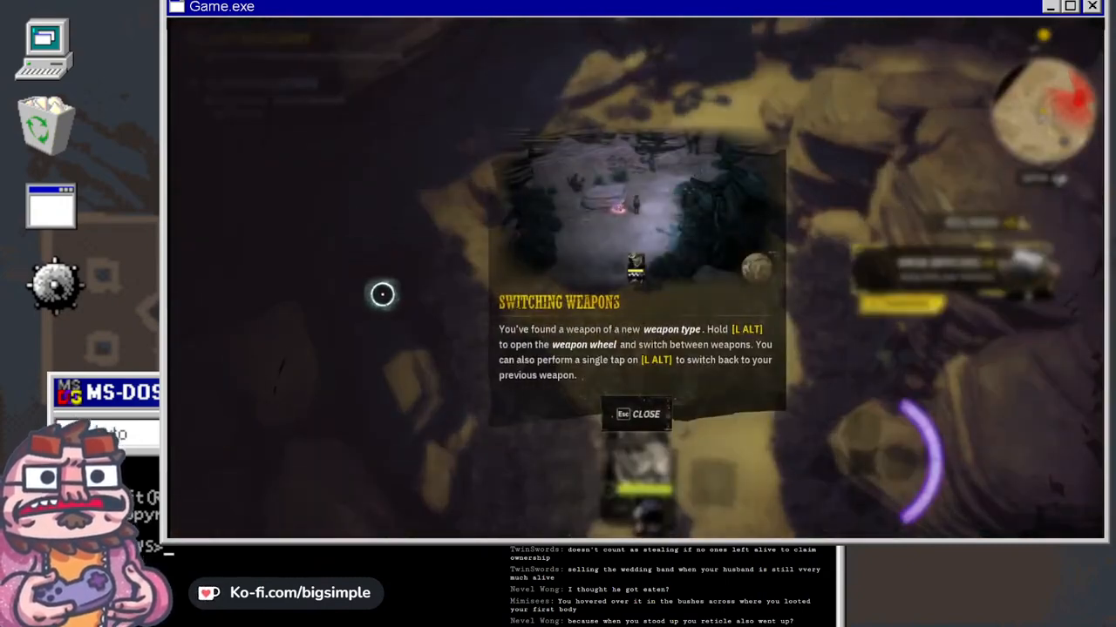
{"action": "mouse_move", "coordinate": [479, 295]}
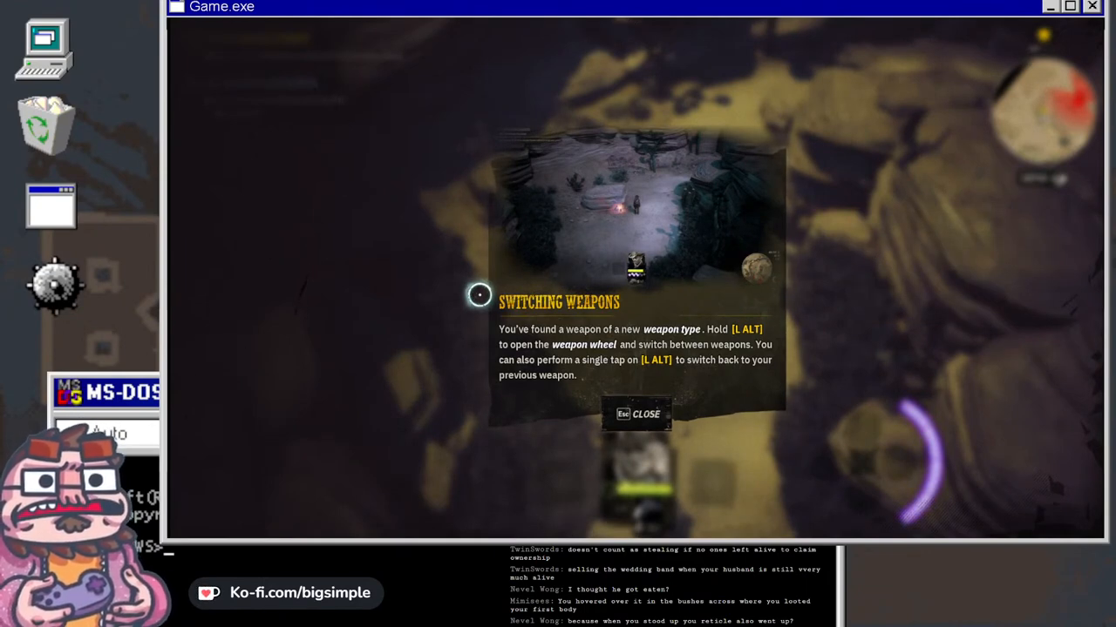
- Close the Switching Weapons tip about the weapon wheel
{"action": "left_click", "coordinate": [638, 414]}
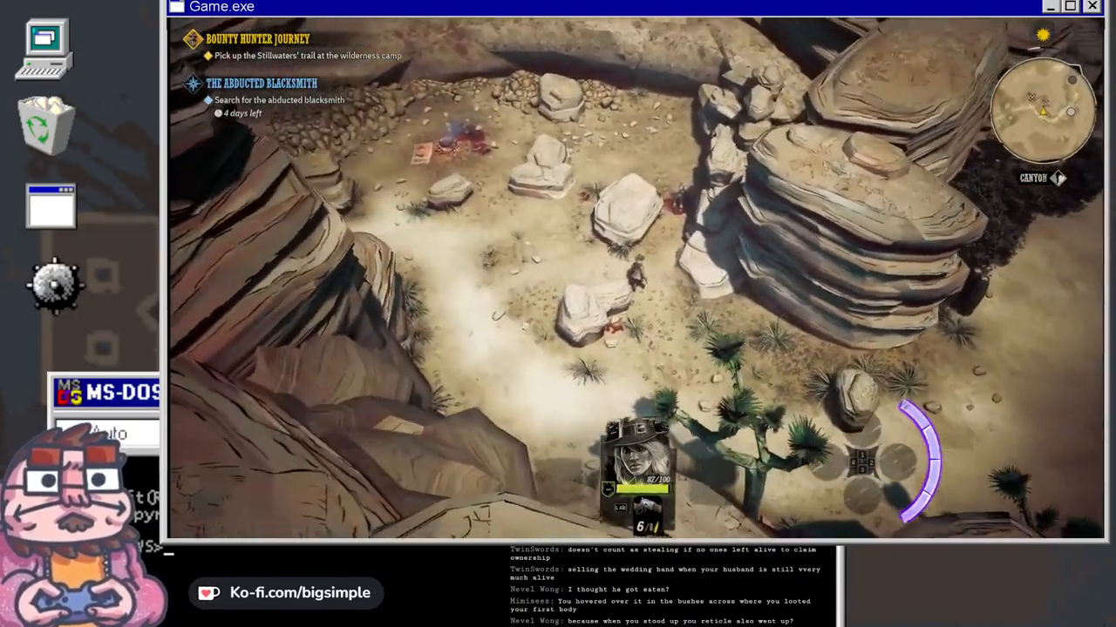
- Search the campsite ranger's body and take the Sharpst Quick-Iron revolver
{"action": "left_click", "coordinate": [632, 271]}
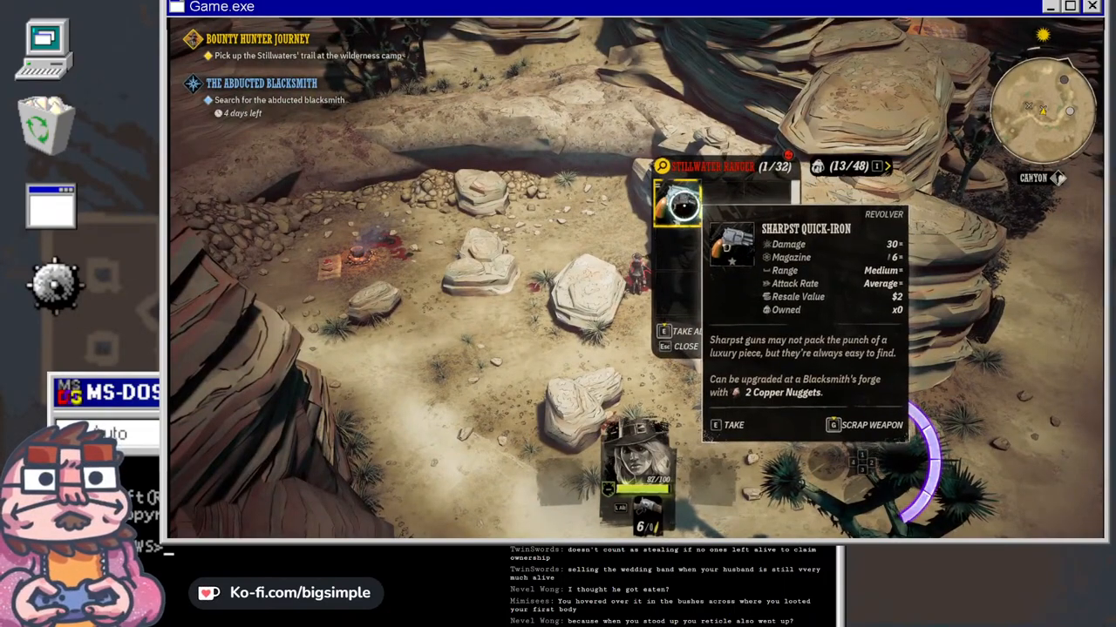
{"action": "key", "text": "e"}
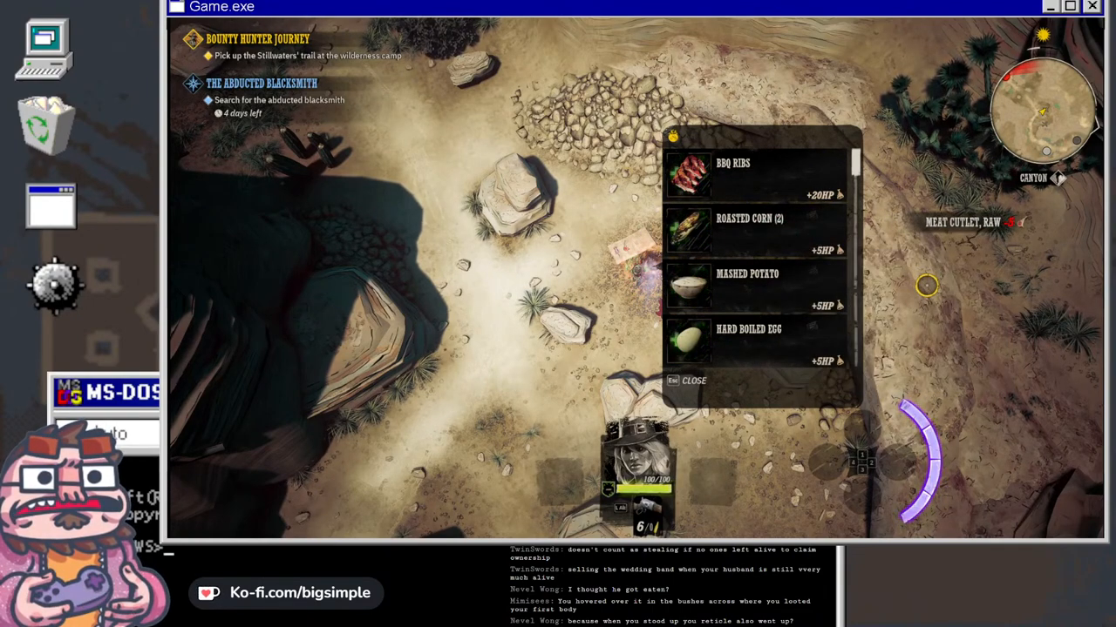
- Close the food selection panel
{"action": "left_click", "coordinate": [683, 381]}
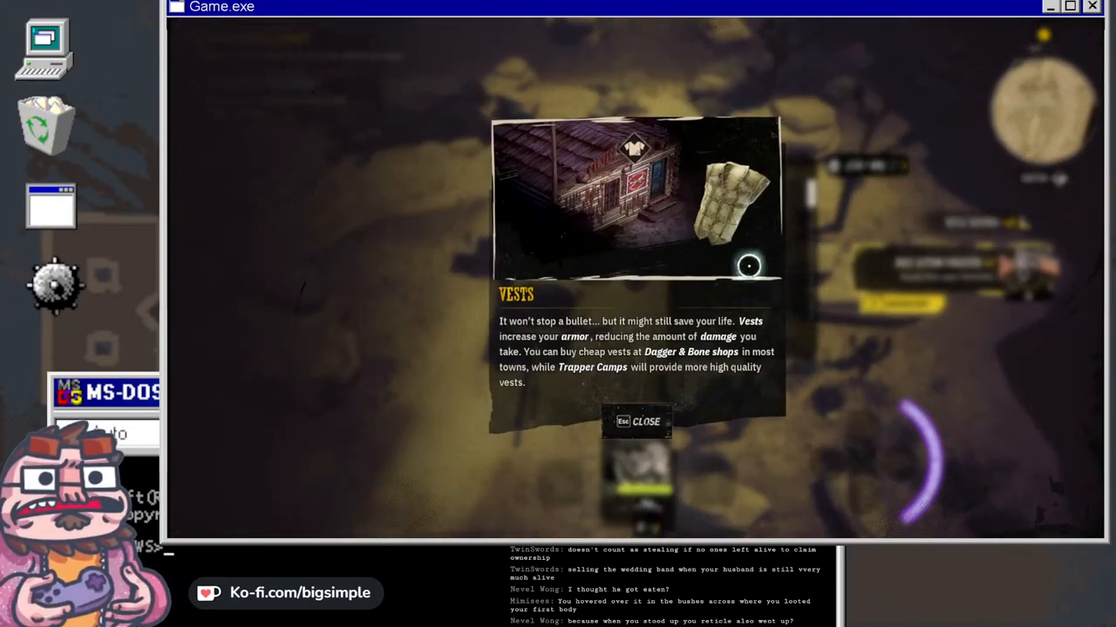
{"action": "mouse_move", "coordinate": [743, 273]}
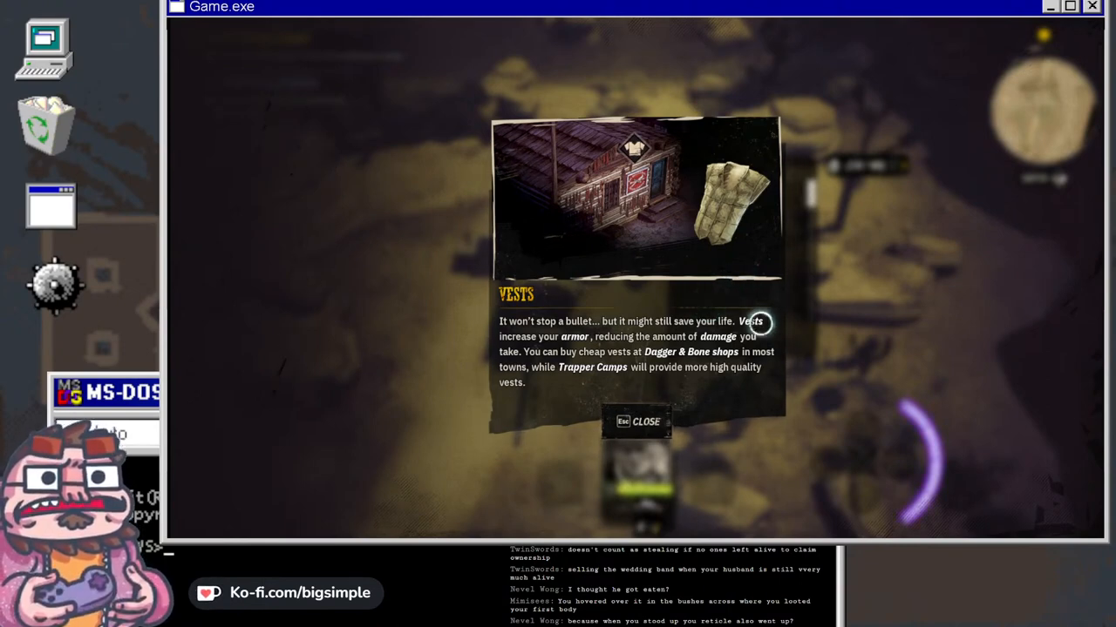
{"action": "mouse_move", "coordinate": [705, 304]}
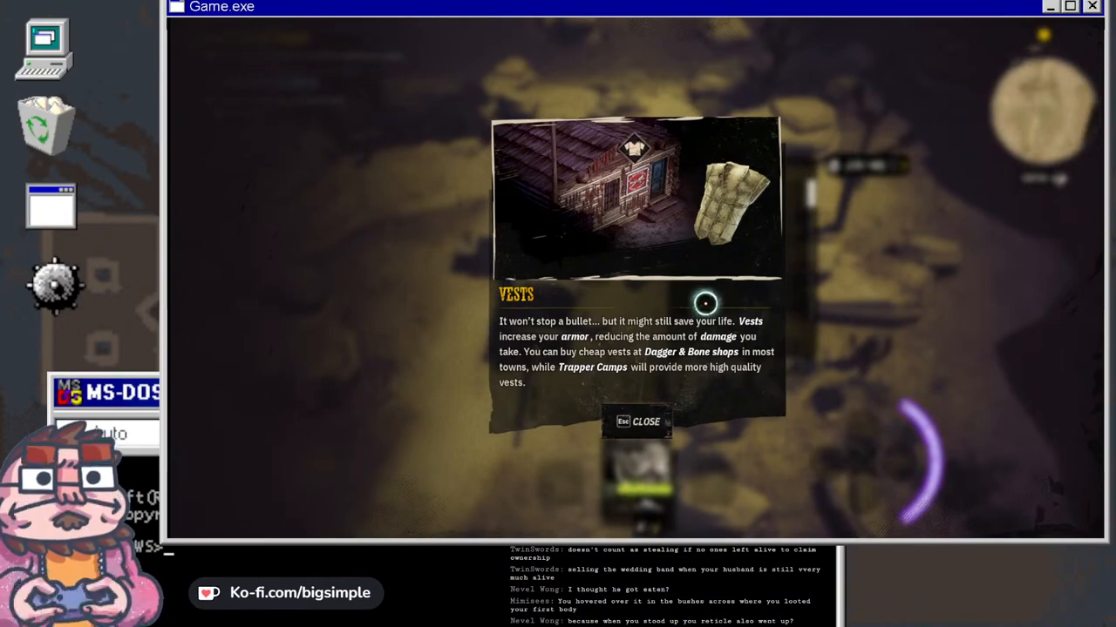
- Close the Vests card and then the Quick Saving & Experimenting card
{"action": "left_click", "coordinate": [642, 421]}
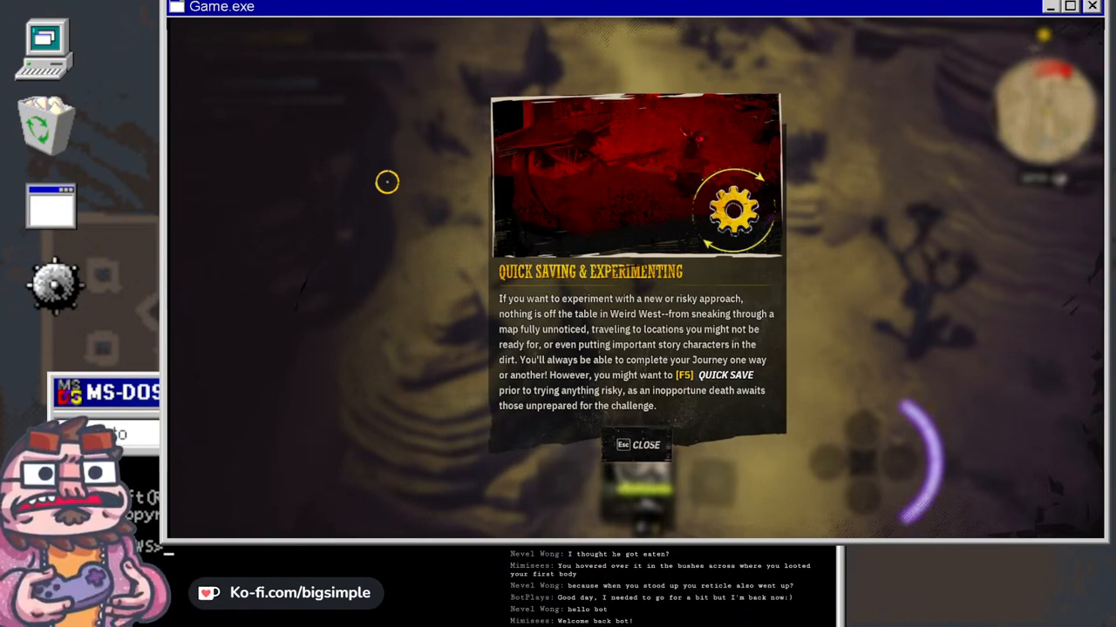
{"action": "left_click", "coordinate": [636, 444]}
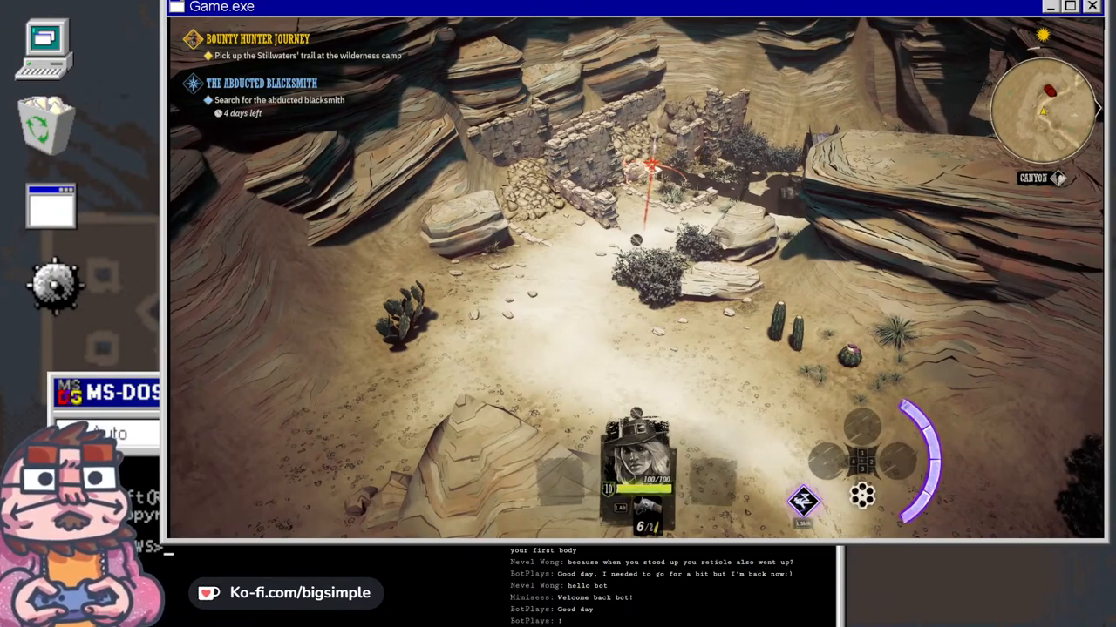
- Take the pocketwatch, pistol slugs and Spiritstouch from the ranger by the burning wagon
{"action": "left_click", "coordinate": [649, 170]}
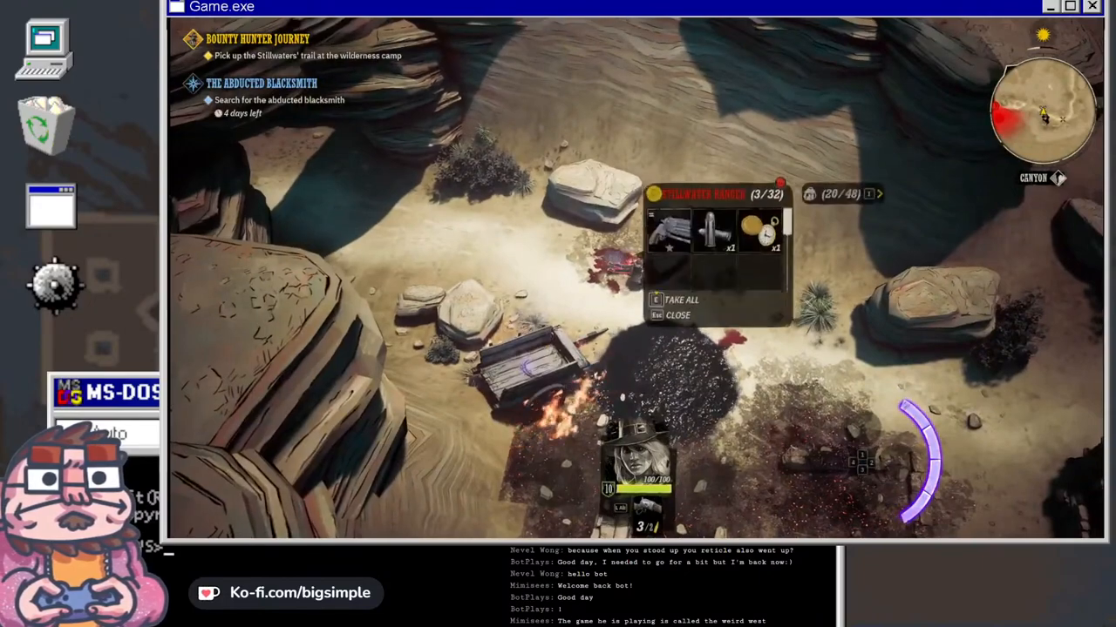
{"action": "left_click", "coordinate": [677, 299]}
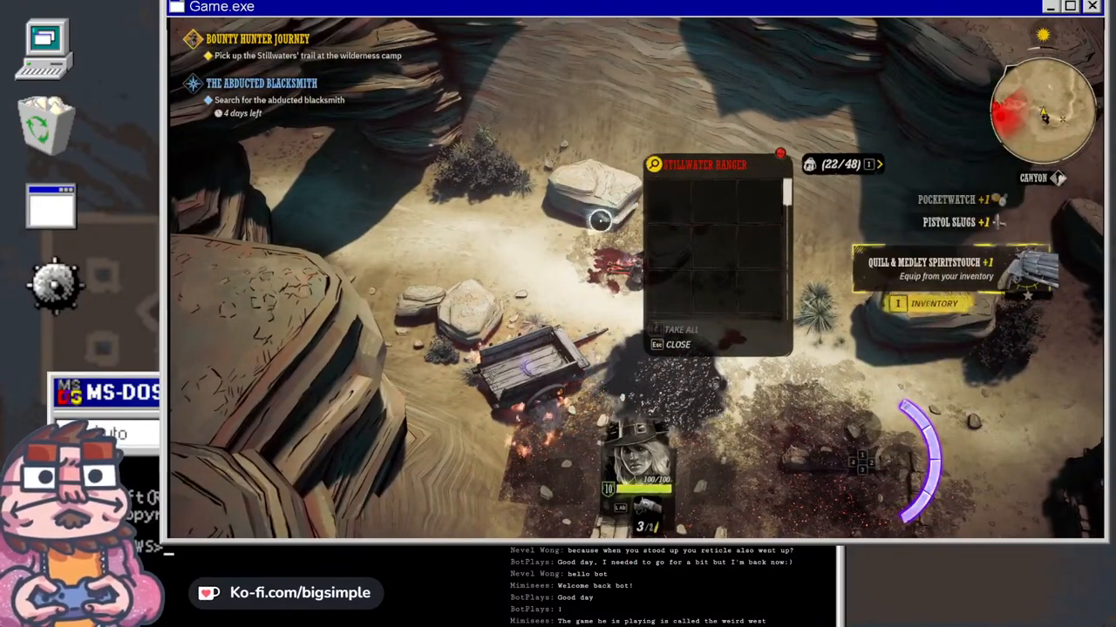
- Close the emptied loot window
{"action": "left_click", "coordinate": [675, 344]}
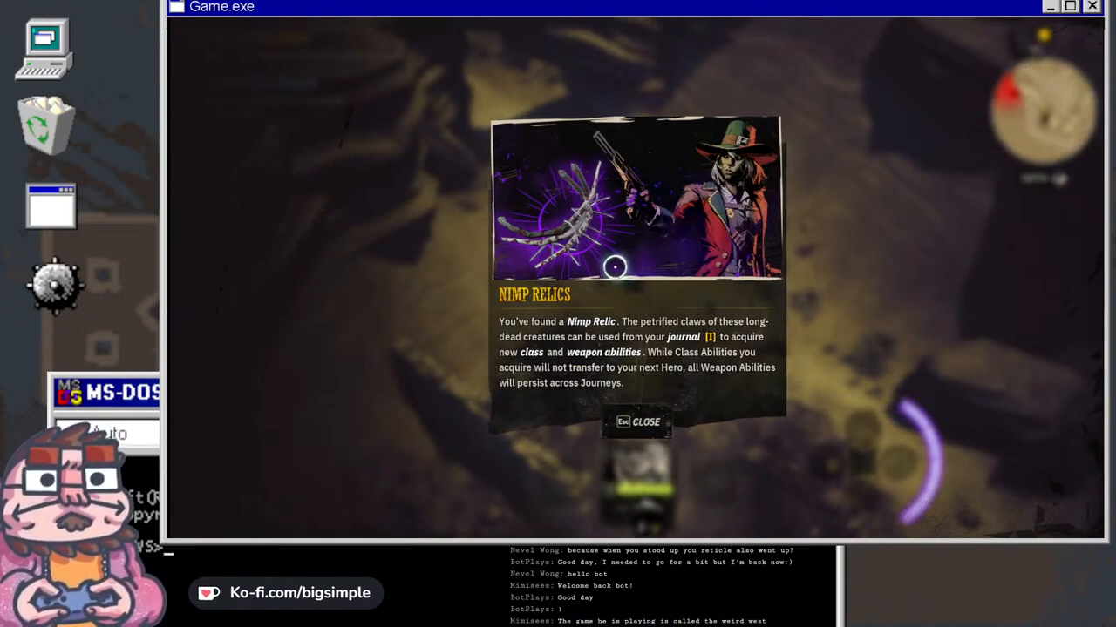
{"action": "mouse_move", "coordinate": [629, 286]}
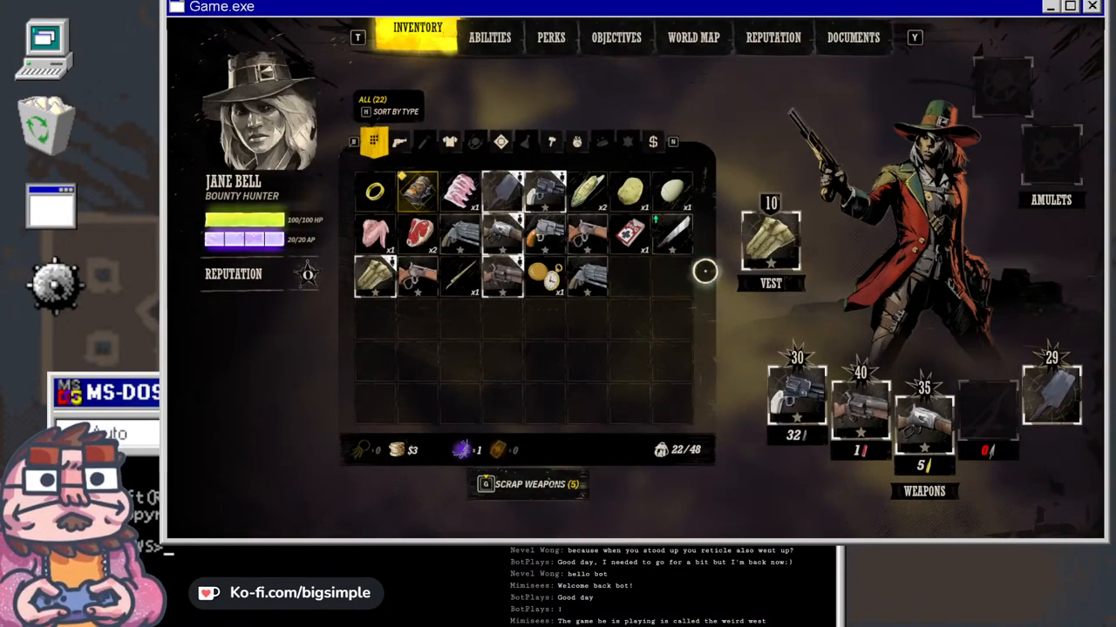
{"action": "mouse_move", "coordinate": [544, 274]}
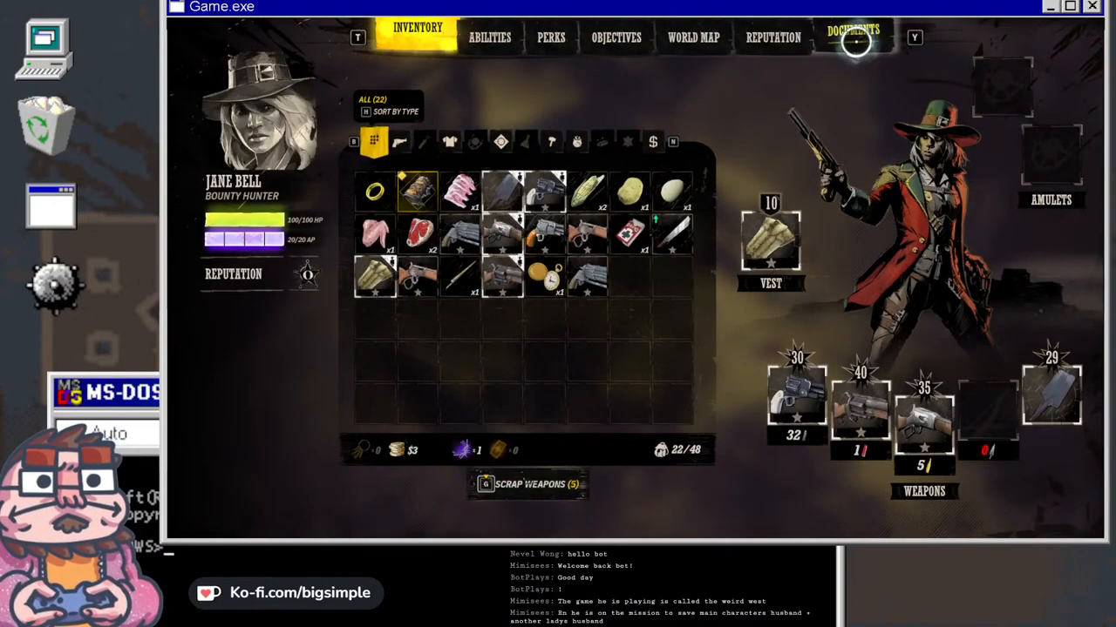
{"action": "mouse_move", "coordinate": [608, 38]}
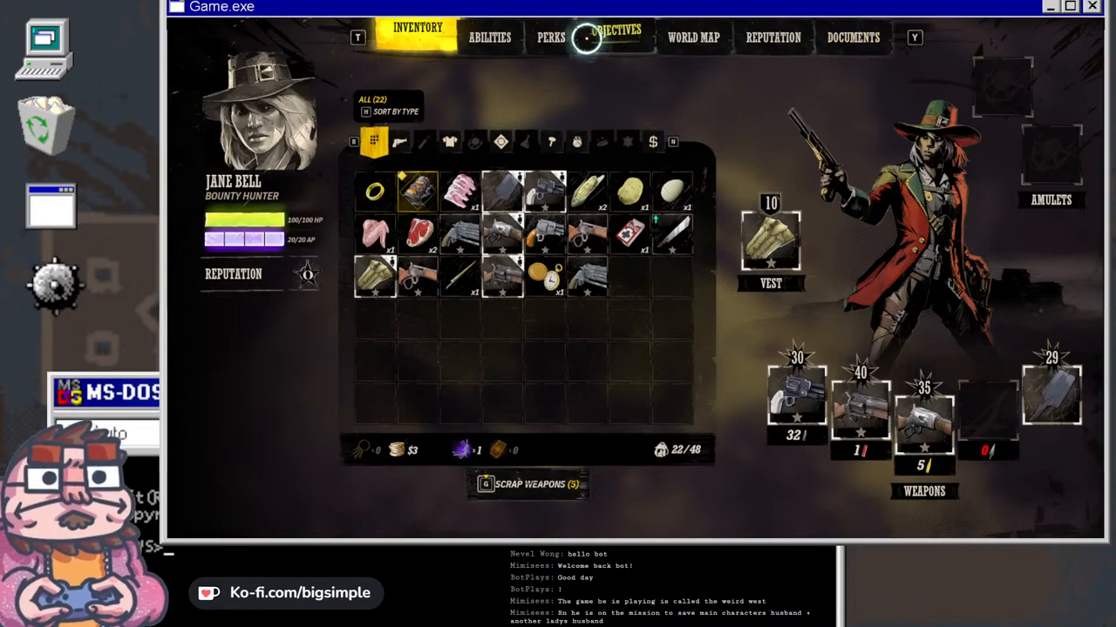
- Browse the journal's Documents, Reputation and Perks pages, landing on Jane's Abilities page
{"action": "left_click", "coordinate": [851, 39]}
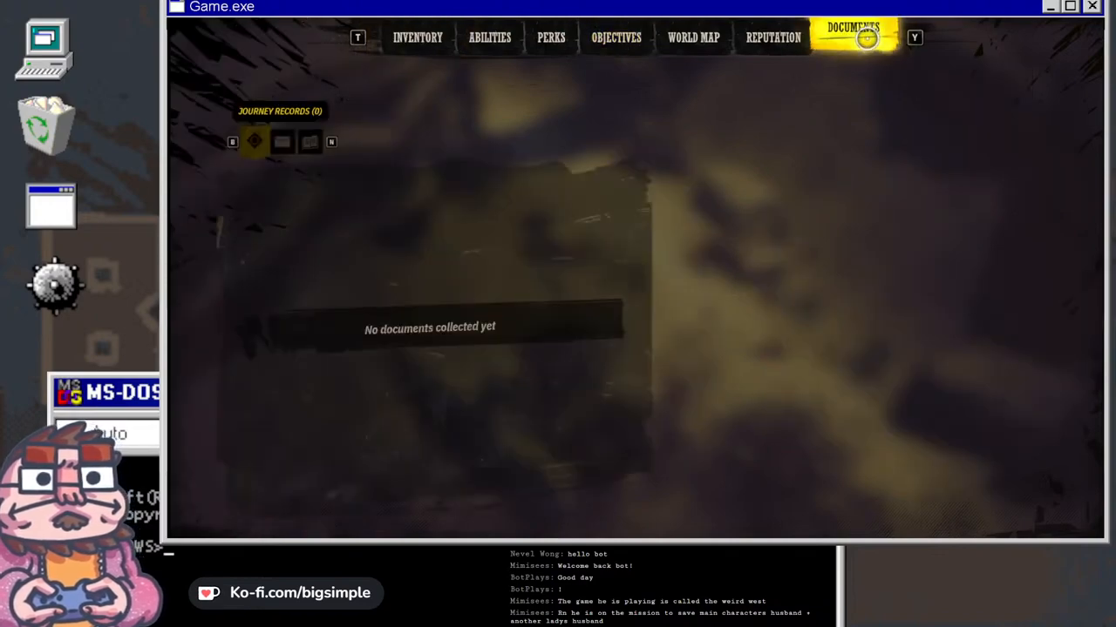
{"action": "left_click", "coordinate": [770, 39]}
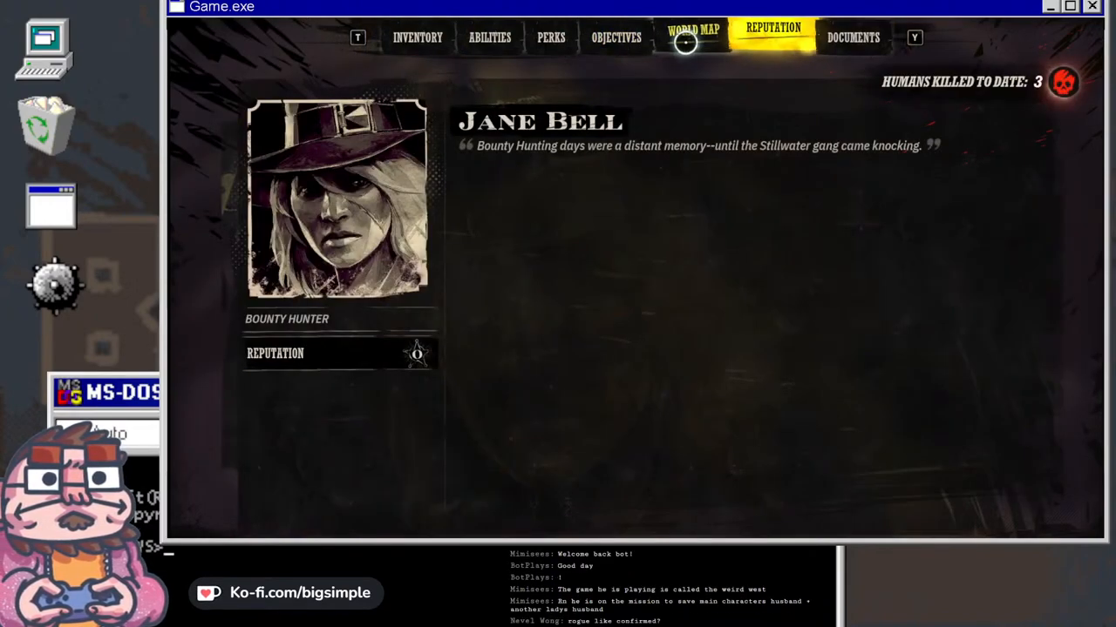
{"action": "left_click", "coordinate": [609, 37]}
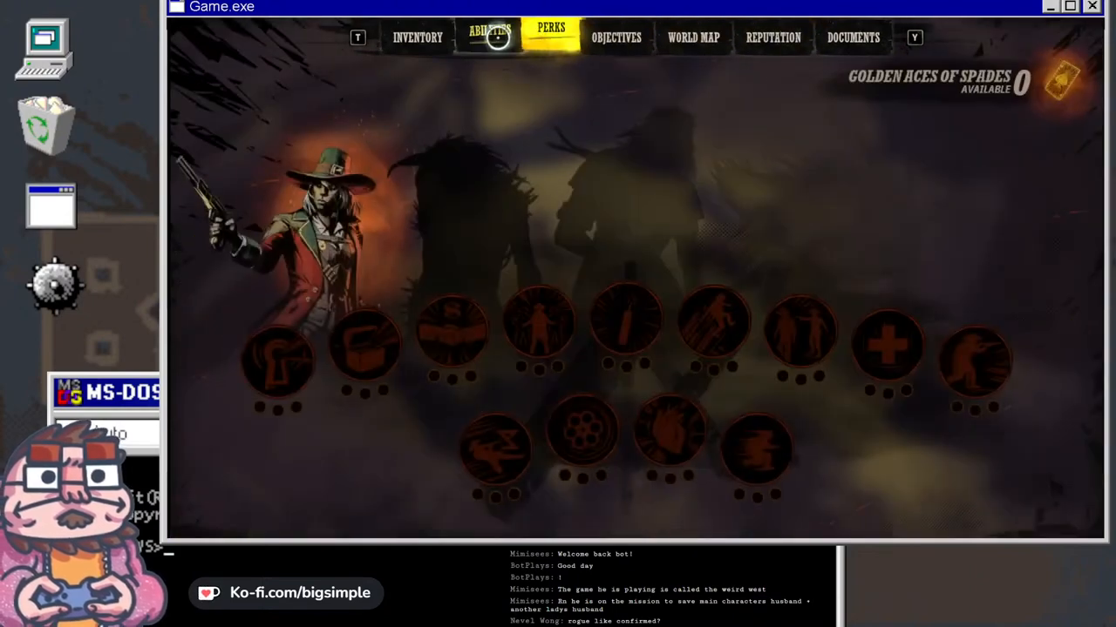
{"action": "left_click", "coordinate": [492, 39]}
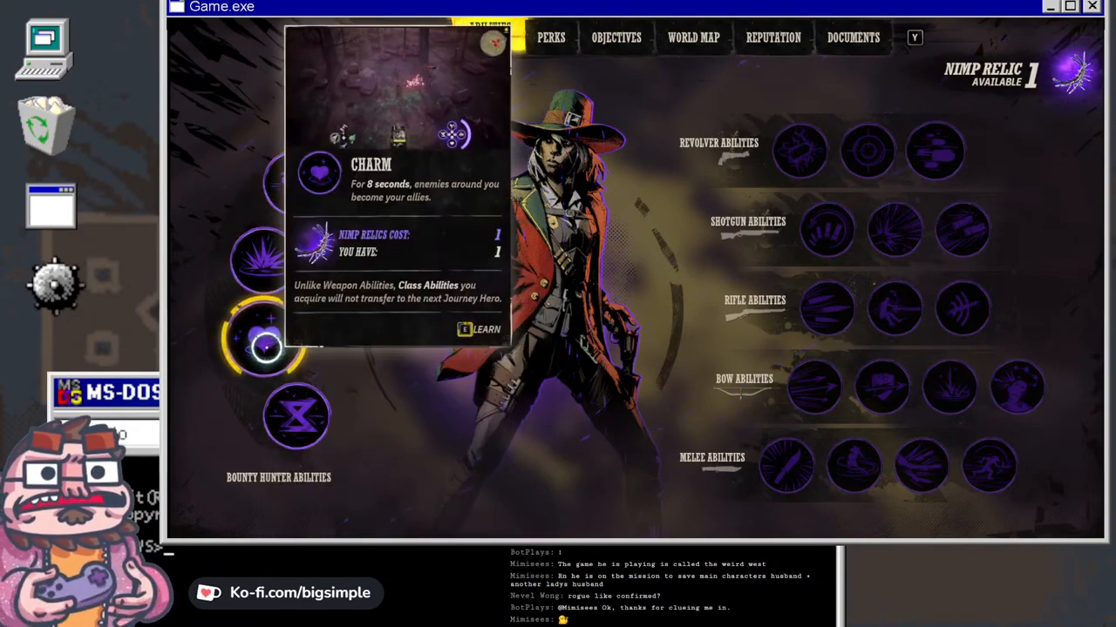
- Learn the Bounty Hunter Charm ability using the one Nimp Relic
{"action": "left_click", "coordinate": [477, 330]}
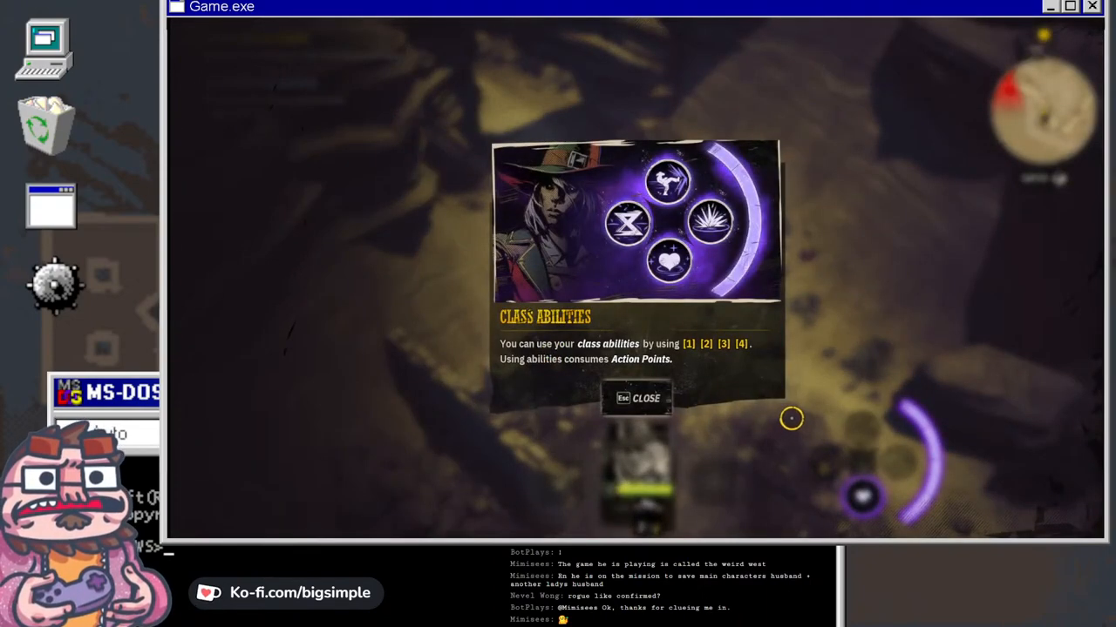
{"action": "mouse_move", "coordinate": [760, 392]}
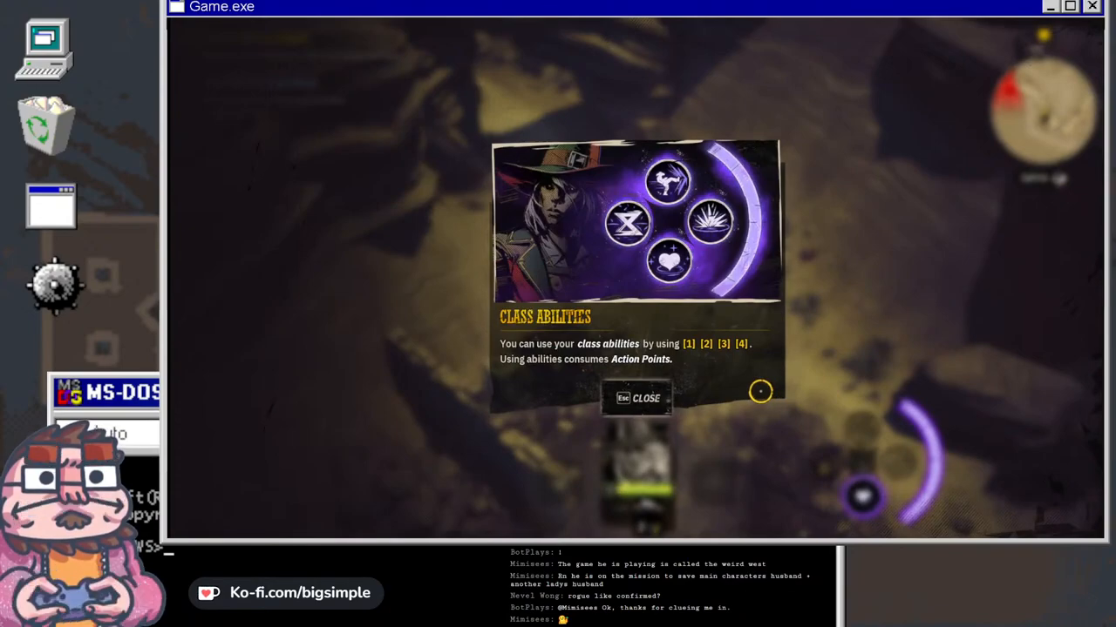
- Dismiss the Class Abilities tip and fight at the rangers' camp until Jane dies
{"action": "left_click", "coordinate": [636, 398]}
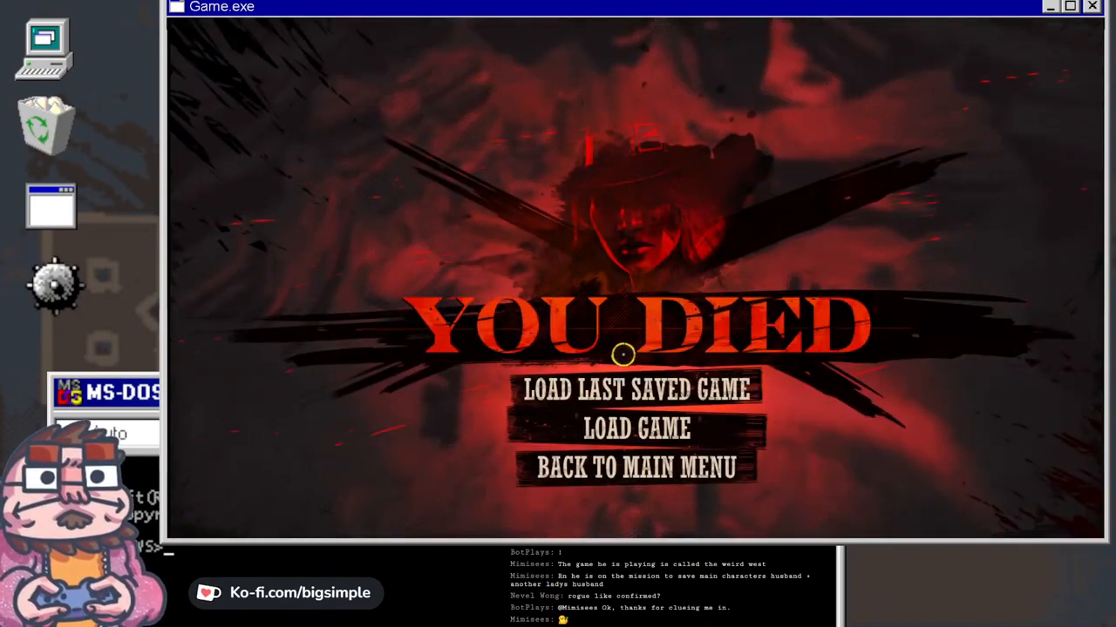
- Load the last saved game and search a Stillwater Ranger's corpse
{"action": "left_click", "coordinate": [636, 391]}
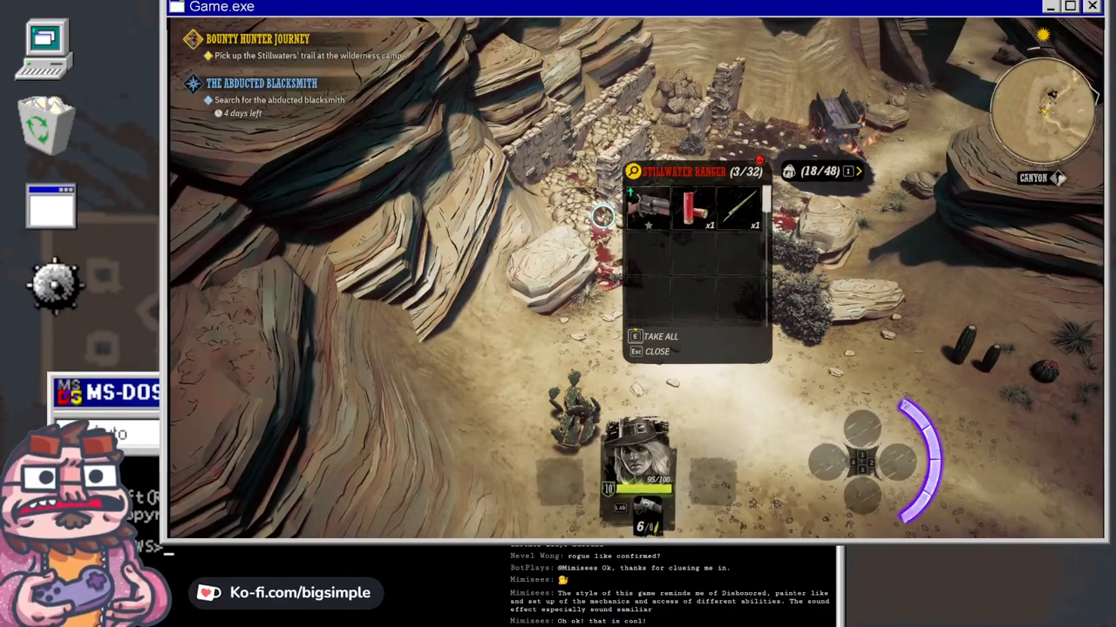
- Take all from one ranger, then search and loot the next ranger's body
{"action": "left_click", "coordinate": [662, 337]}
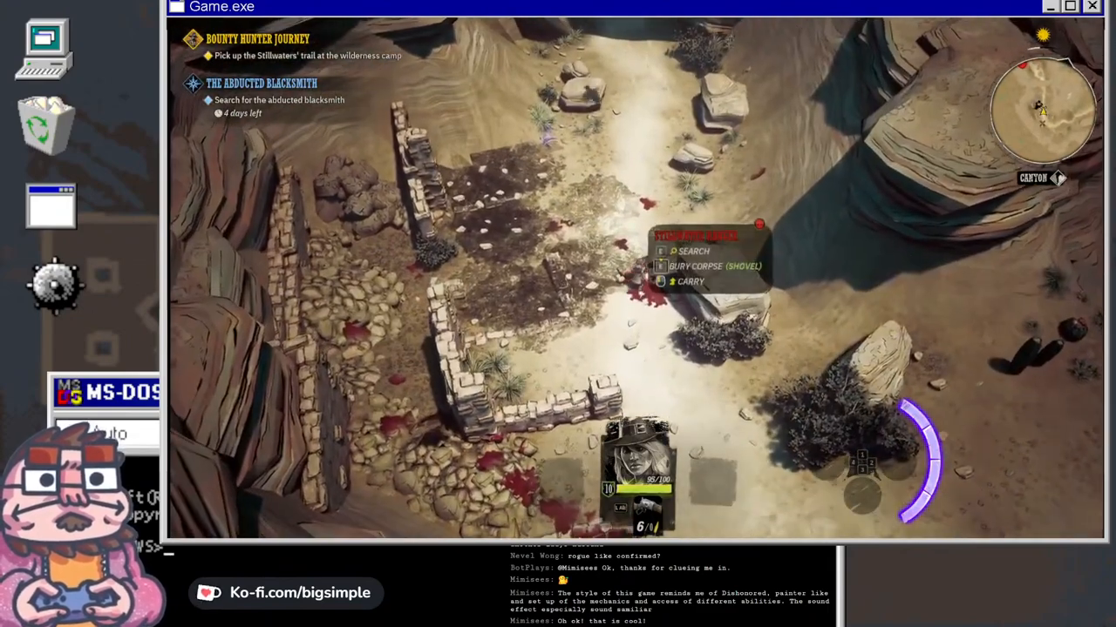
{"action": "left_click", "coordinate": [691, 251]}
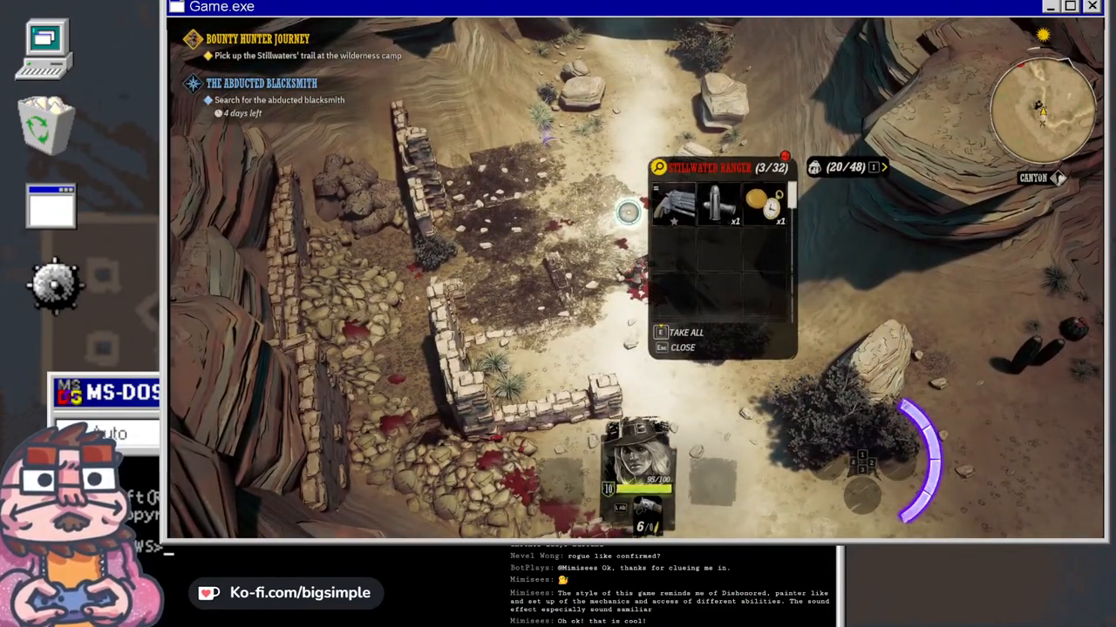
{"action": "left_click", "coordinate": [683, 332]}
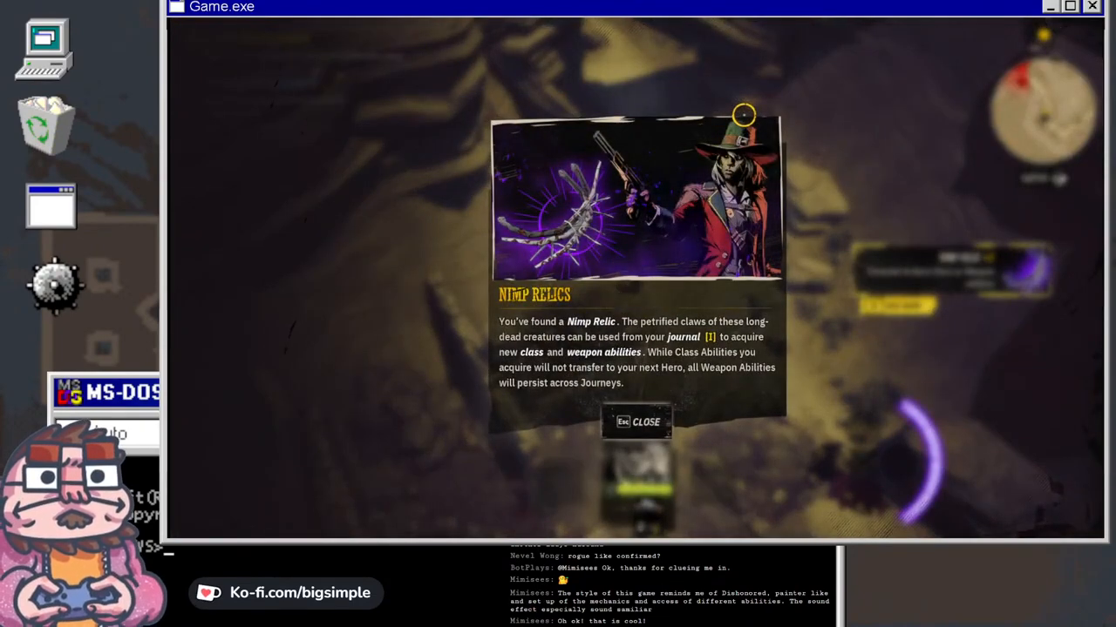
- Close the Nimp Relics notice and view the journal's Abilities page
{"action": "left_click", "coordinate": [636, 422]}
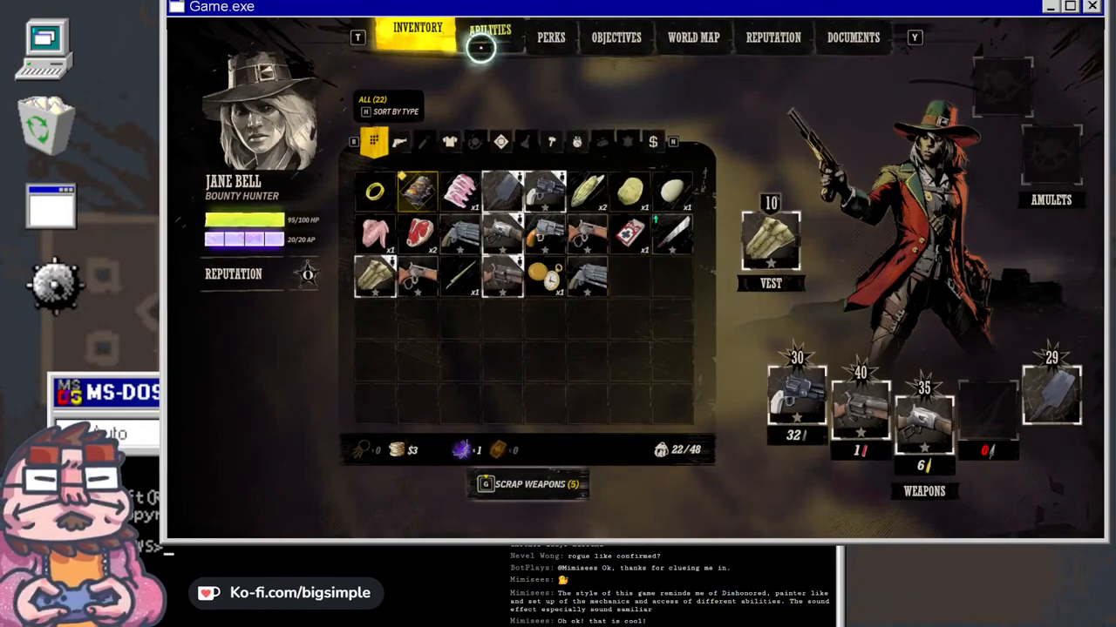
{"action": "left_click", "coordinate": [490, 39]}
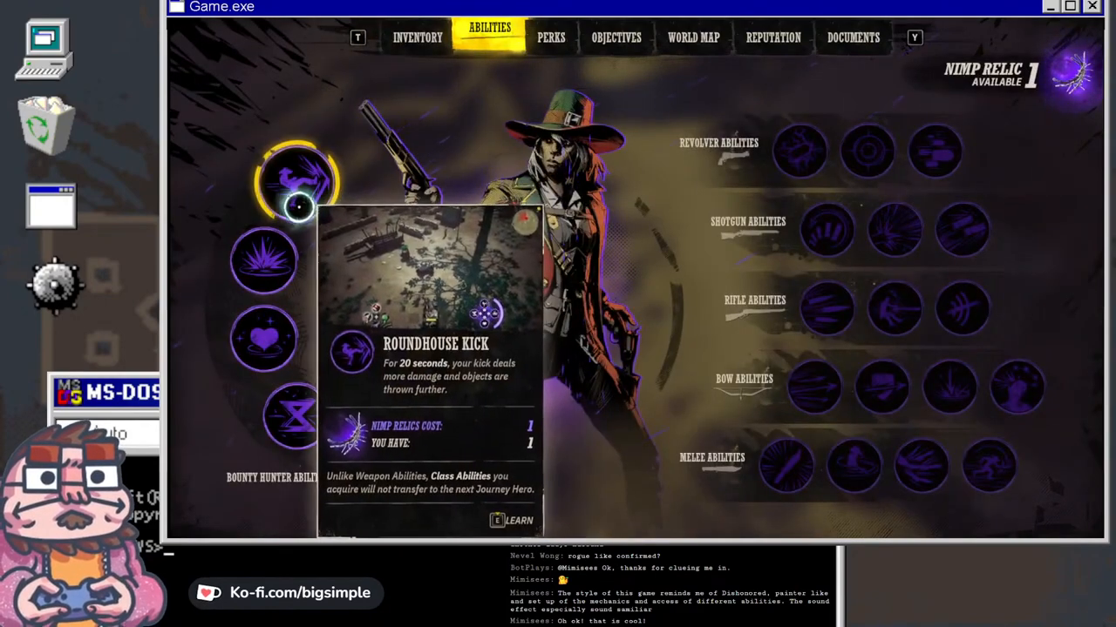
{"action": "mouse_move", "coordinate": [264, 261]}
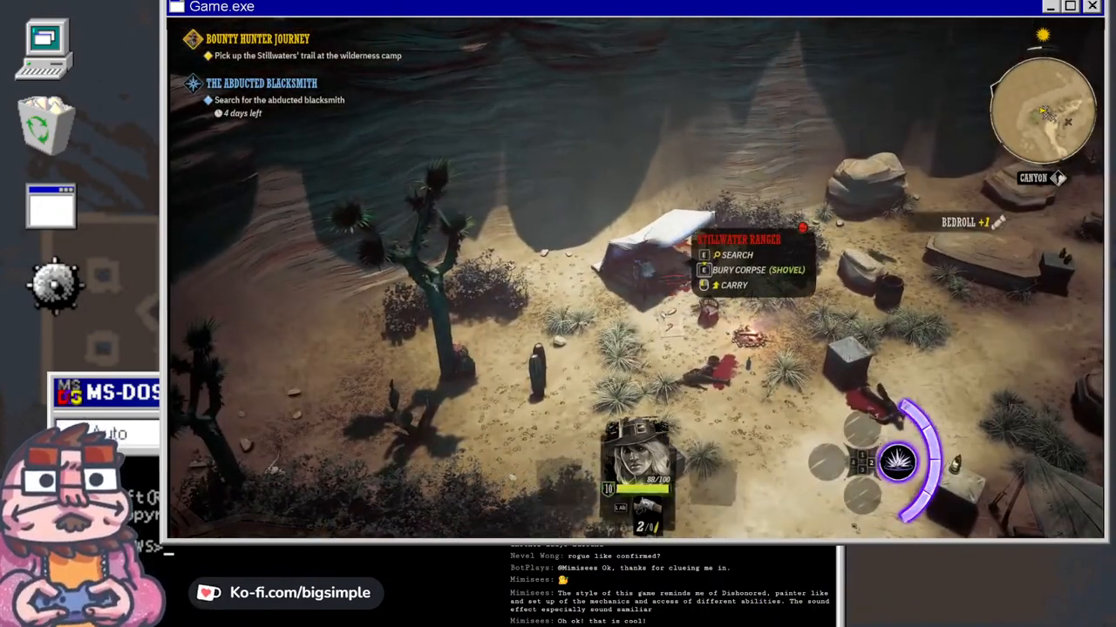
- Search the Stillwater Ranger's body, then open the campfire's cooking menu
{"action": "left_click", "coordinate": [736, 253]}
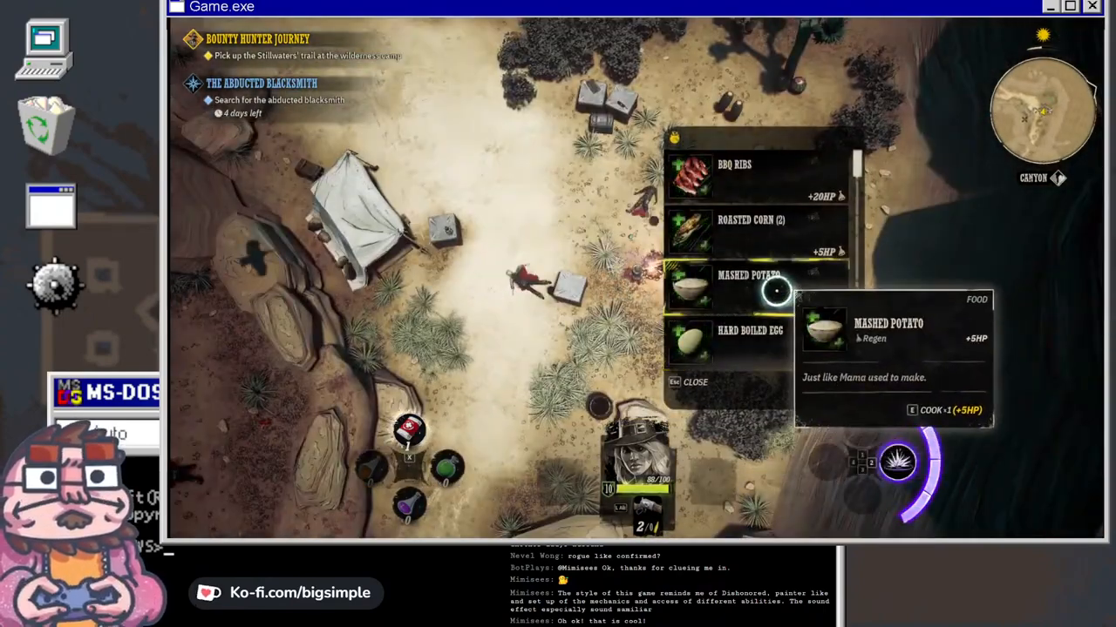
- Cook the Mashed Potato at the campfire and head up the canyon trail
{"action": "left_click", "coordinate": [750, 287]}
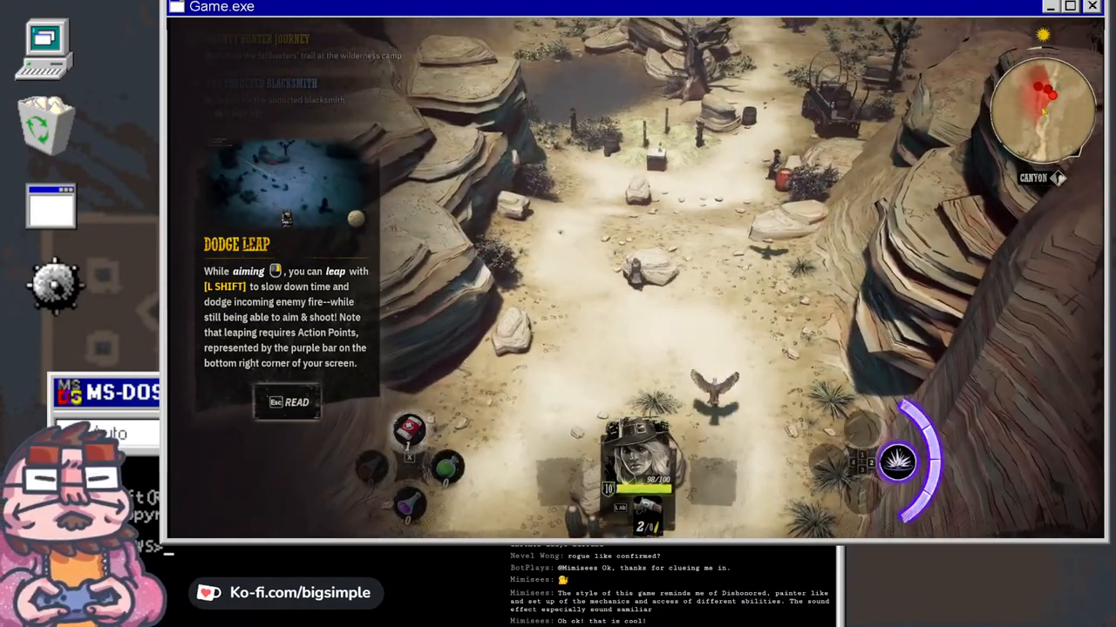
- Dismiss the Dodge Leap tip and search the ranger corpse up the canyon
{"action": "left_click", "coordinate": [287, 401]}
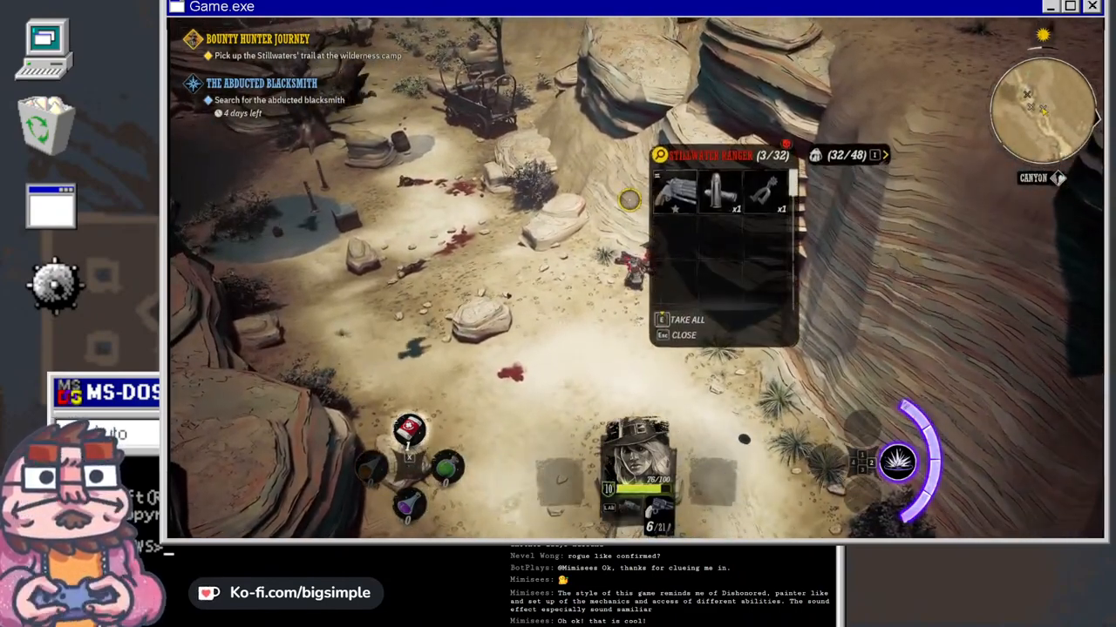
- Loot the ranger's shotgun and shells, then empty An Wu's grave of bone, skull and fork
{"action": "left_click", "coordinate": [686, 320]}
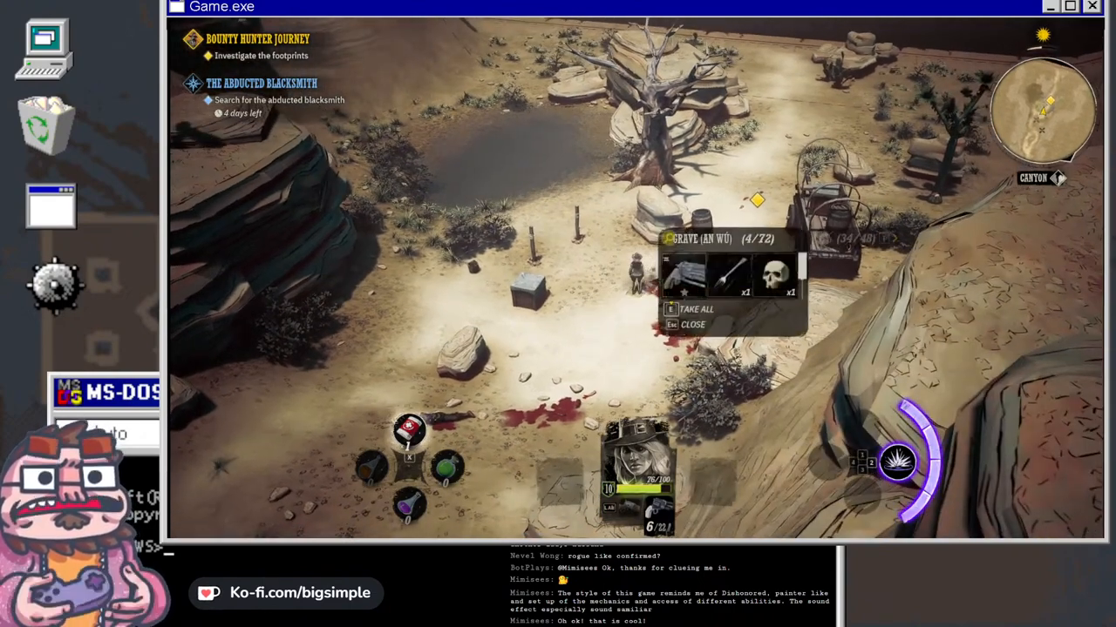
{"action": "left_click", "coordinate": [693, 309]}
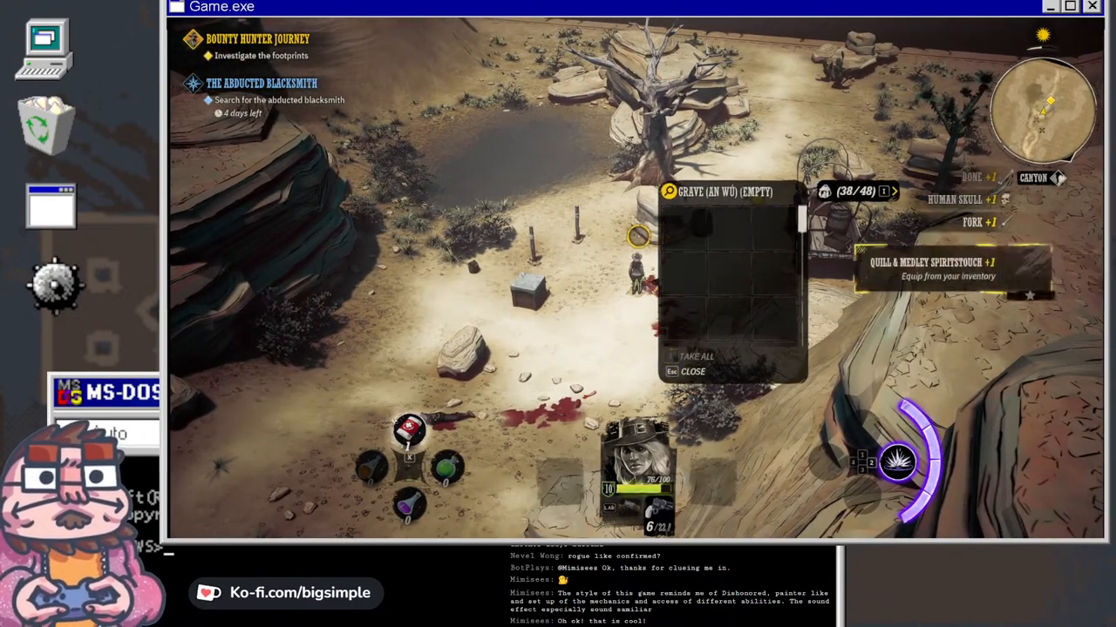
{"action": "left_click", "coordinate": [689, 373]}
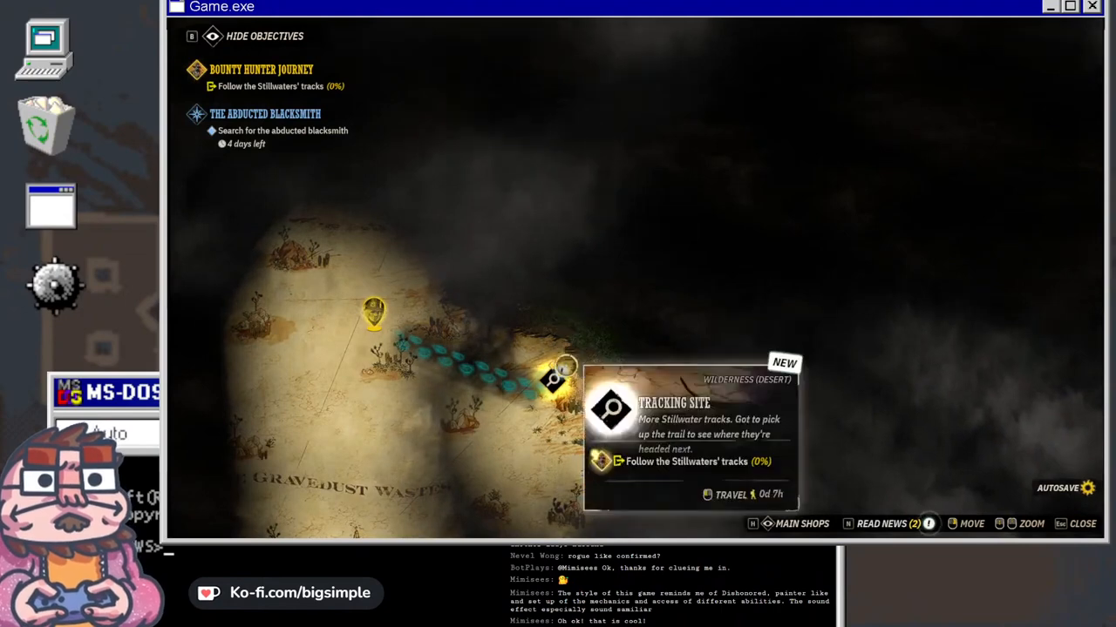
- Open Save Game from the pause menu, showing existing saves with Autosave B selected
{"action": "left_click", "coordinate": [728, 495]}
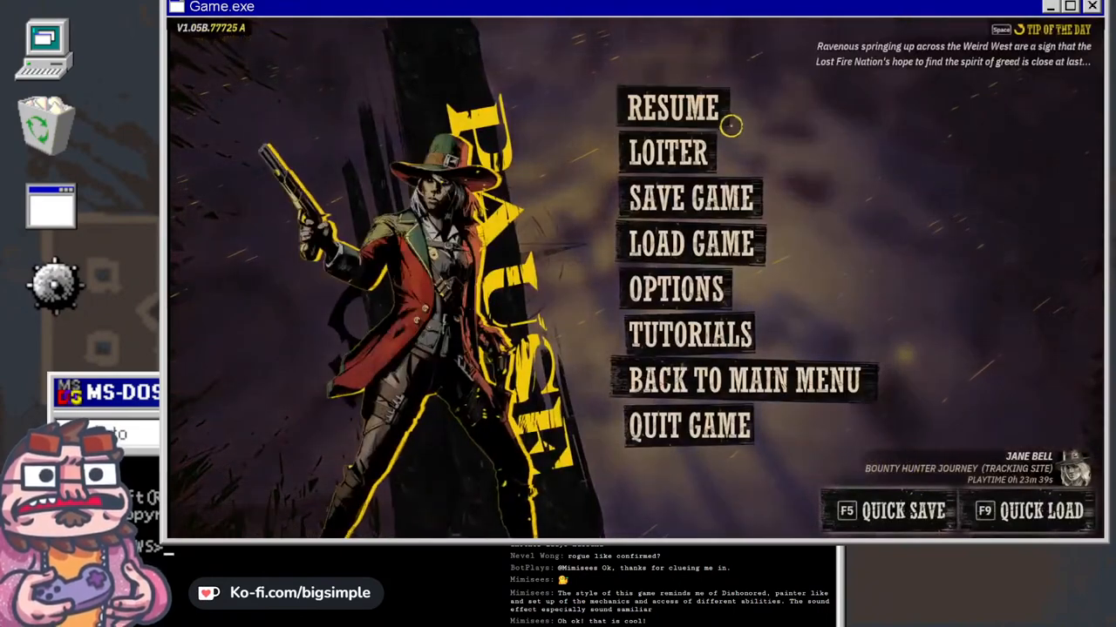
{"action": "left_click", "coordinate": [690, 196]}
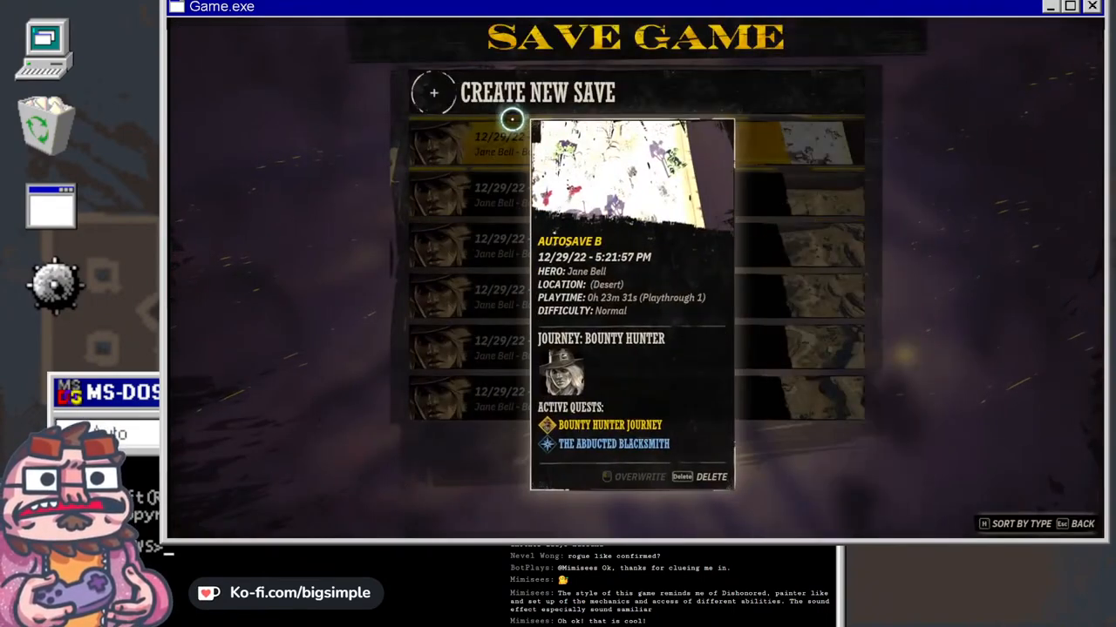